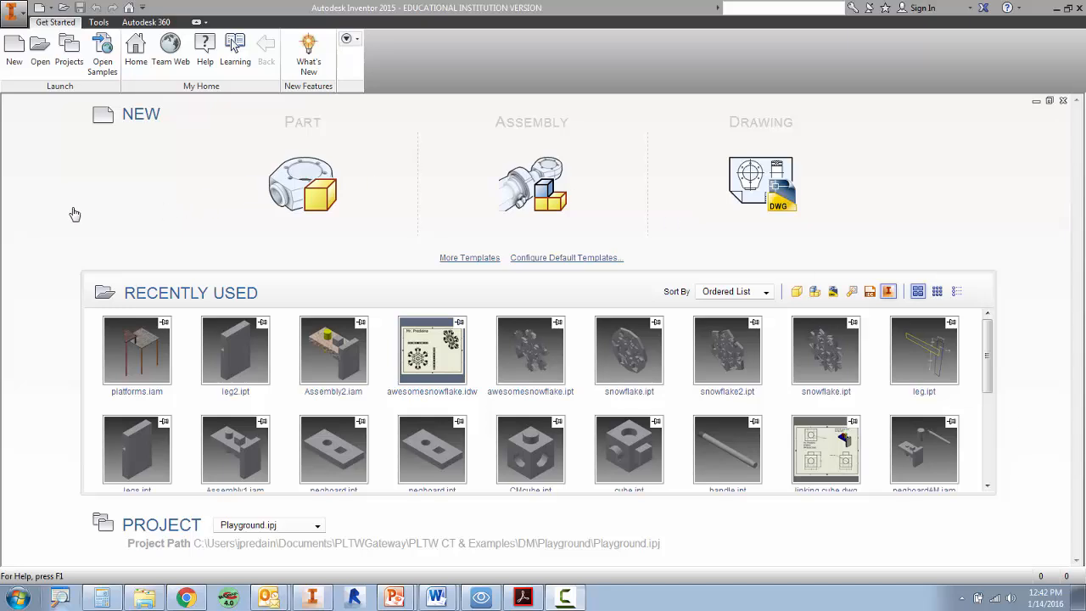
mouse_move(72, 236)
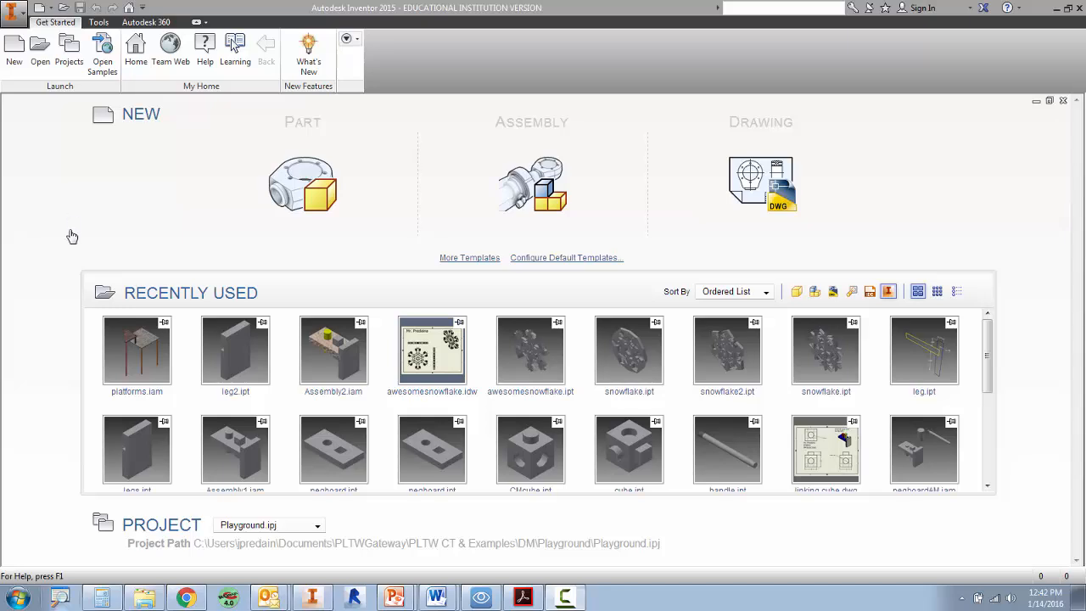
mouse_move(76, 200)
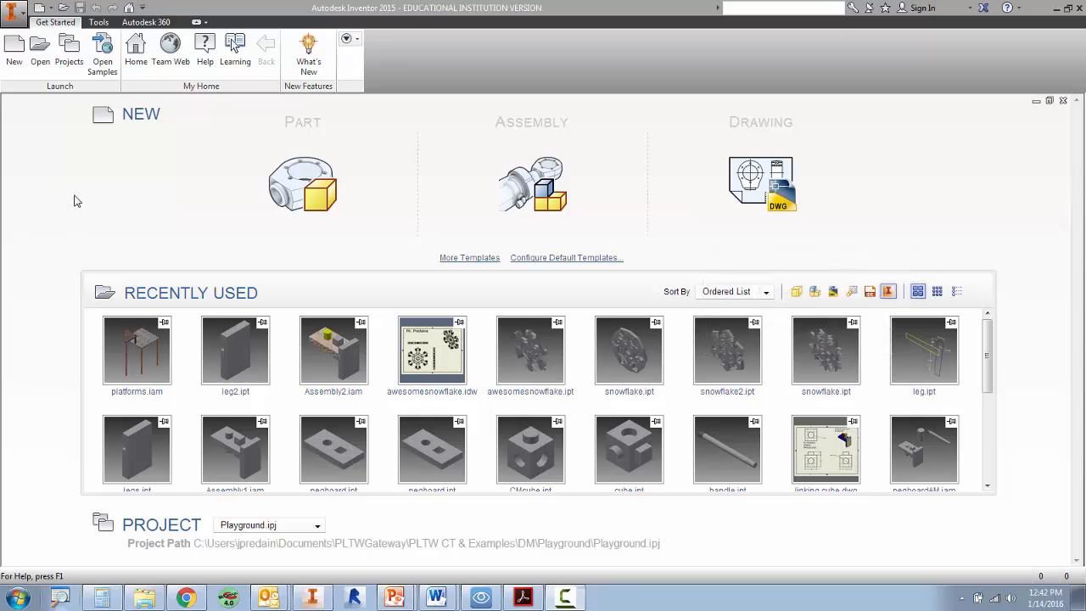
- Create a new assembly document, Assembly1, from the Standard.iam template
left_click(14, 46)
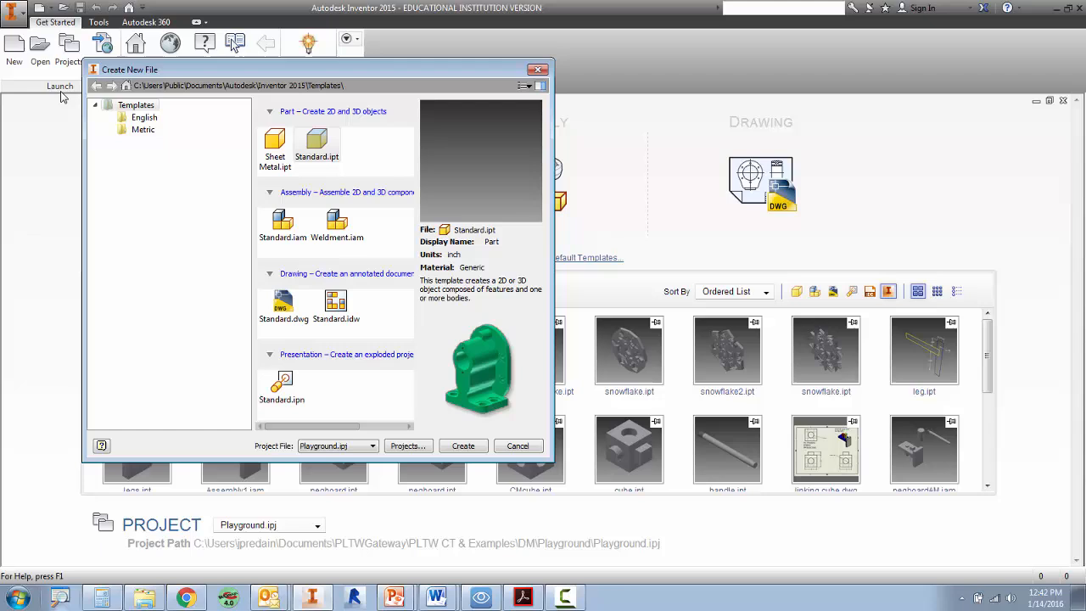
left_click(283, 220)
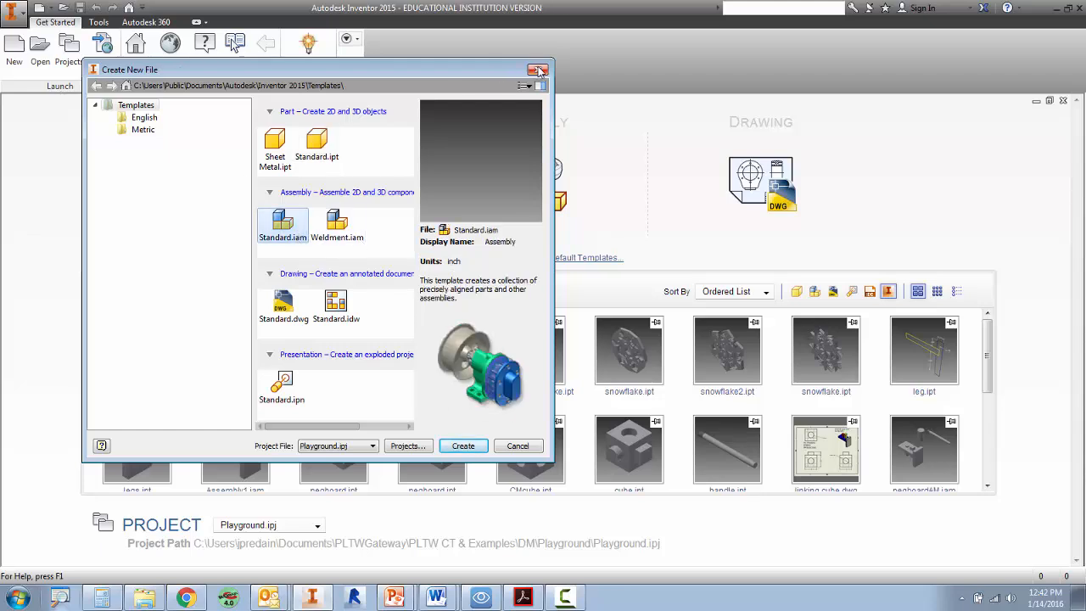
left_click(538, 69)
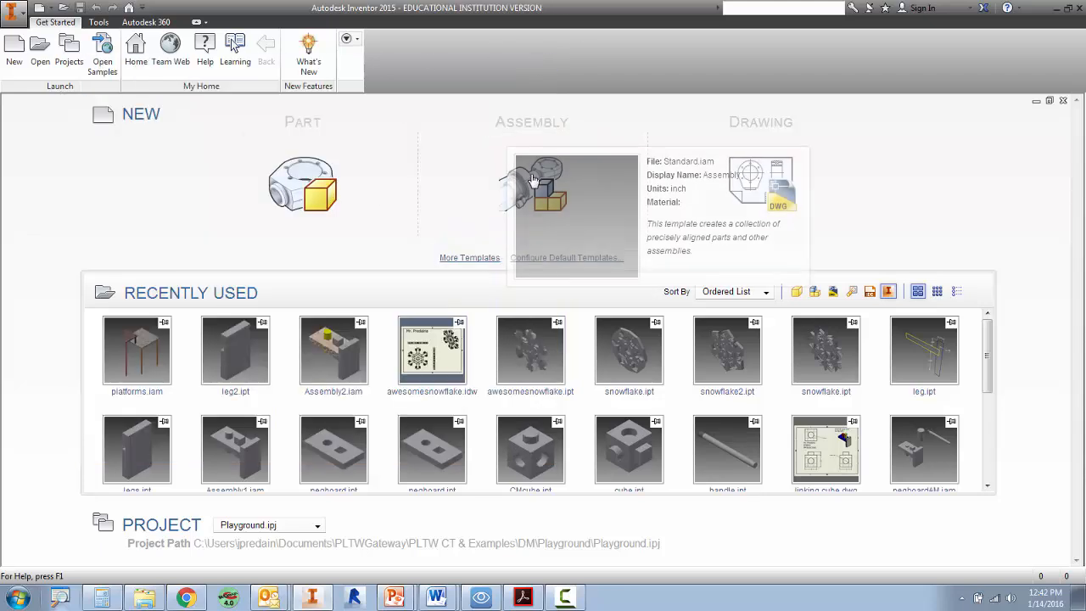
left_click(532, 184)
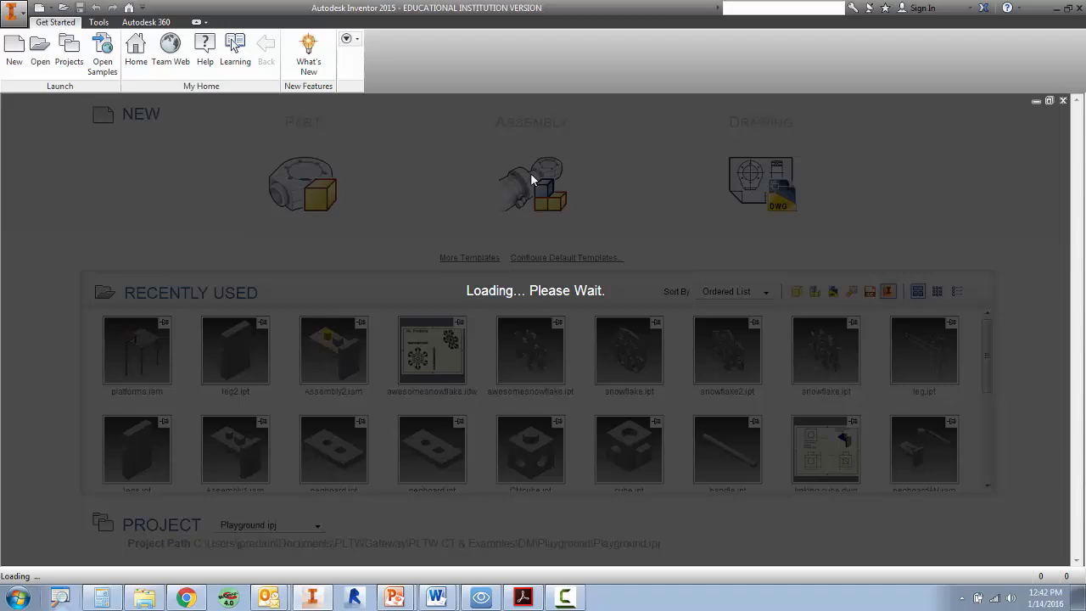
left_click(532, 184)
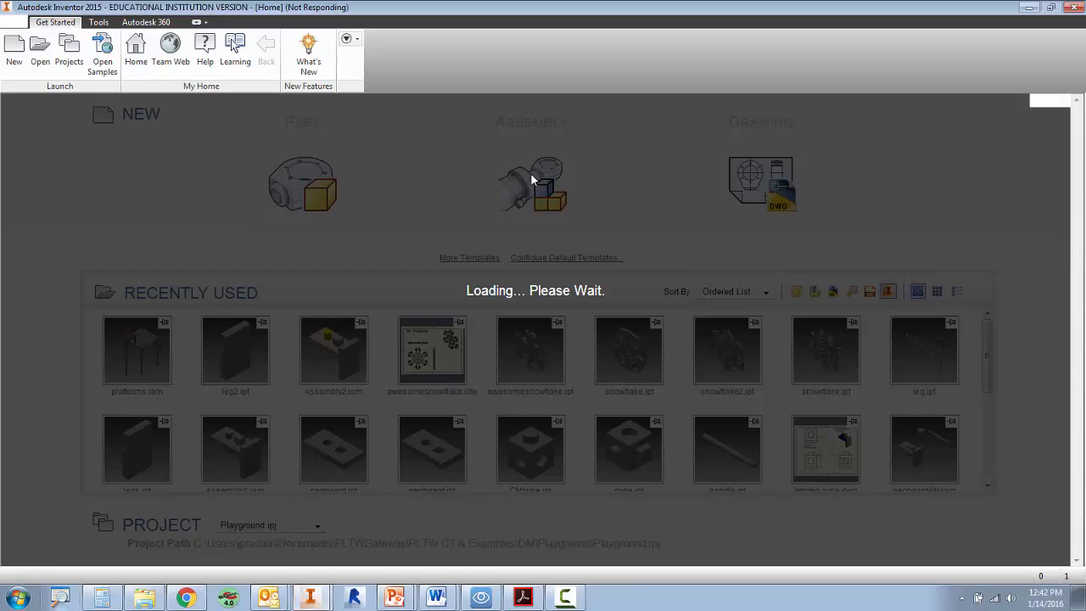
left_click(532, 185)
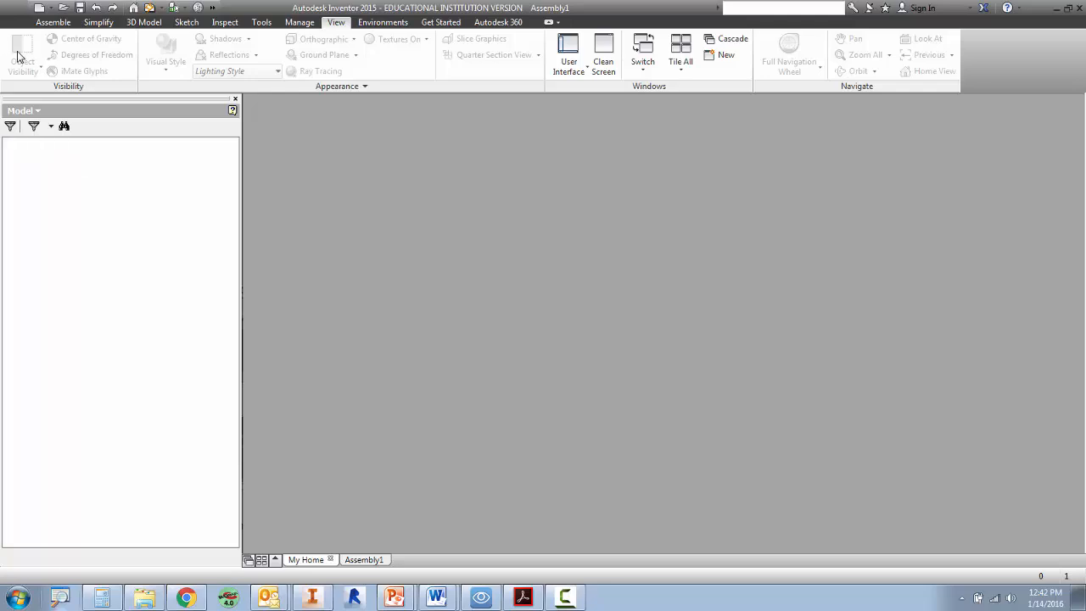
- Place the mainPlatform part into Assembly1, grounded at the origin
left_click(53, 22)
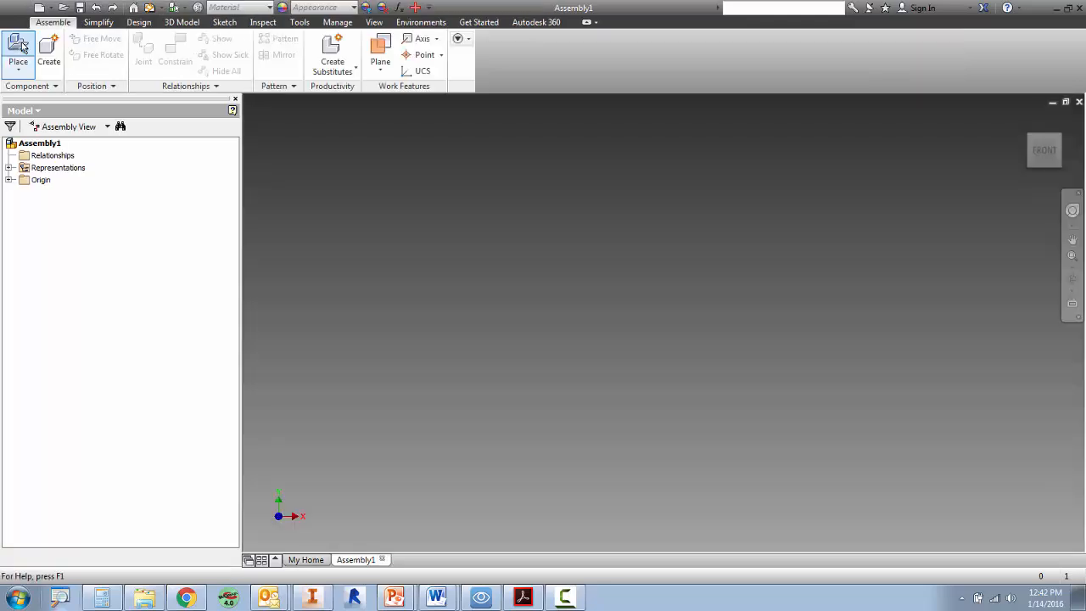
left_click(17, 51)
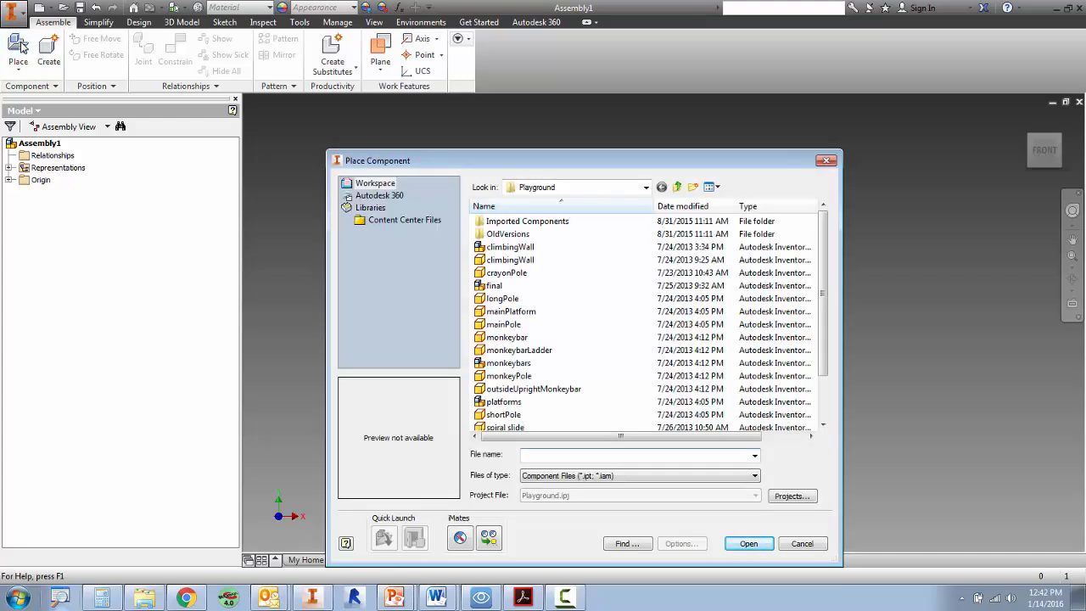
left_click(510, 311)
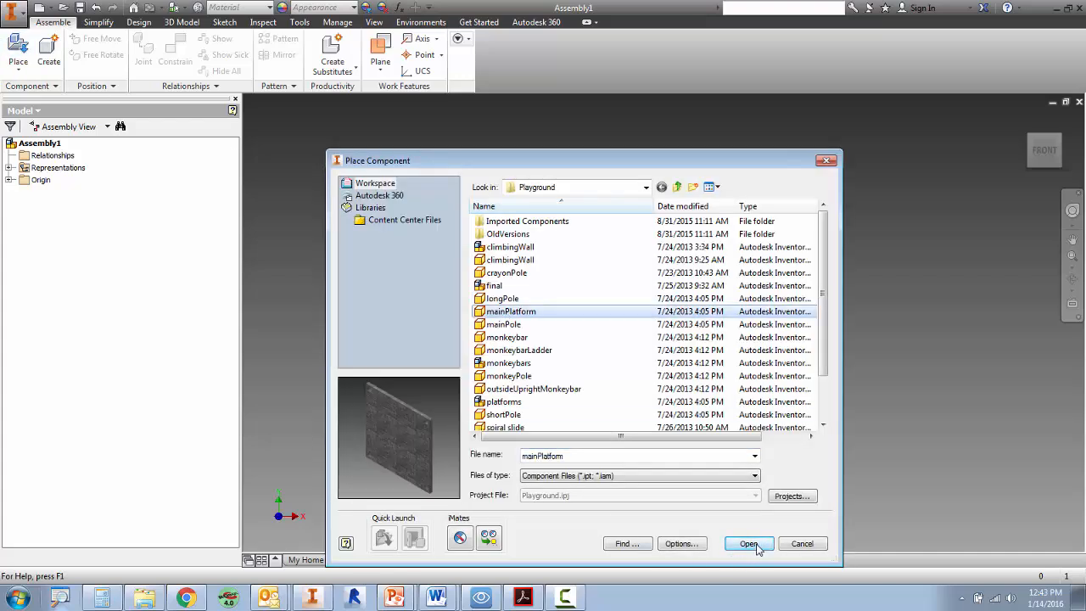
left_click(748, 543)
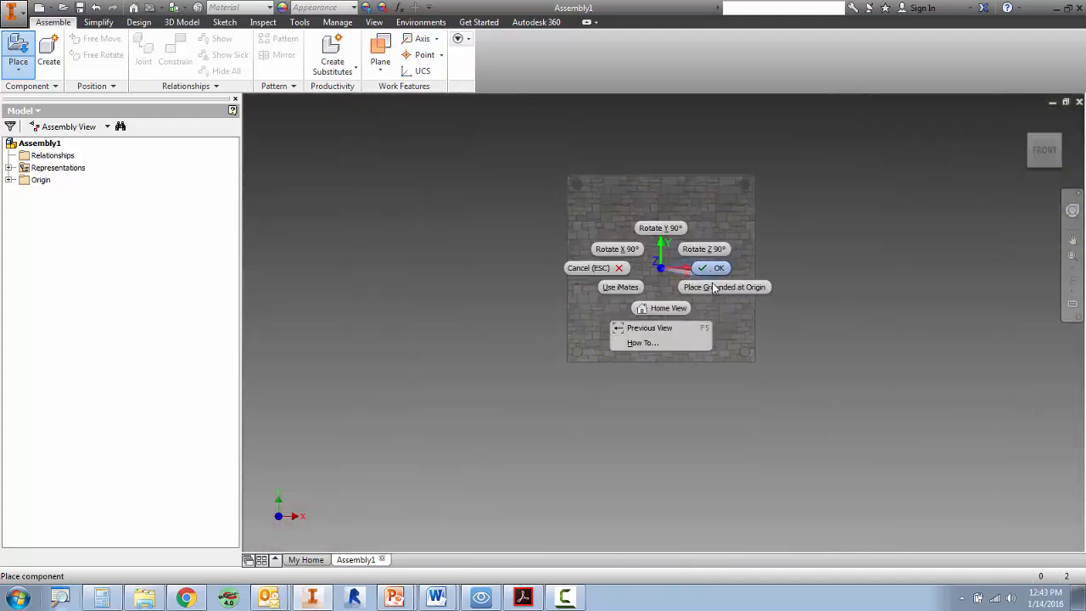
left_click(719, 267)
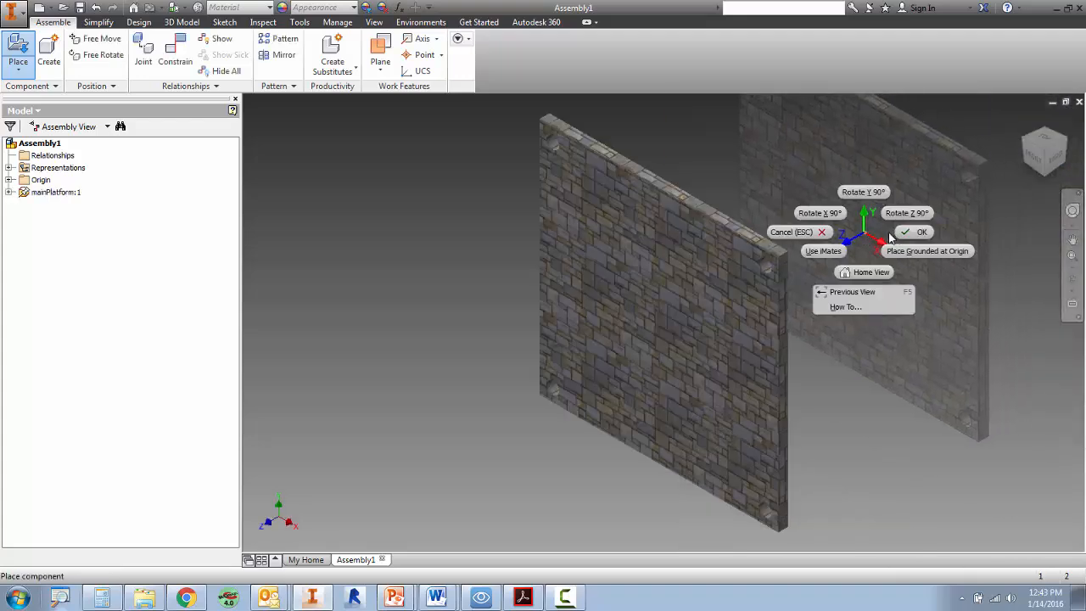
left_click(921, 231)
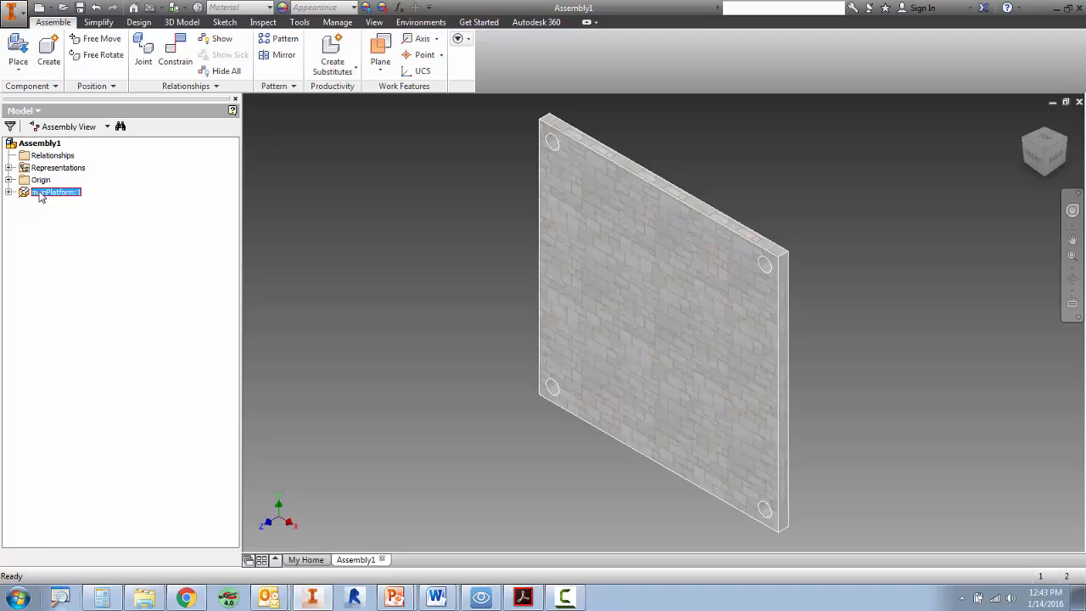
right_click(56, 192)
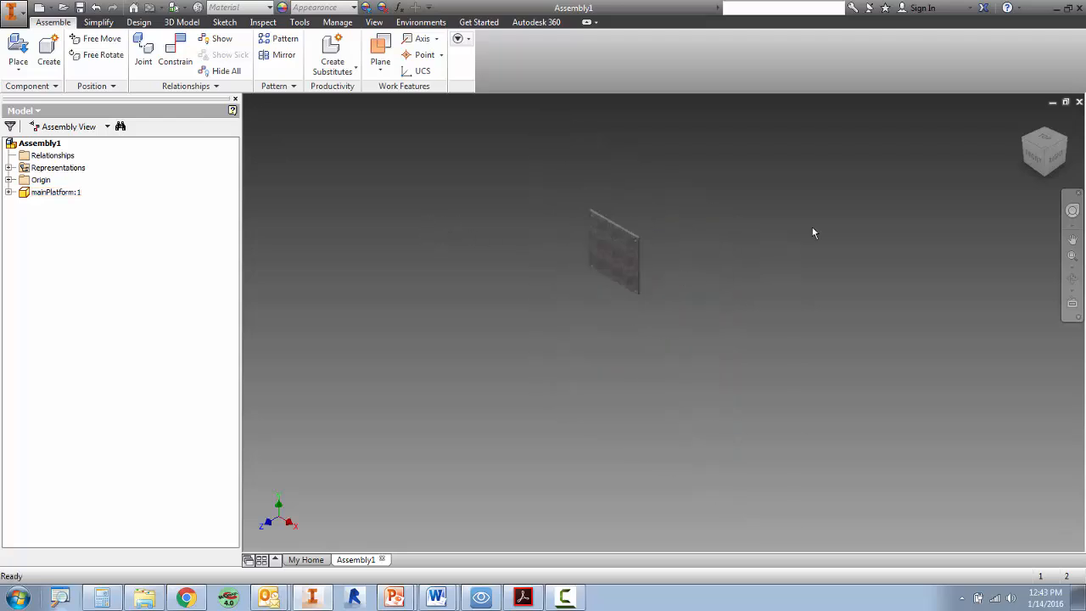
left_click(56, 192)
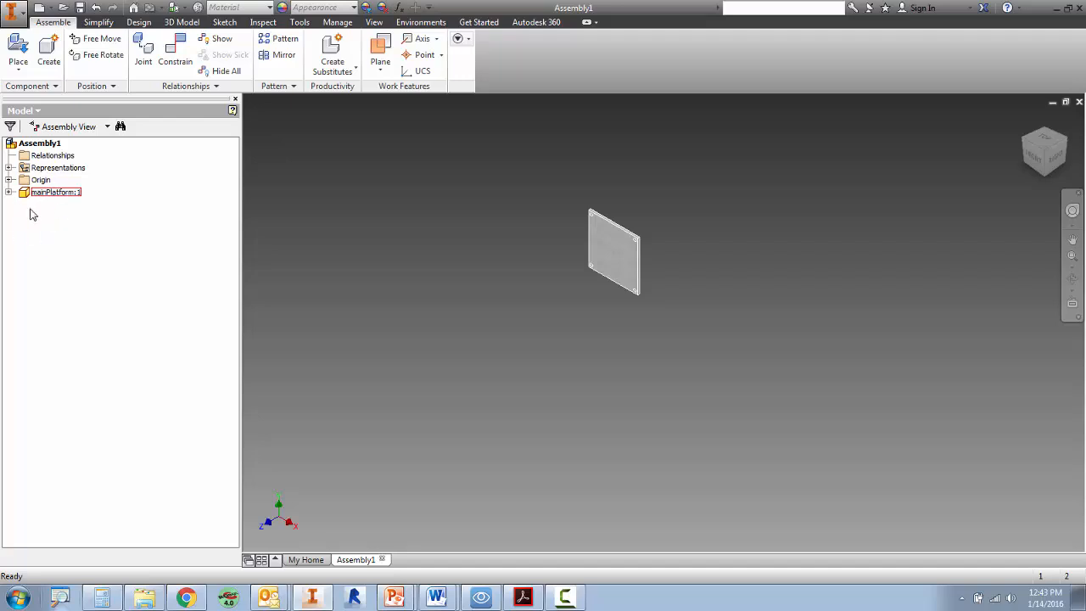
- Mate a mainPlatform face to the XZ origin plane so it lies flat
left_click(175, 51)
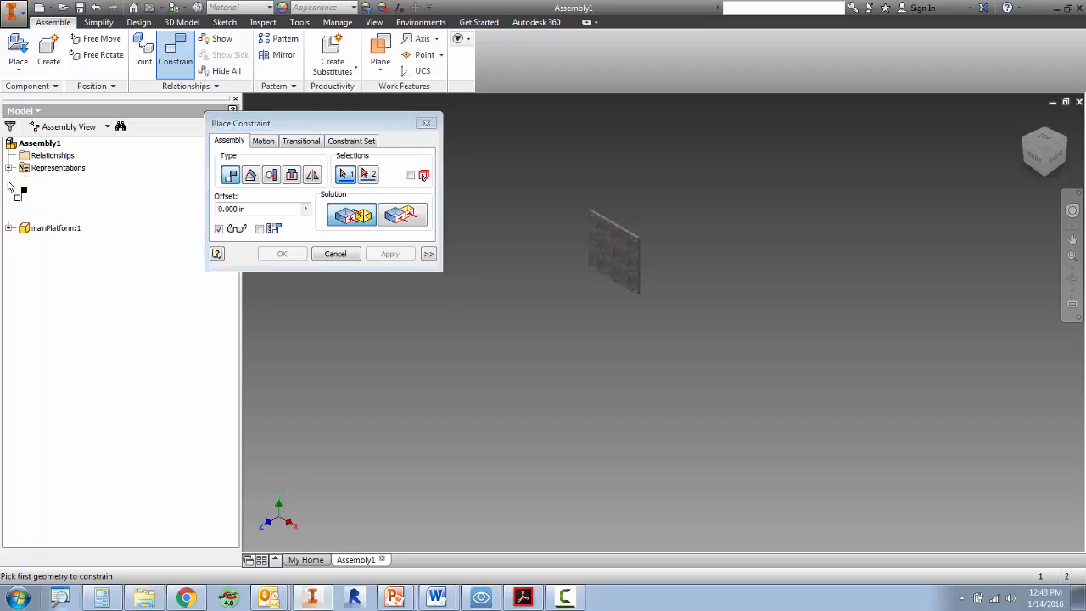
left_click(58, 216)
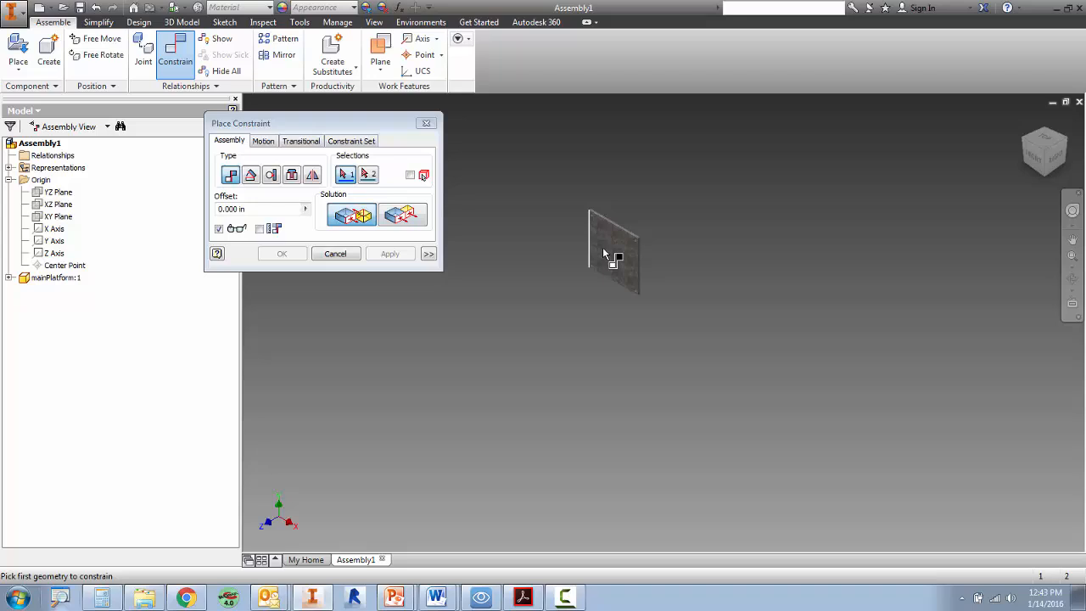
left_click(613, 253)
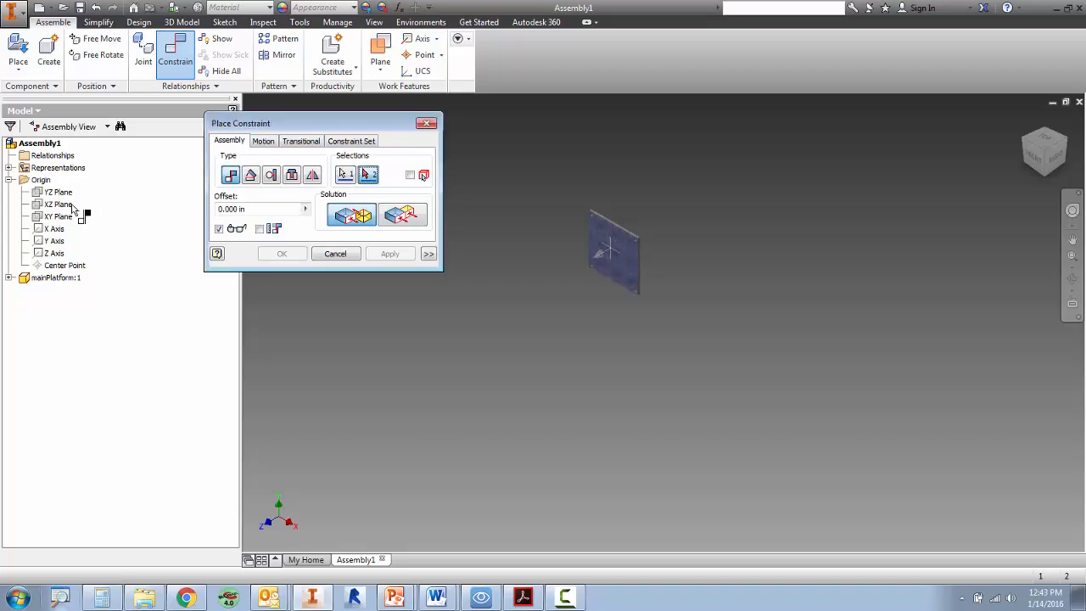
left_click(58, 216)
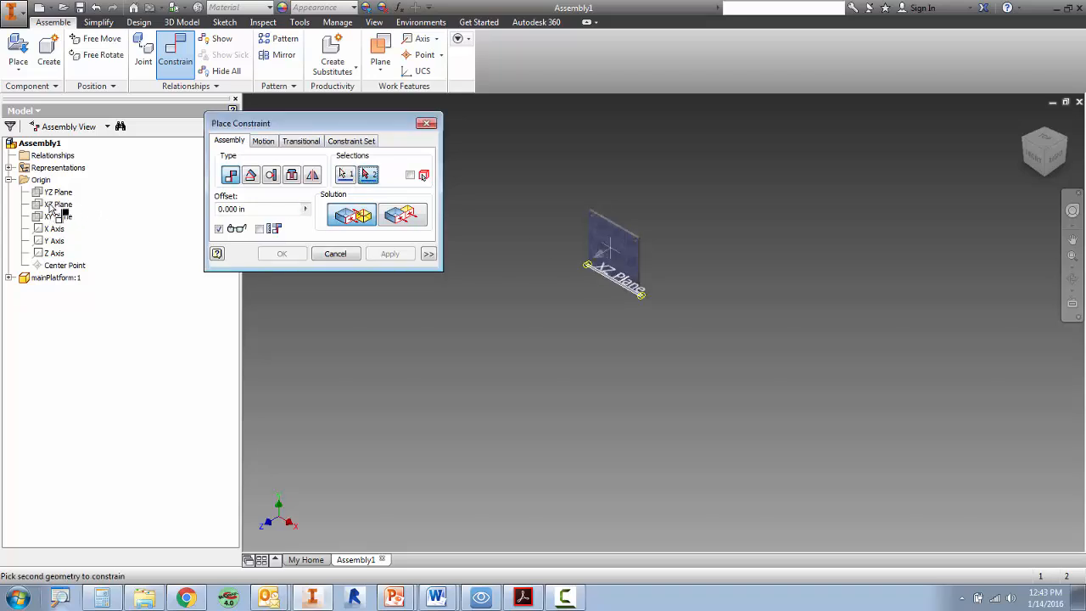
left_click(594, 267)
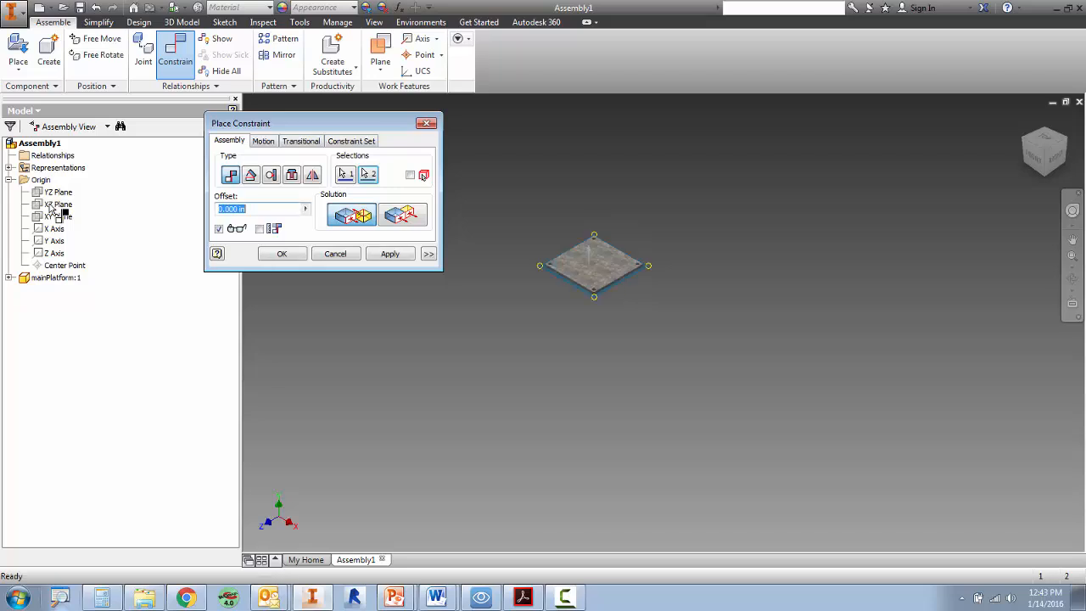
left_click(390, 253)
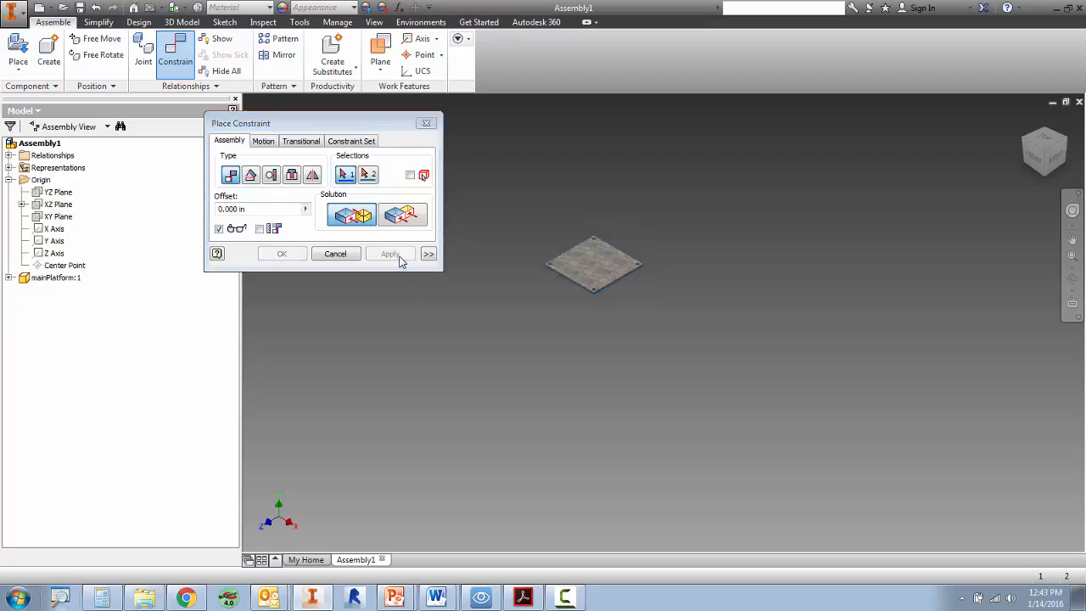
left_click(389, 253)
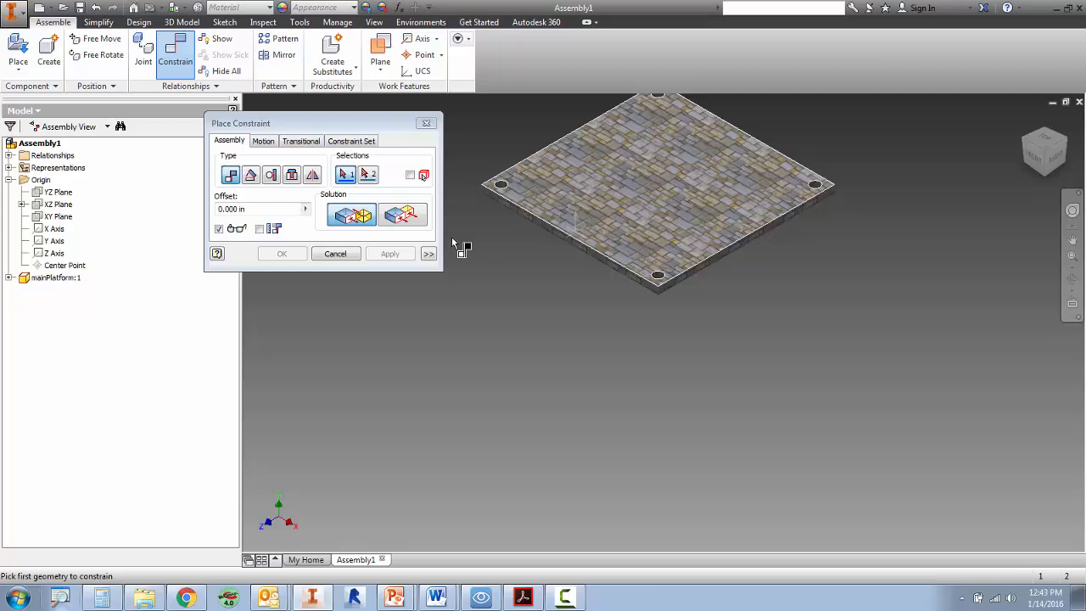
left_click(335, 253)
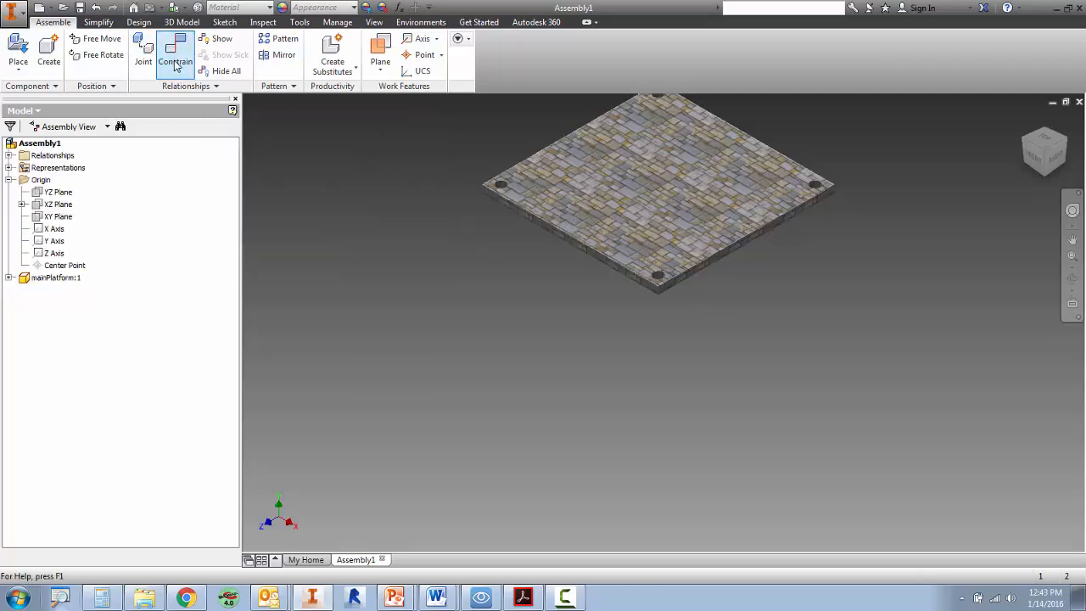
- Align the platform's side face with an origin plane
left_click(175, 55)
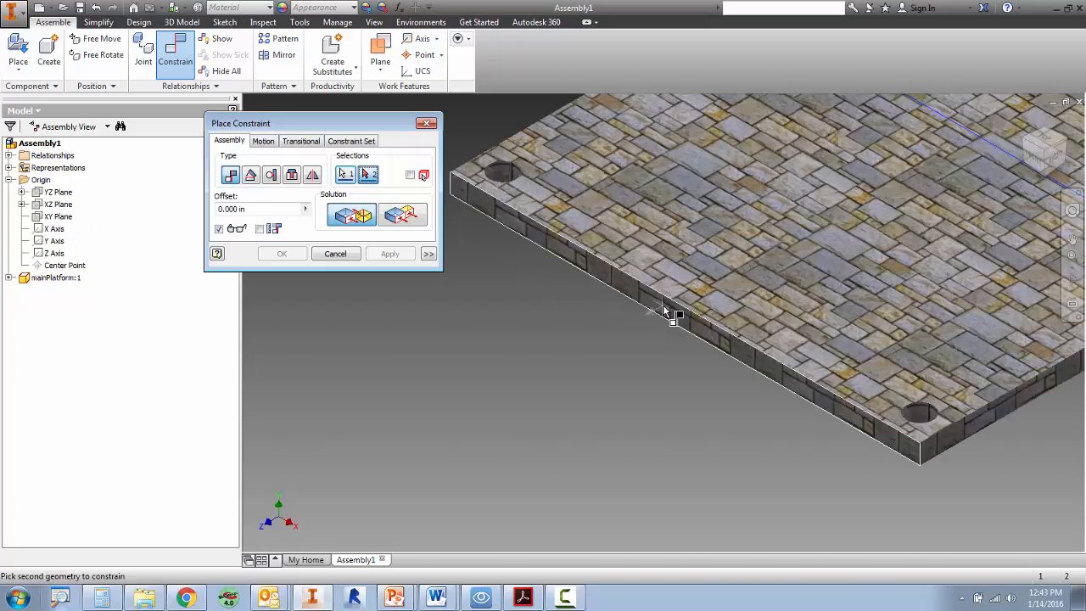
left_click(670, 314)
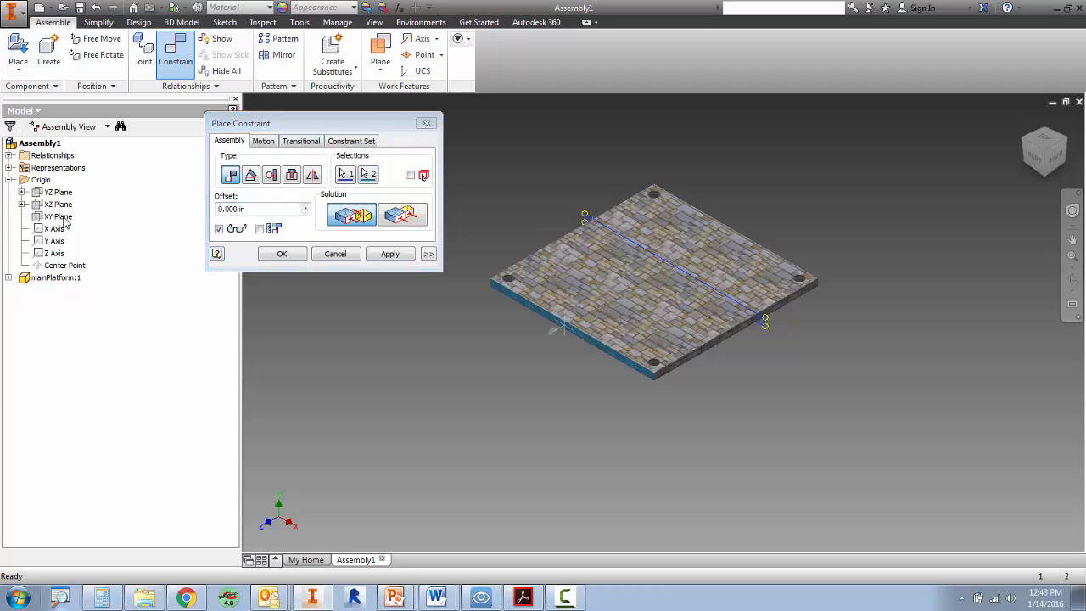
left_click(403, 215)
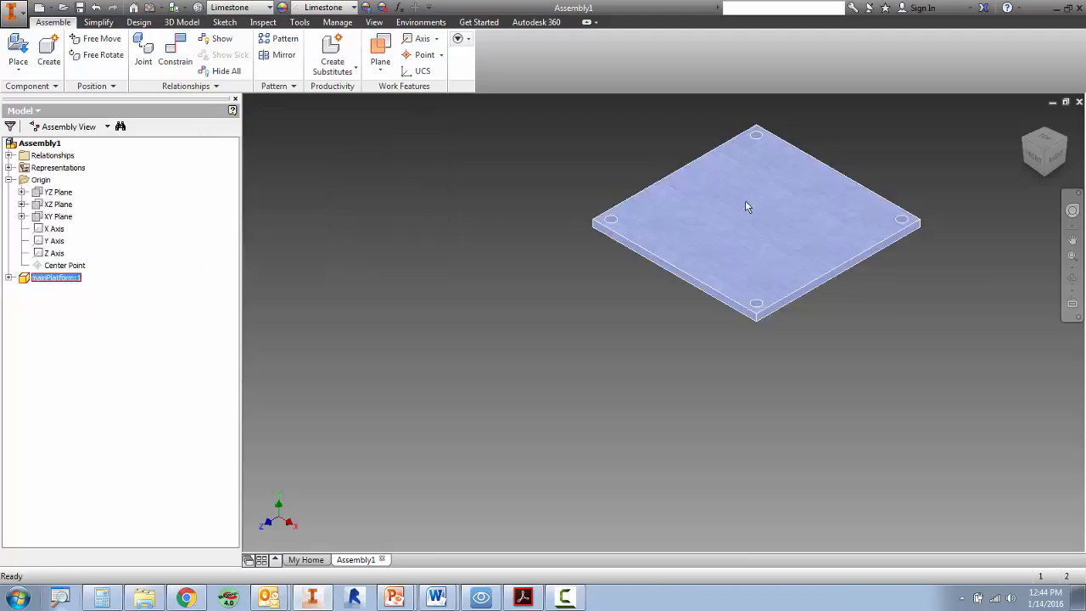
- Ground mainPlatform and place four mainPole parts
right_click(747, 206)
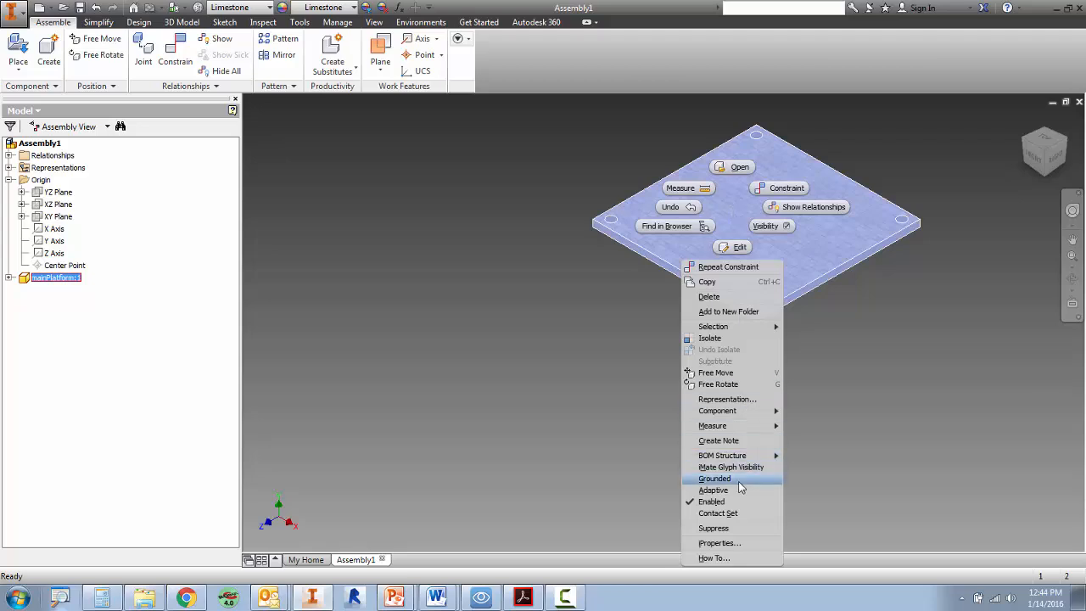
left_click(715, 478)
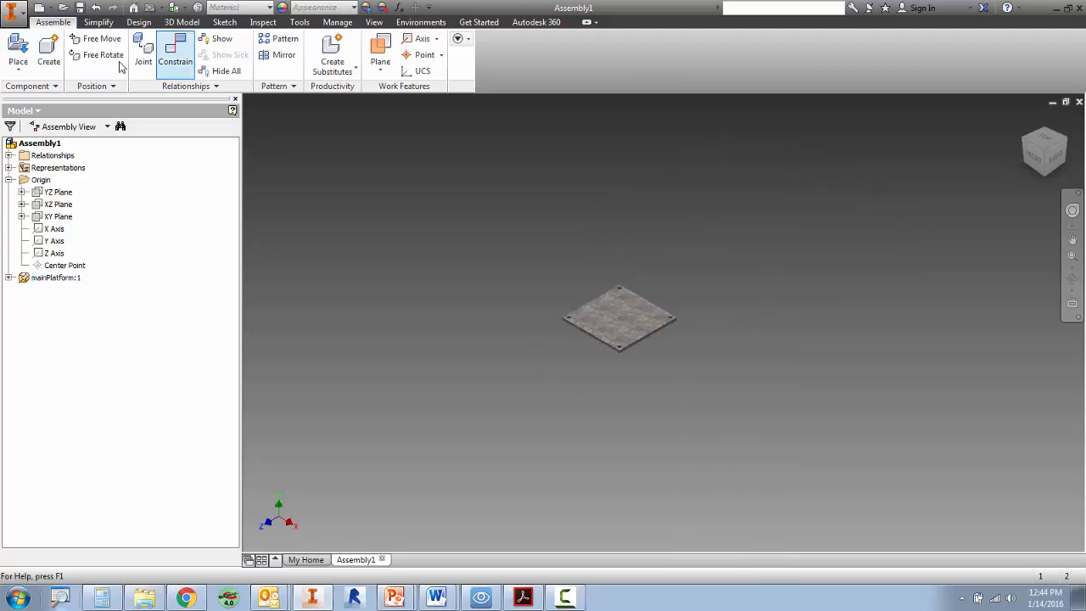
left_click(17, 54)
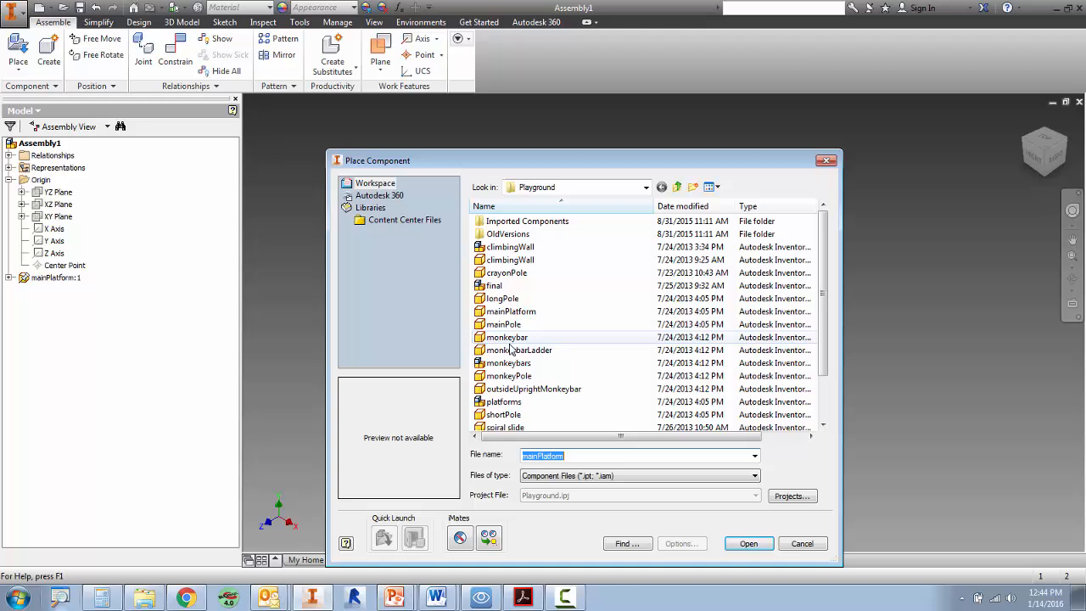
left_click(748, 543)
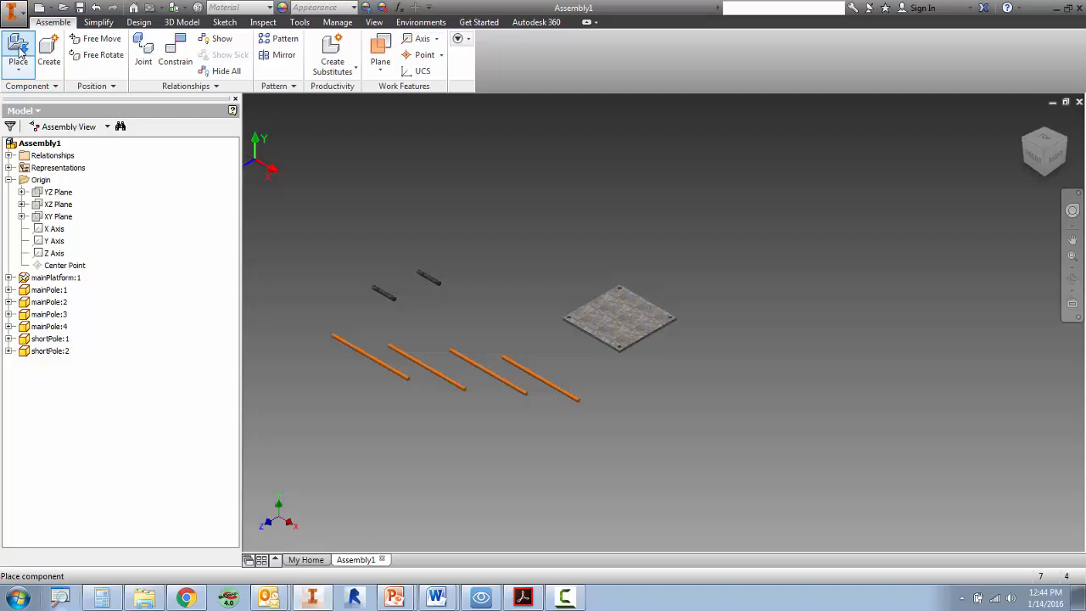
- Place two shortPole parts, the longPole and the triPlatform
left_click(18, 51)
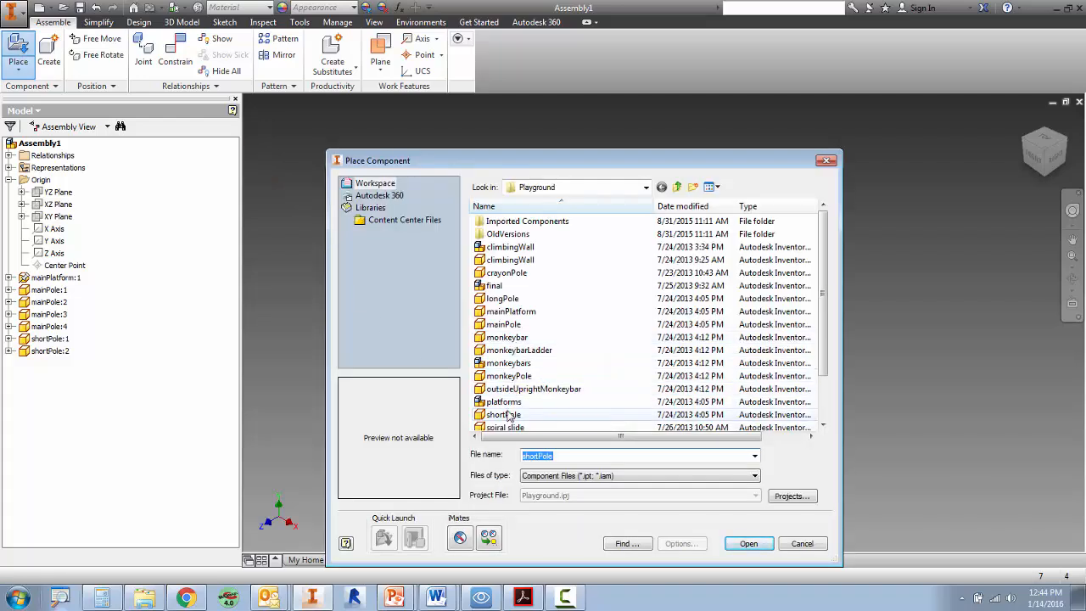
left_click(503, 324)
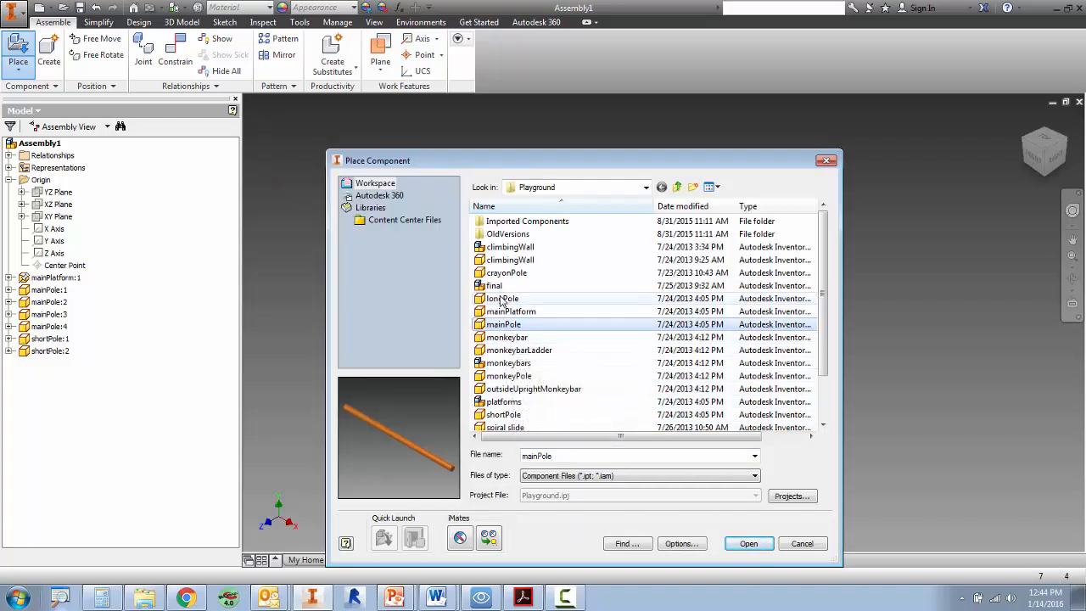
left_click(748, 543)
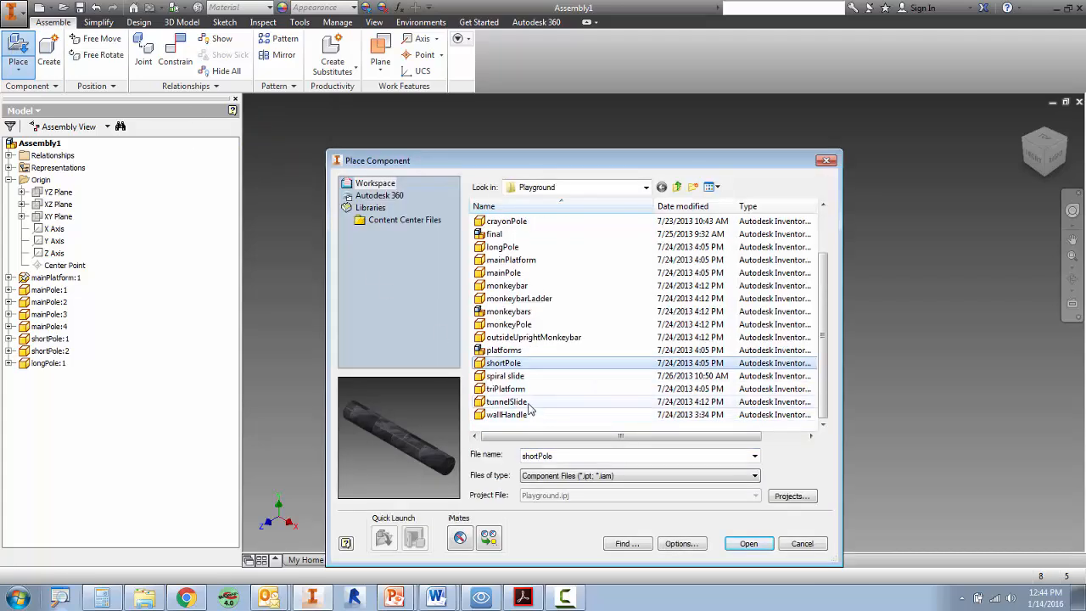
left_click(747, 543)
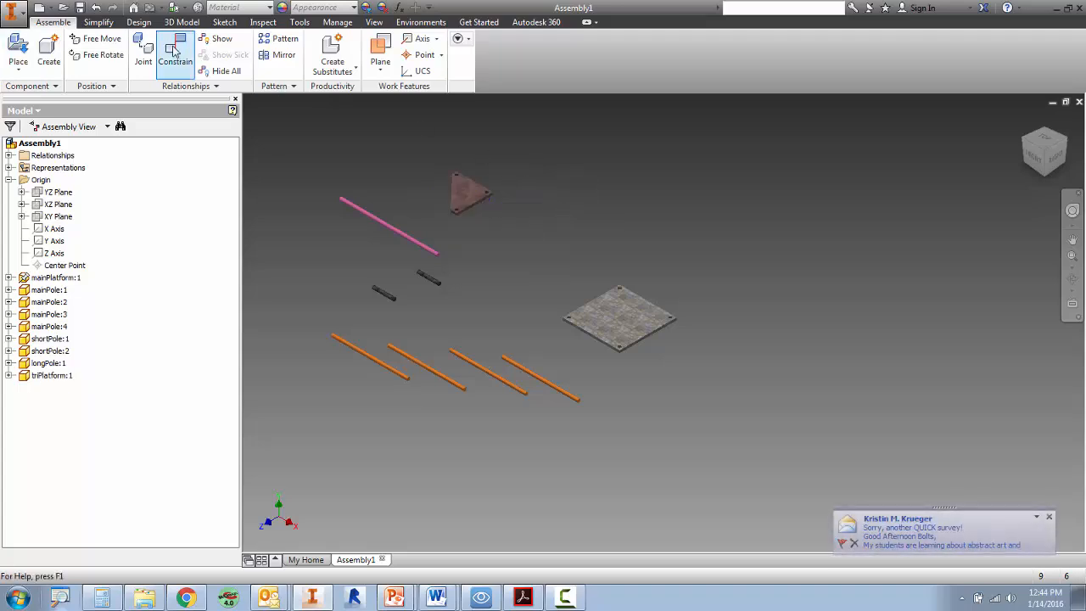
- Insert pole ends, aligned, into the mainPlatform holes and the triPlatform holes
left_click(175, 55)
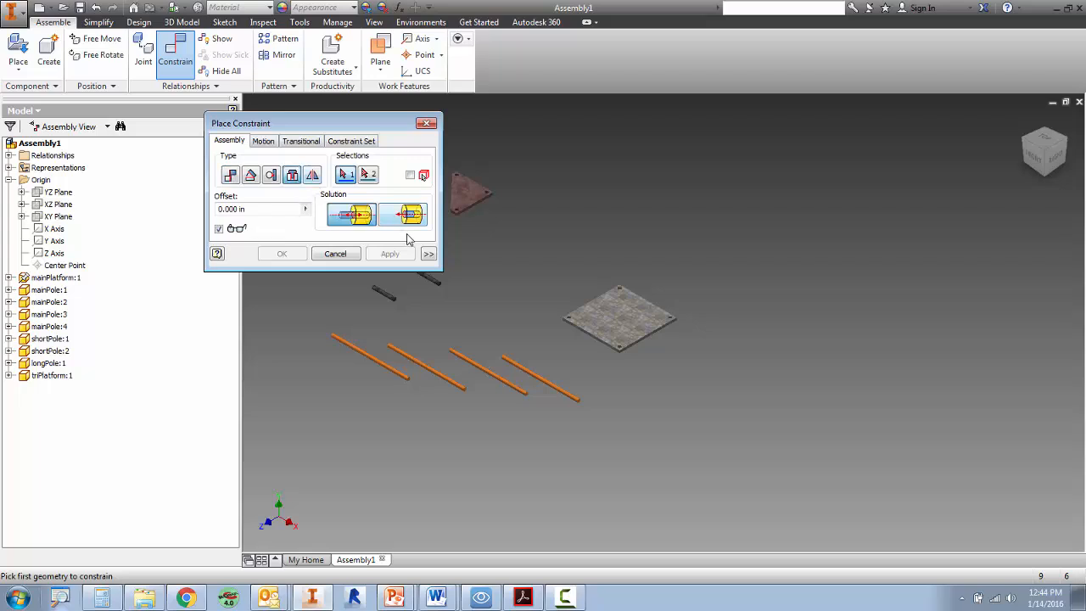
left_click(403, 214)
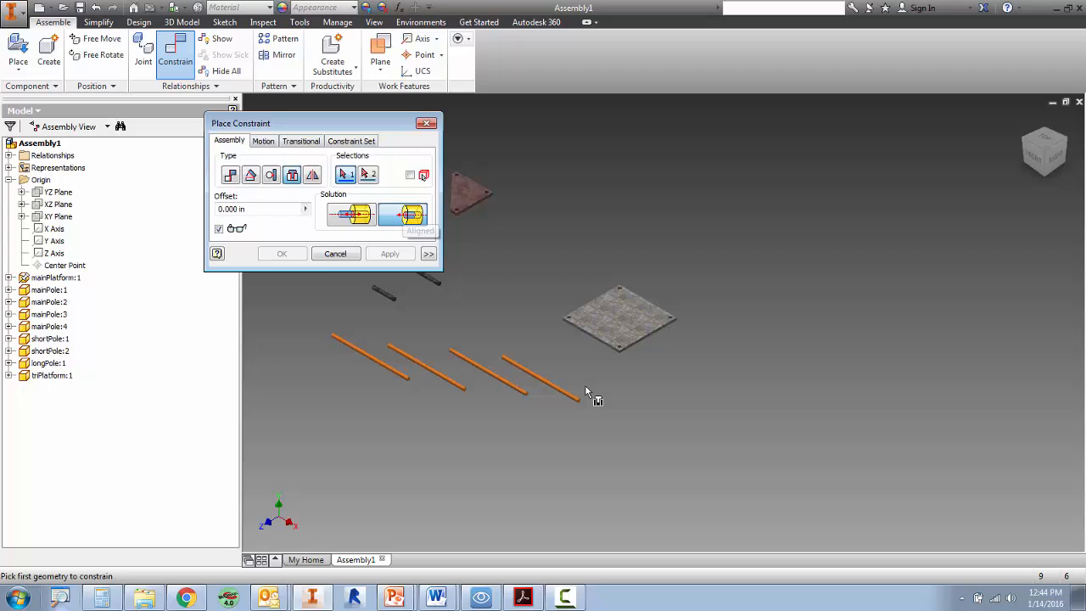
left_click(580, 400)
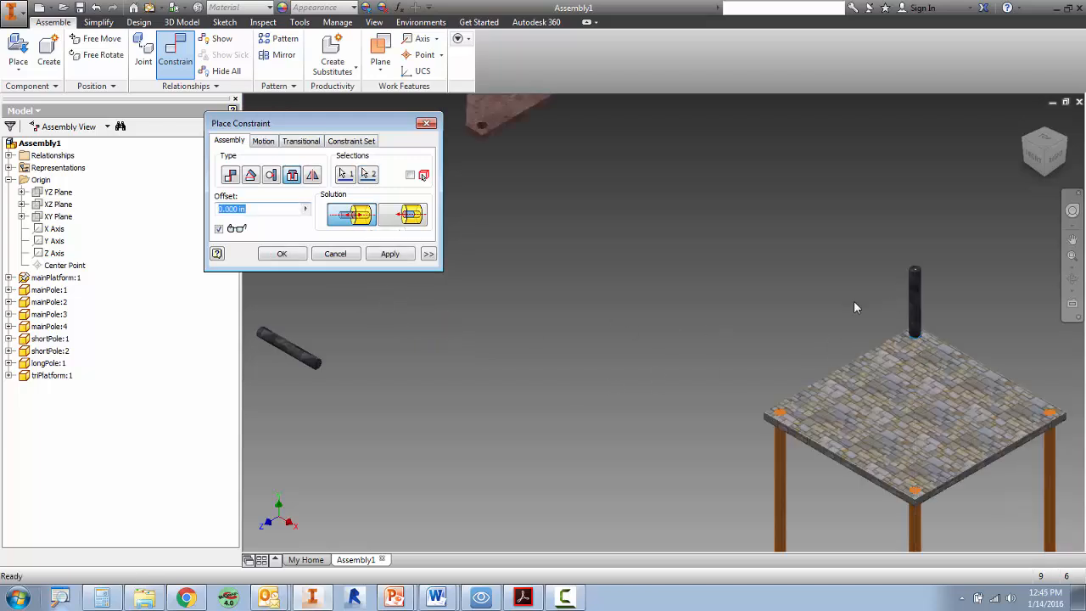
left_click(345, 174)
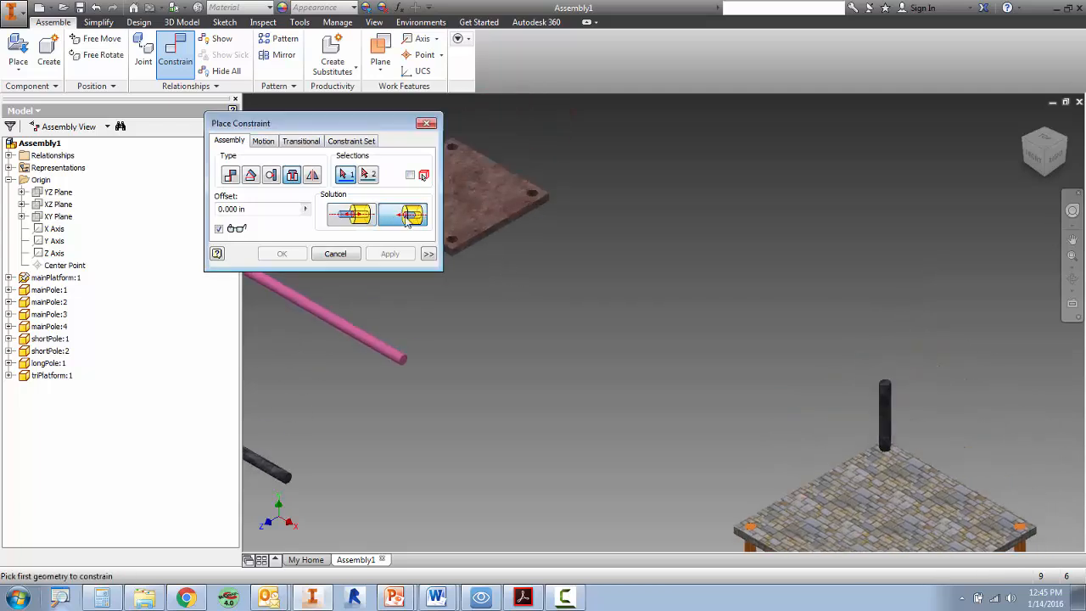
left_click(530, 193)
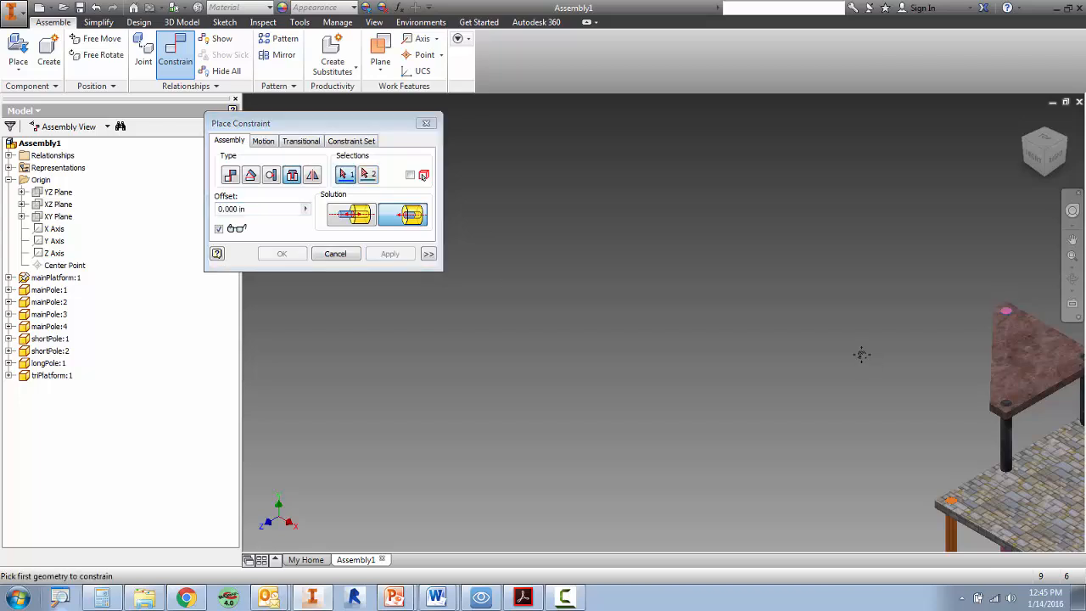
left_click(335, 253)
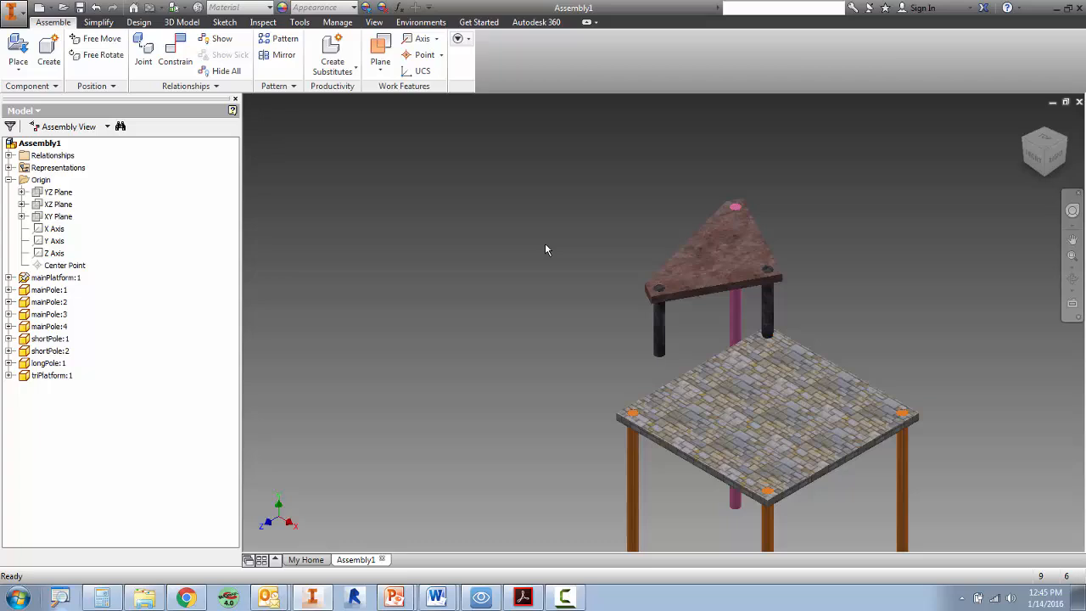
- Add a 0.00 deg angle constraint between the triangular and main platform edges
left_click(175, 50)
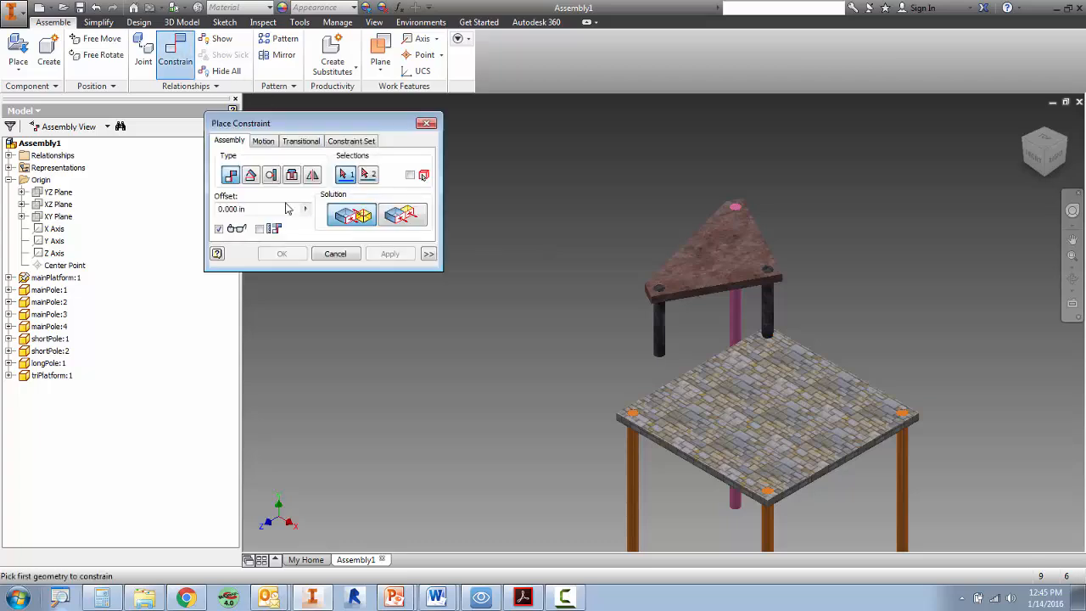
left_click(250, 175)
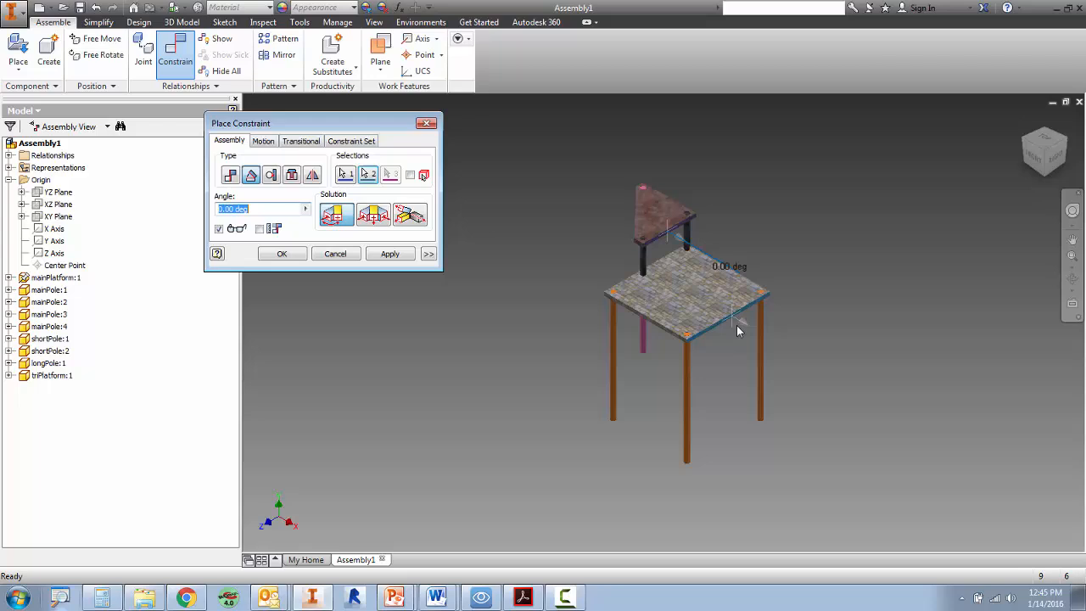
mouse_move(611, 237)
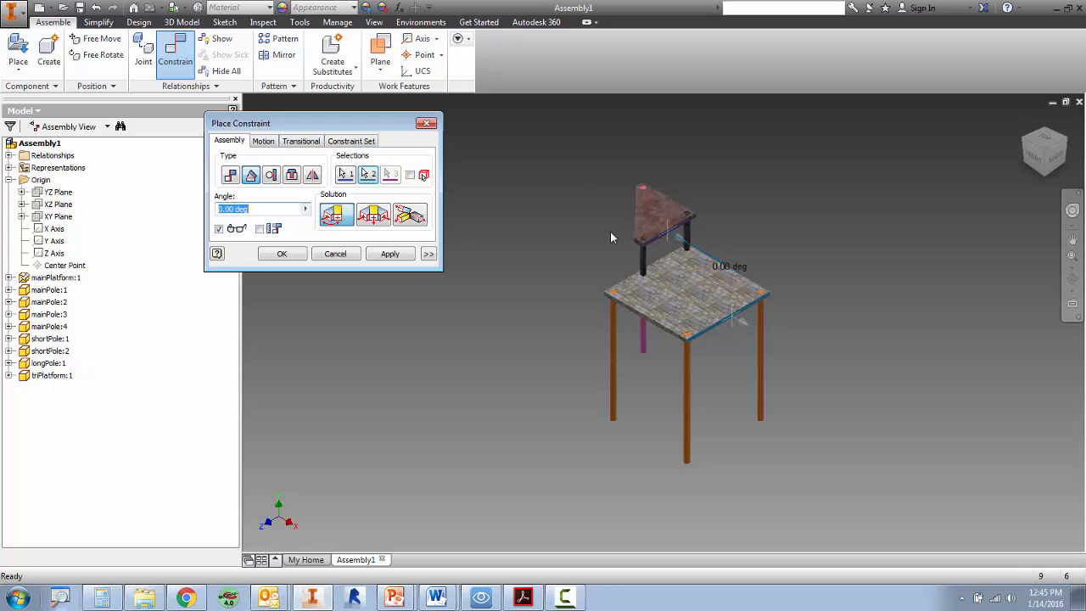
left_click(389, 254)
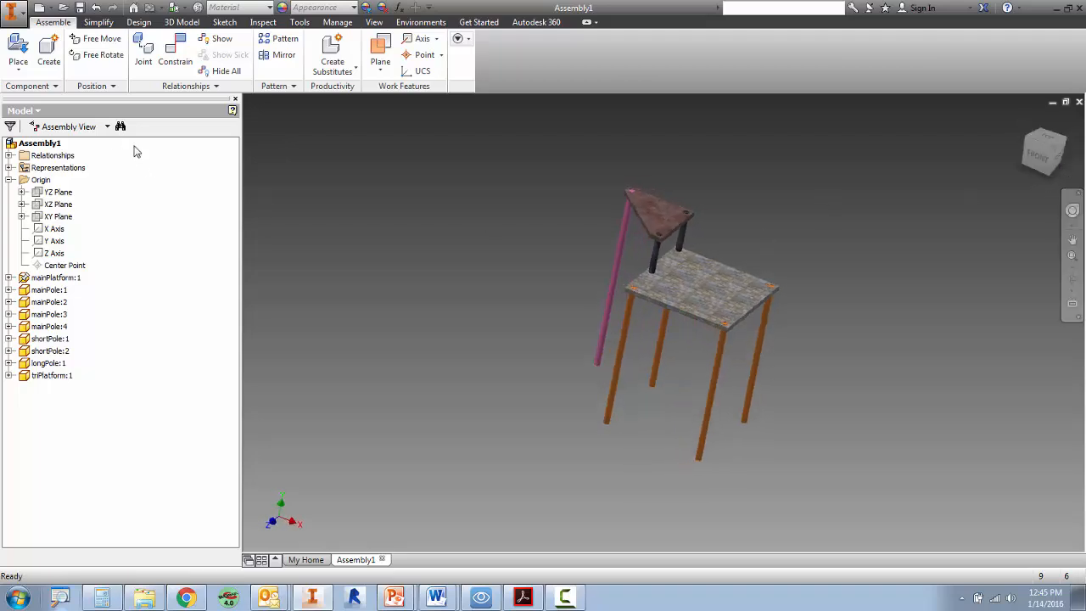
mouse_move(17, 47)
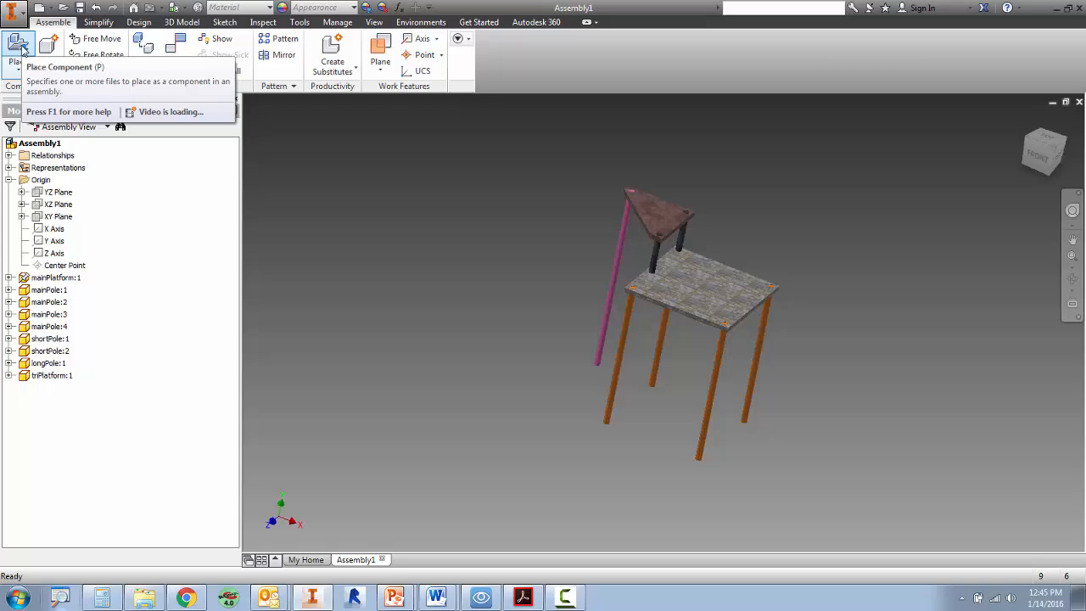
- Place five crayonPole parts and start inserting them on the main platform's edge
left_click(17, 47)
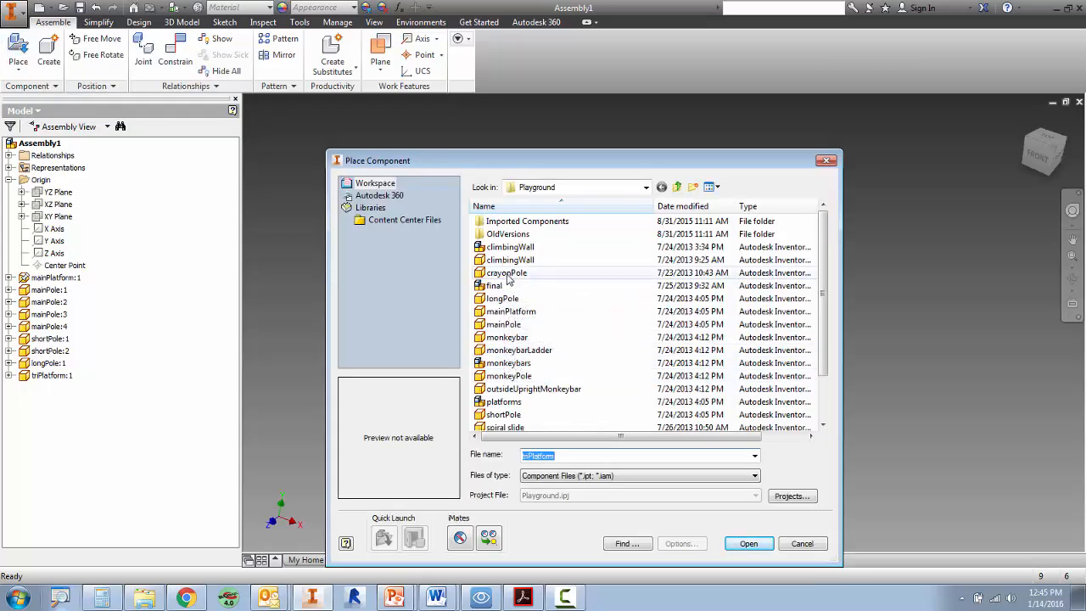
left_click(748, 543)
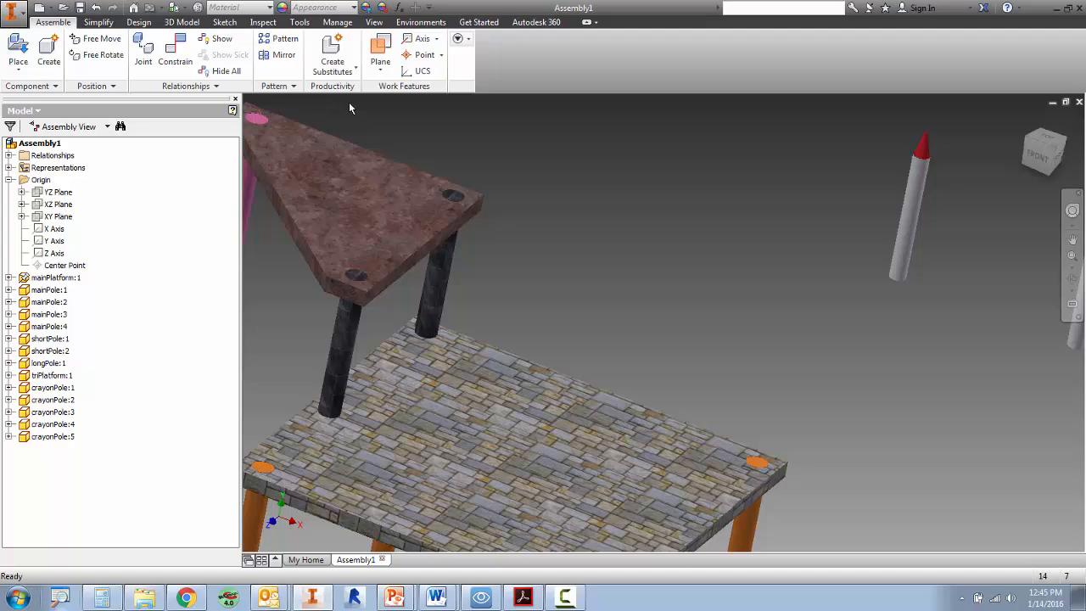
left_click(174, 55)
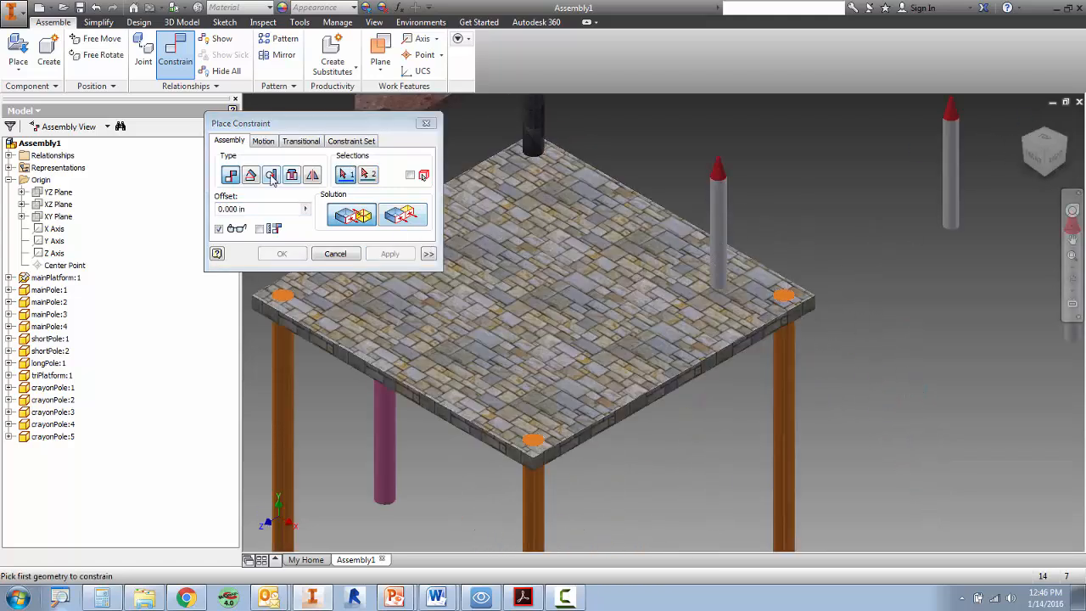
mouse_move(270, 175)
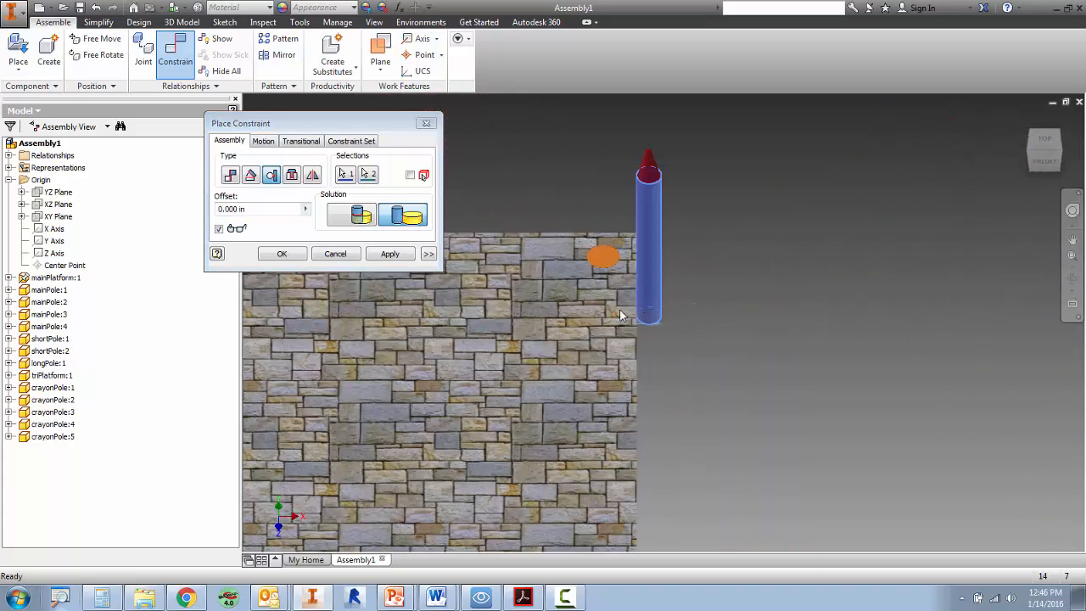
mouse_move(348, 215)
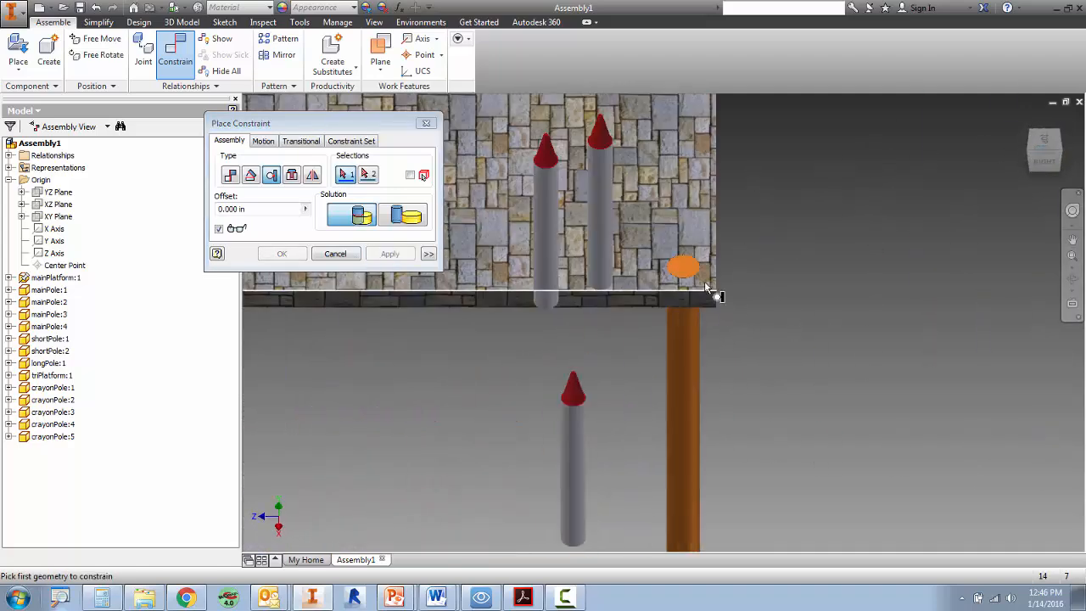
left_click(601, 203)
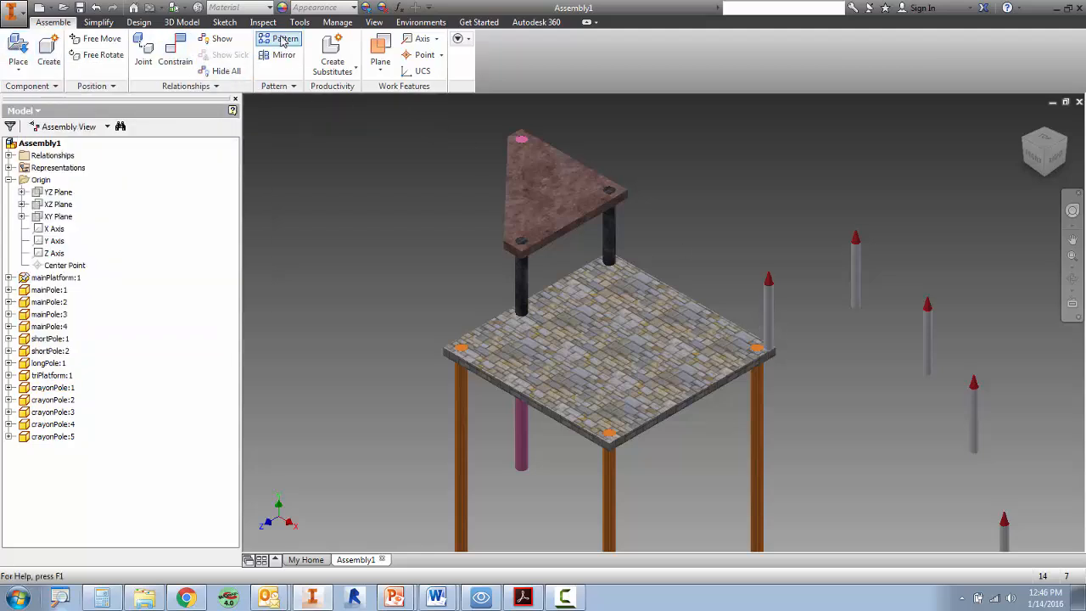
- Pattern crayonPole:1 along the platform edge with 6 copies spaced 3.5
left_click(285, 39)
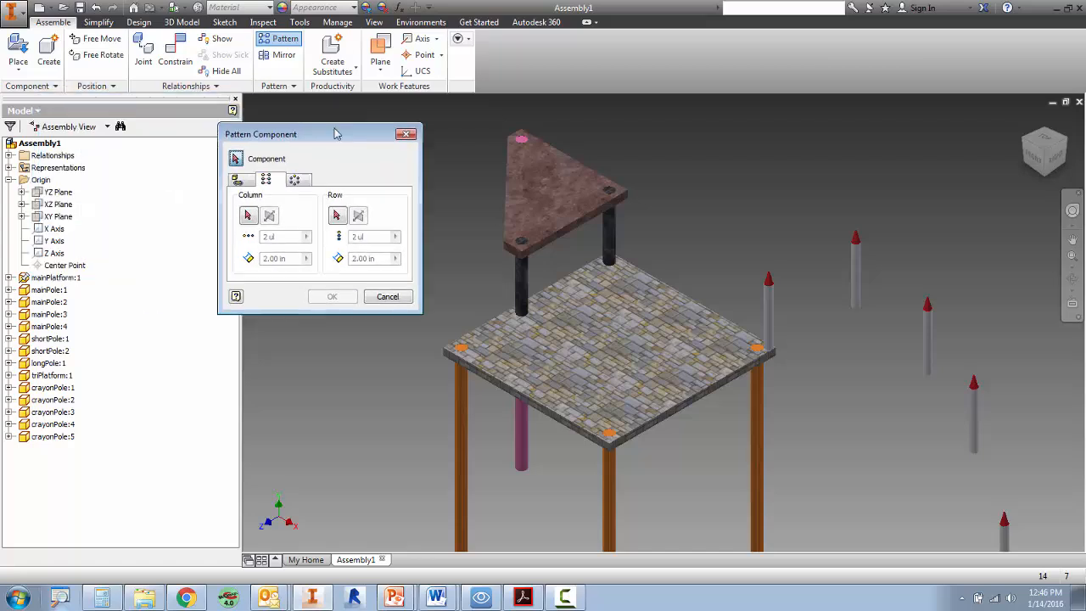
left_click_drag(331, 134, 380, 118)
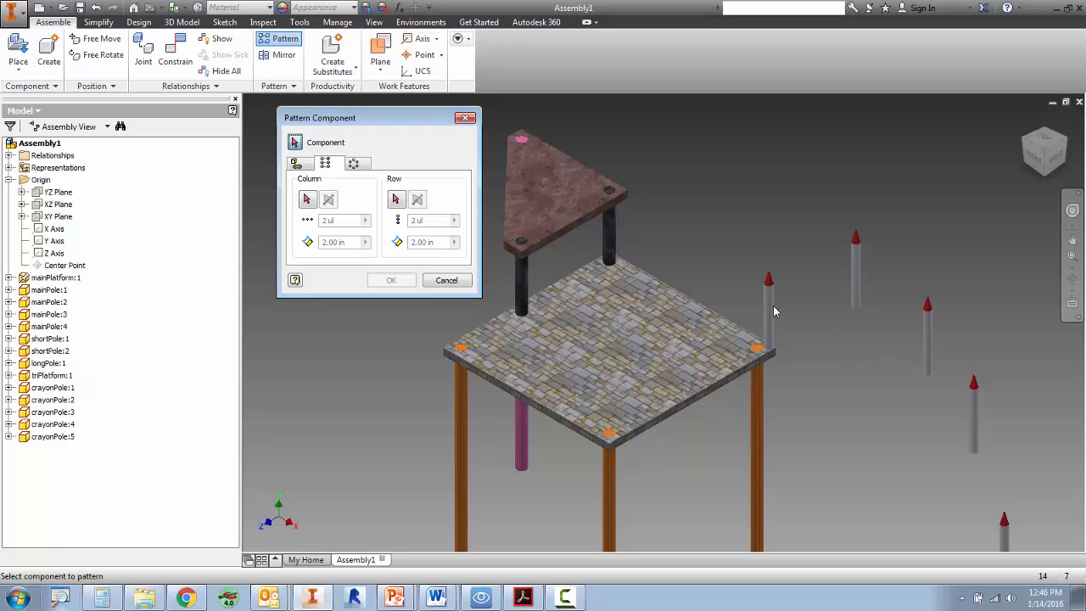
left_click(768, 310)
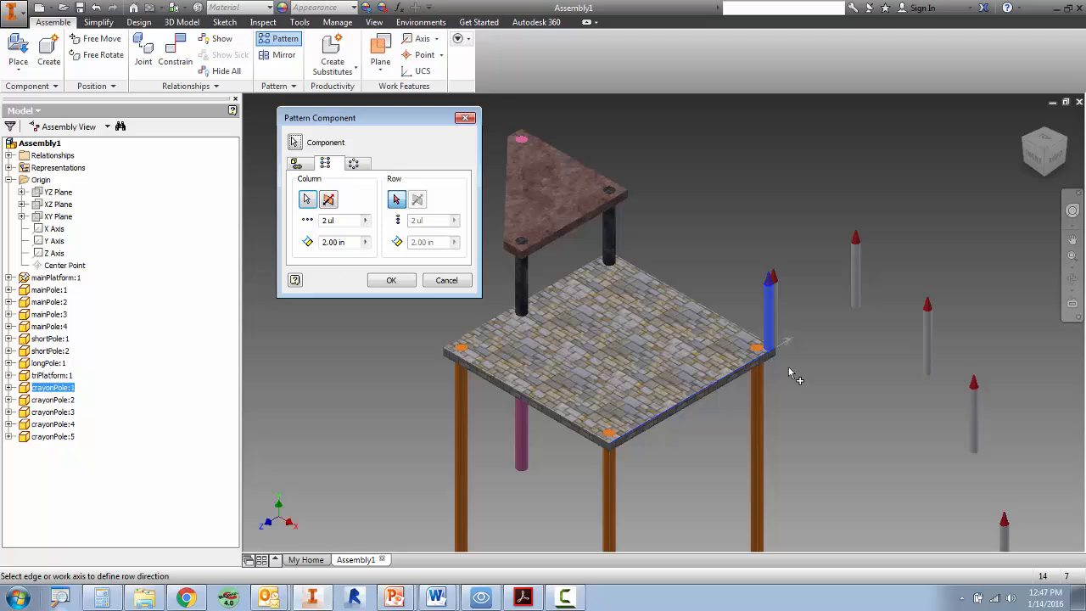
type("3")
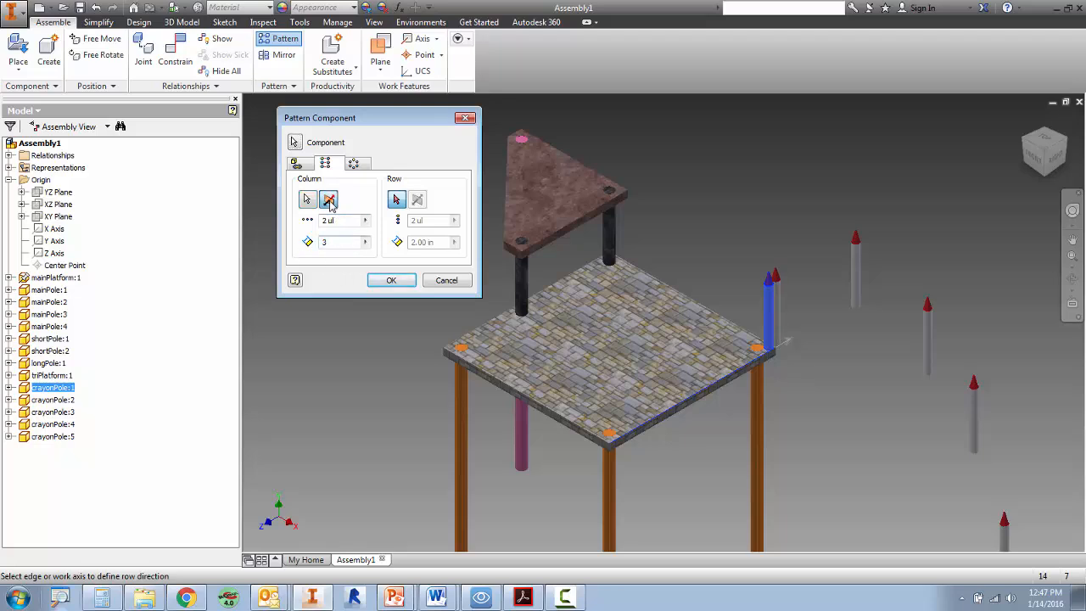
left_click(330, 198)
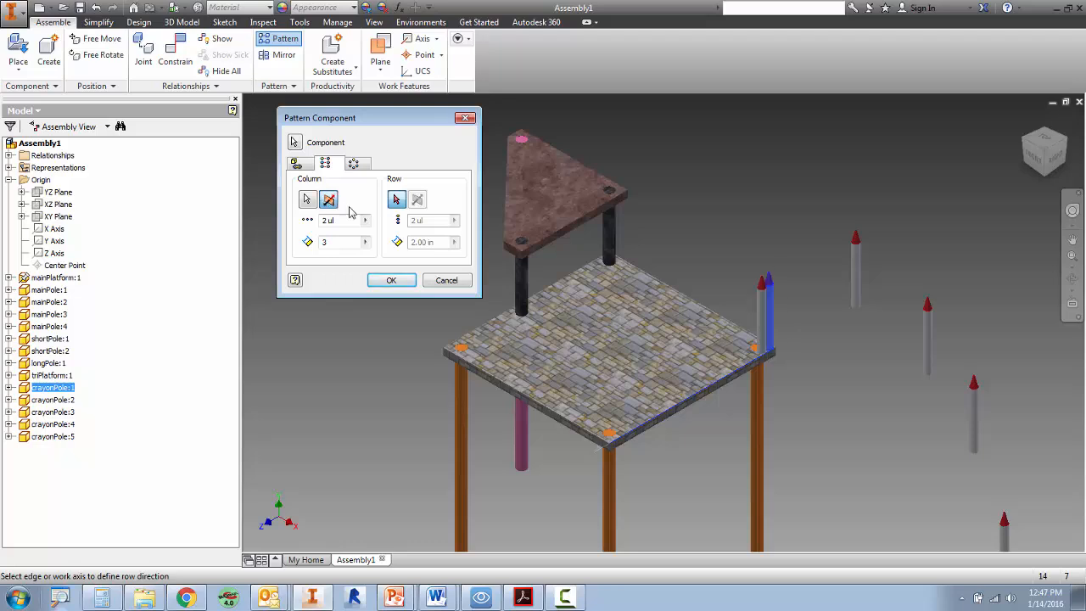
left_click(329, 199)
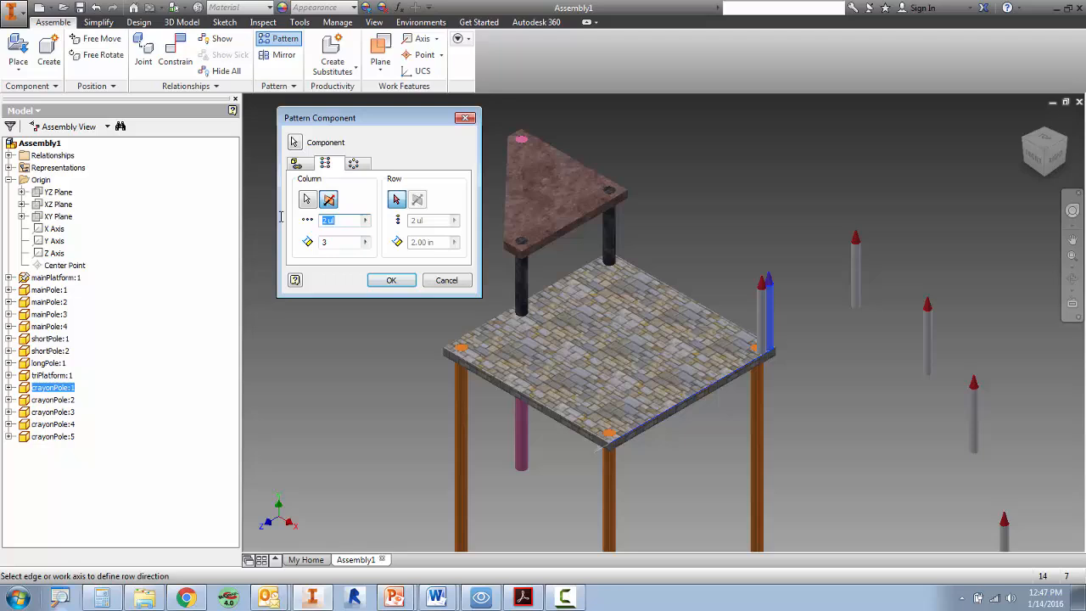
type("6")
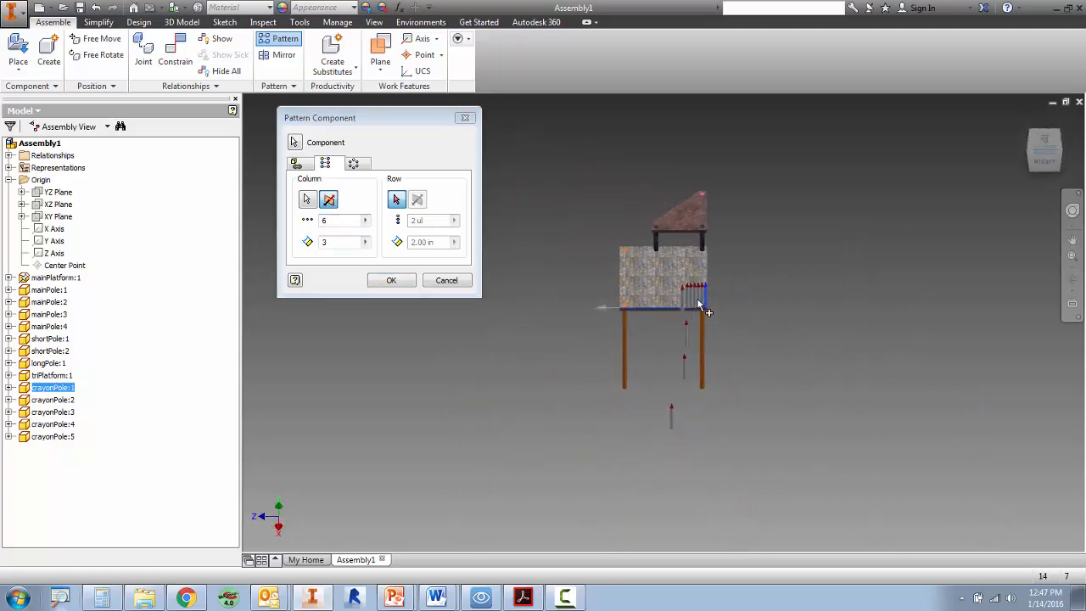
left_click(397, 199)
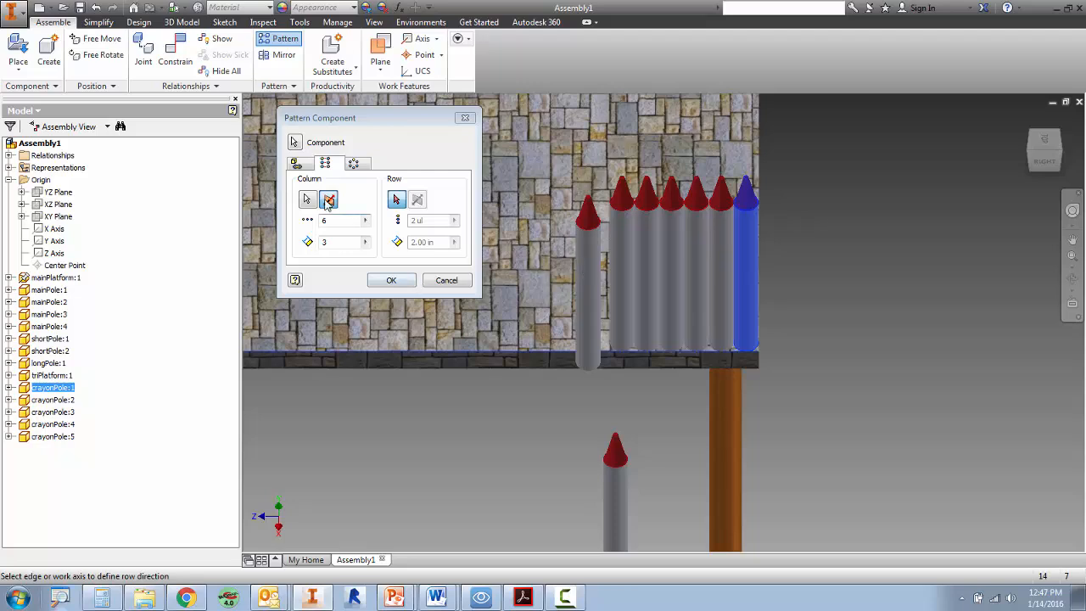
type("3.5")
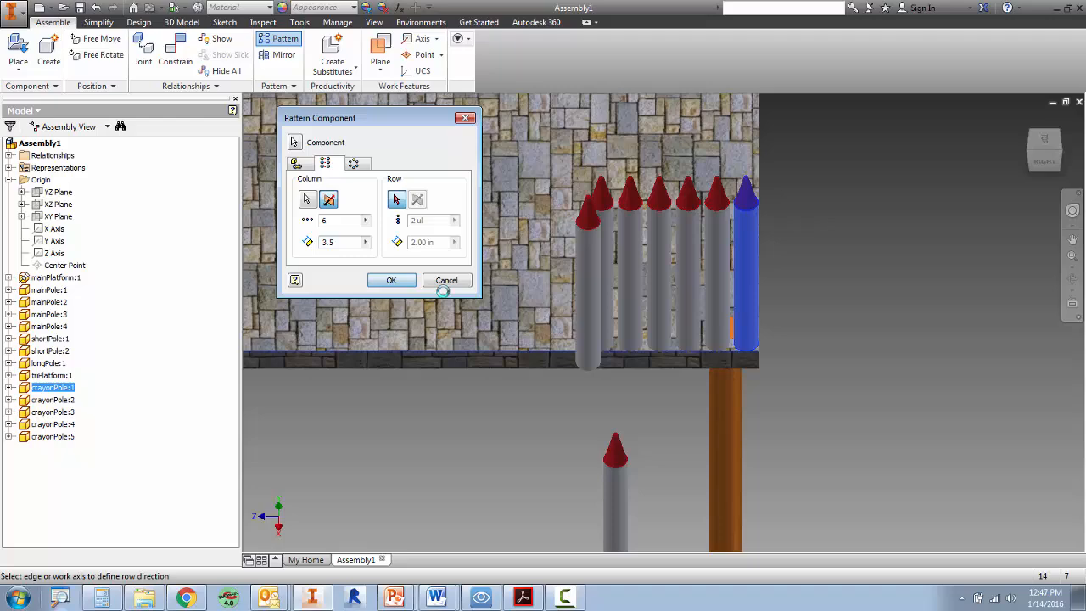
left_click(391, 280)
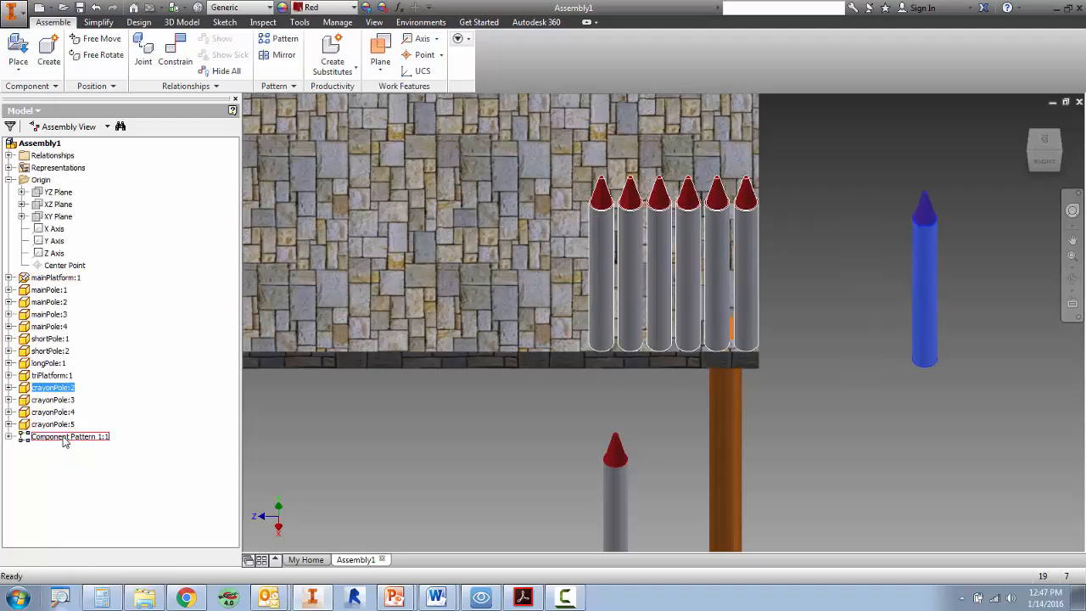
- Edit the crayon pole pattern to 4 in spacing
double_click(69, 436)
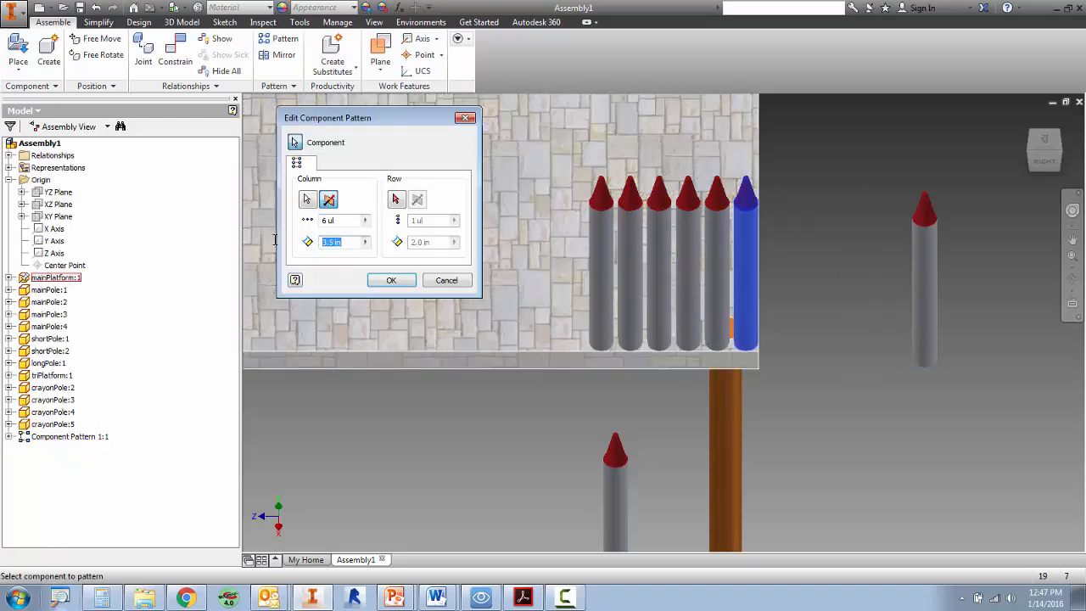
left_click(391, 280)
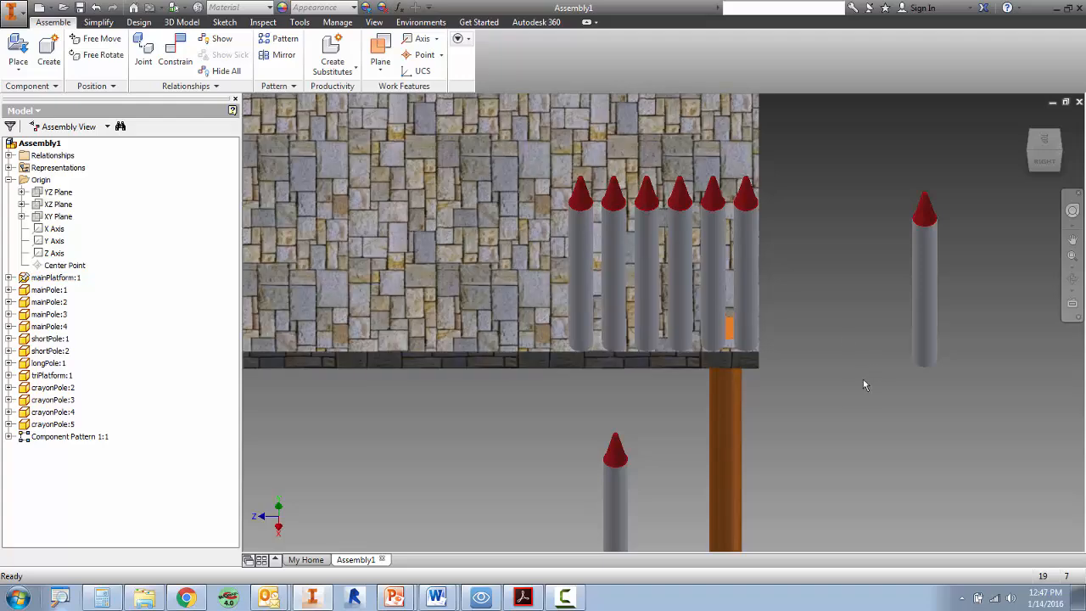
left_click(56, 277)
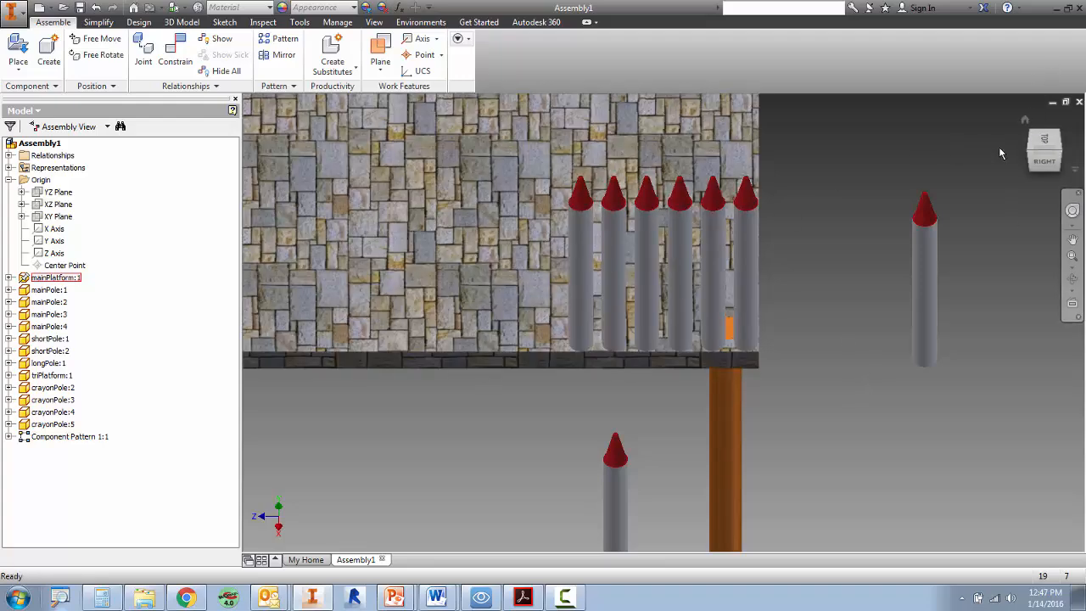
double_click(70, 436)
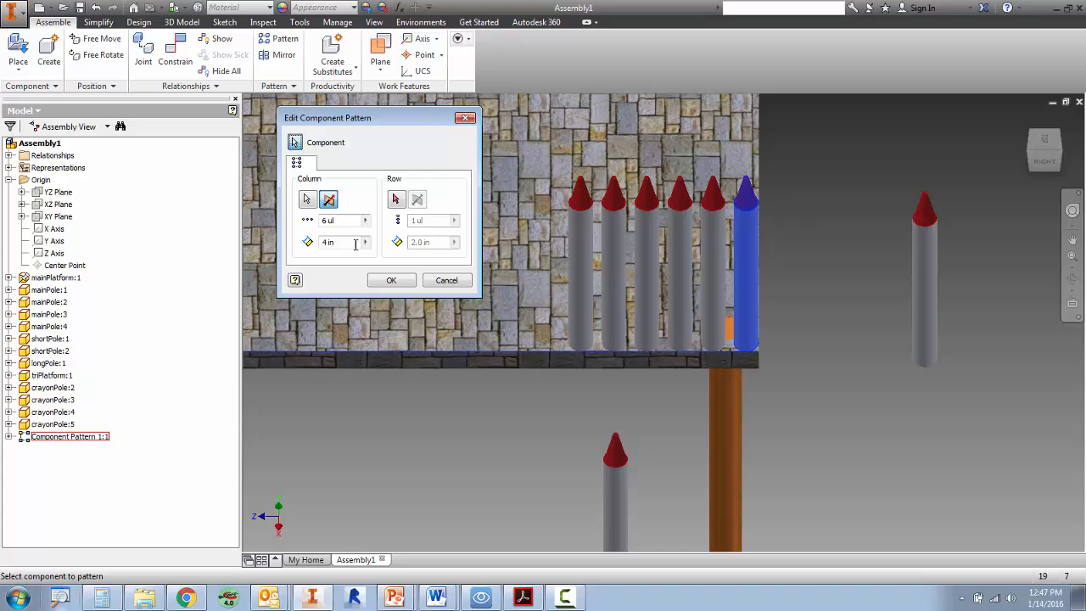
left_click(392, 280)
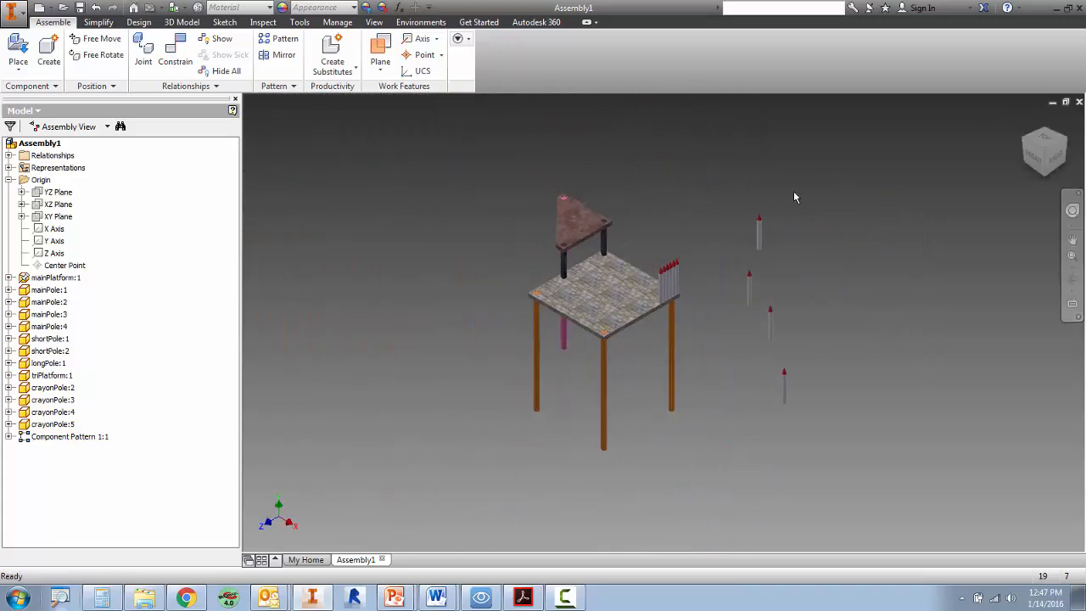
- Place the spiral slide part from the Playground folder into Assembly1
left_click(17, 49)
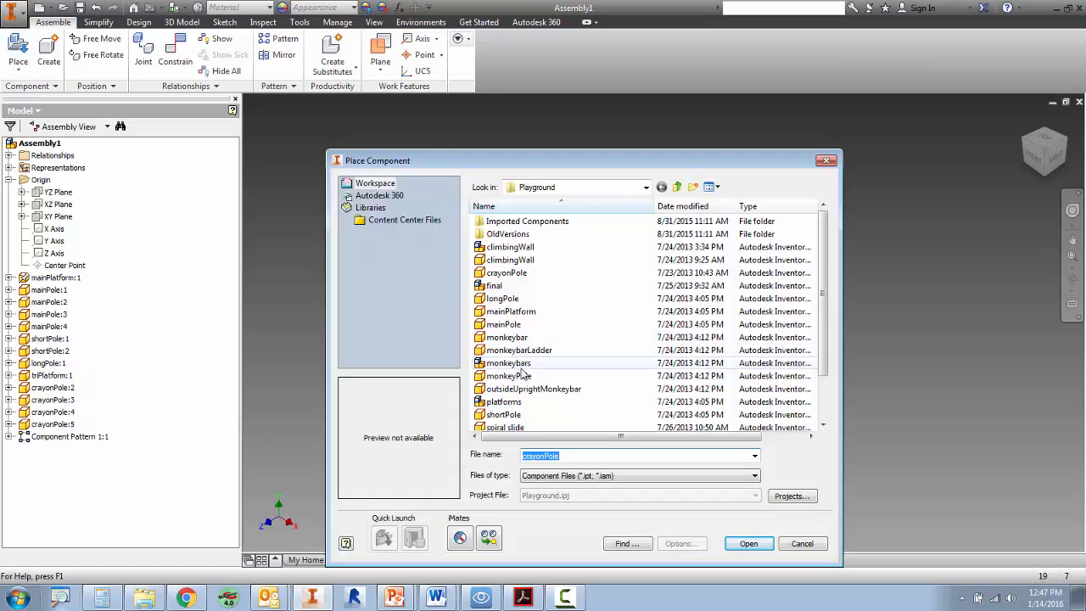
left_click(505, 427)
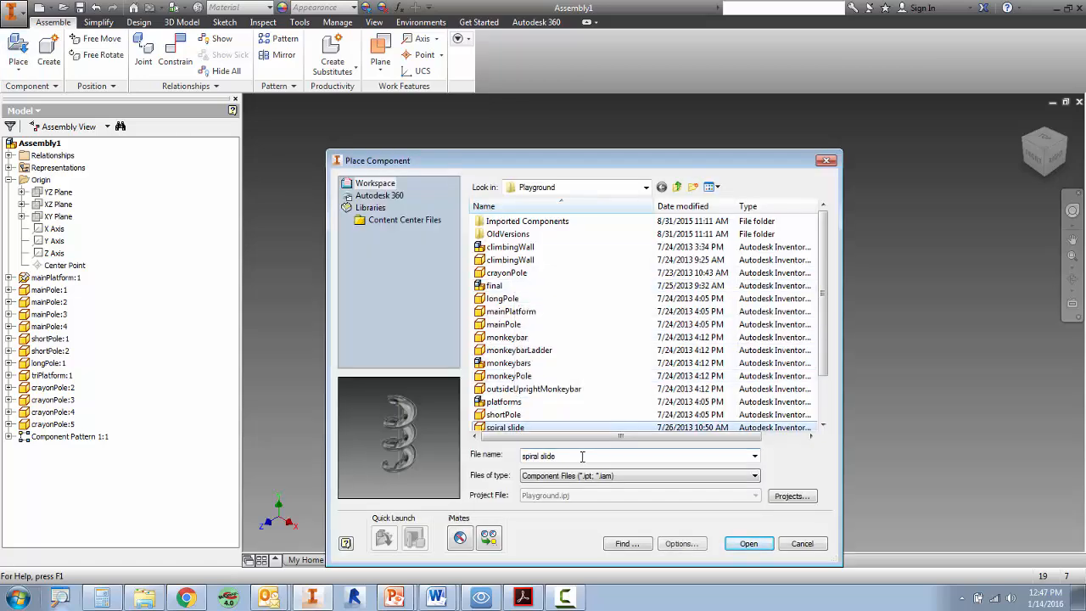
left_click(747, 543)
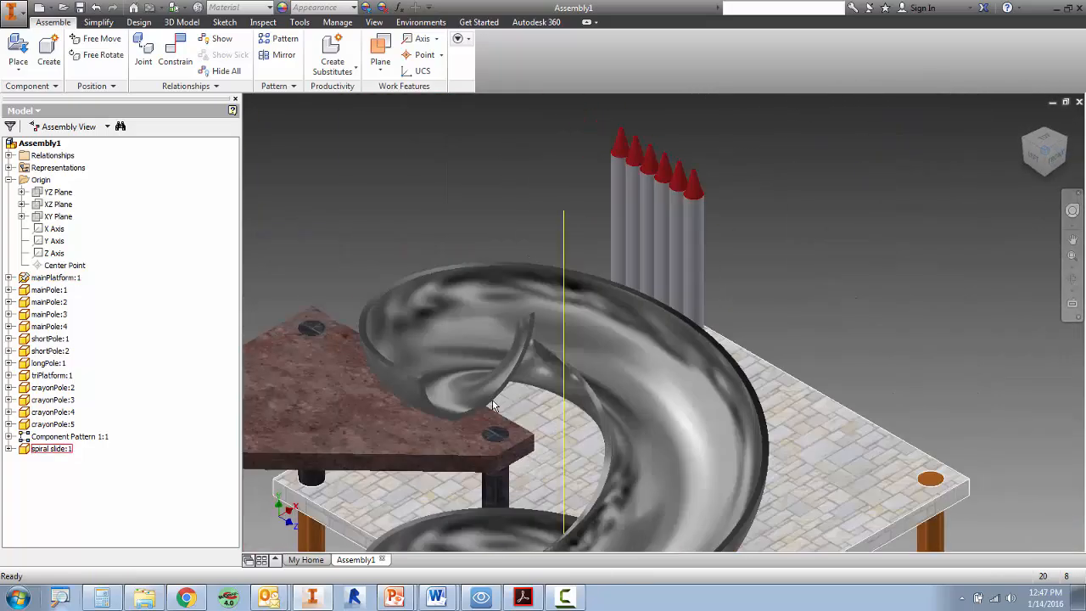
- Mate the spiral slide's top edge to the triangular platform edge, offsets 30 then -10
left_click(176, 54)
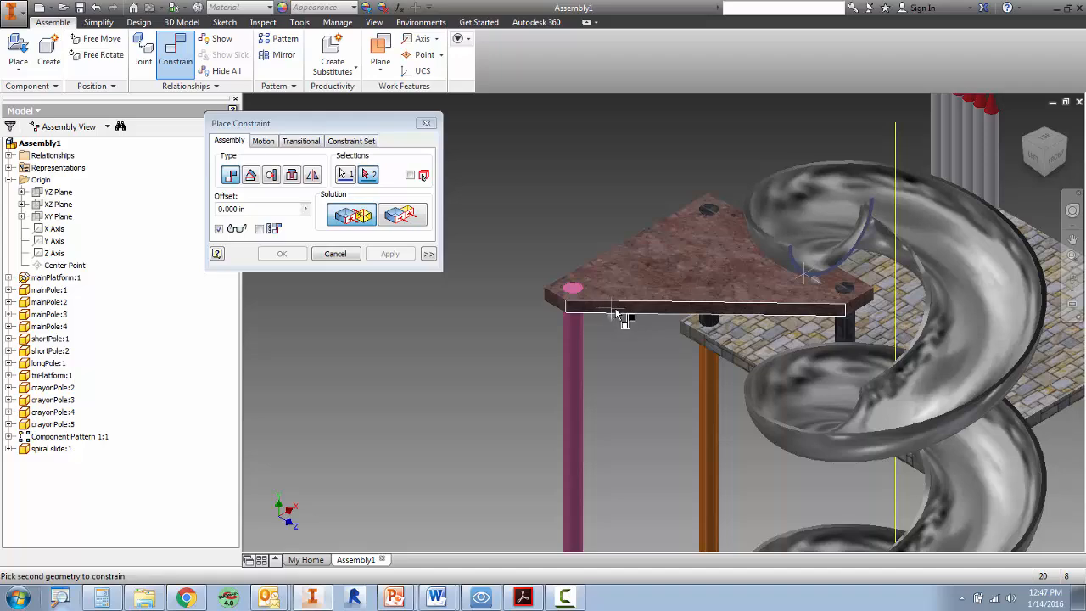
left_click(389, 254)
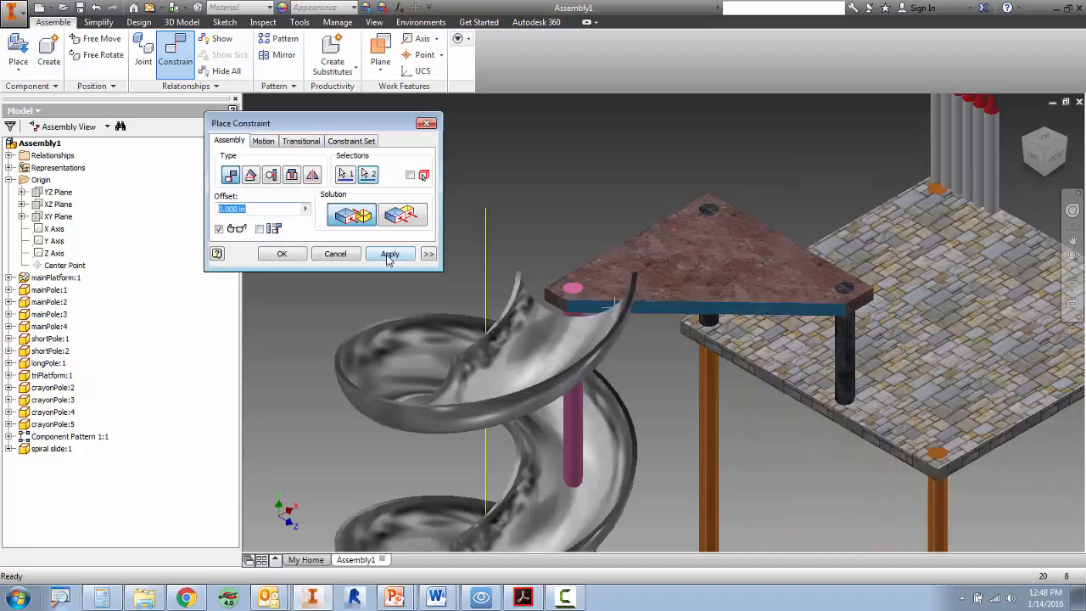
left_click(389, 254)
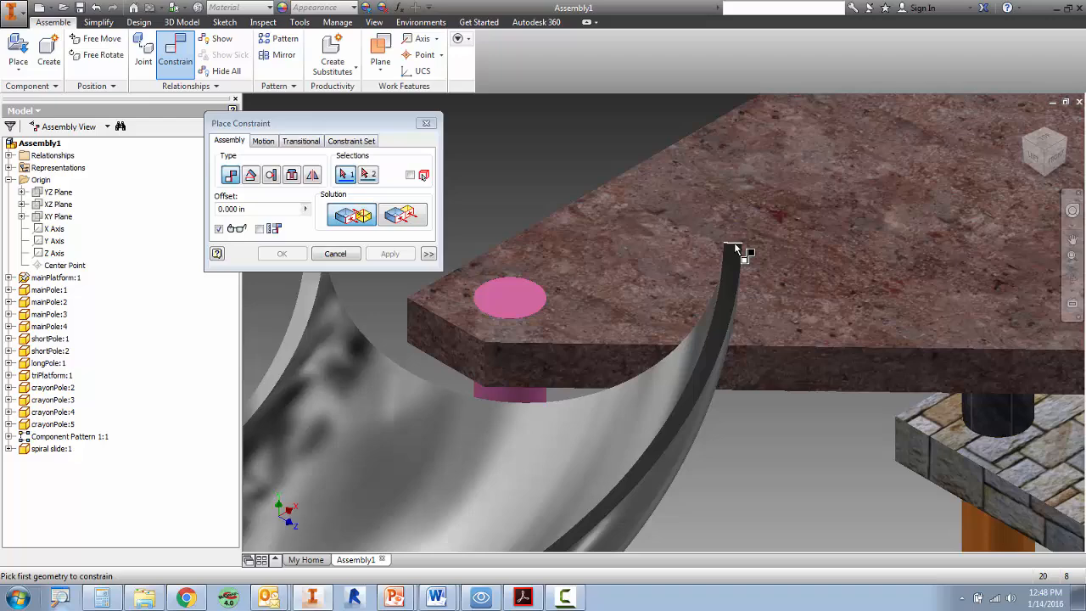
left_click(735, 248)
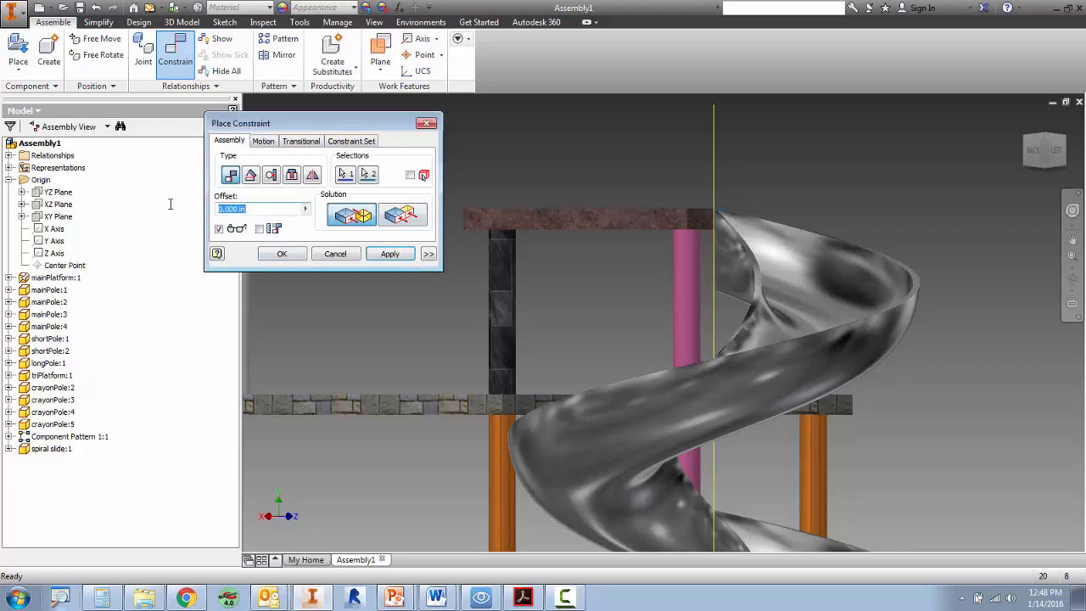
type("30")
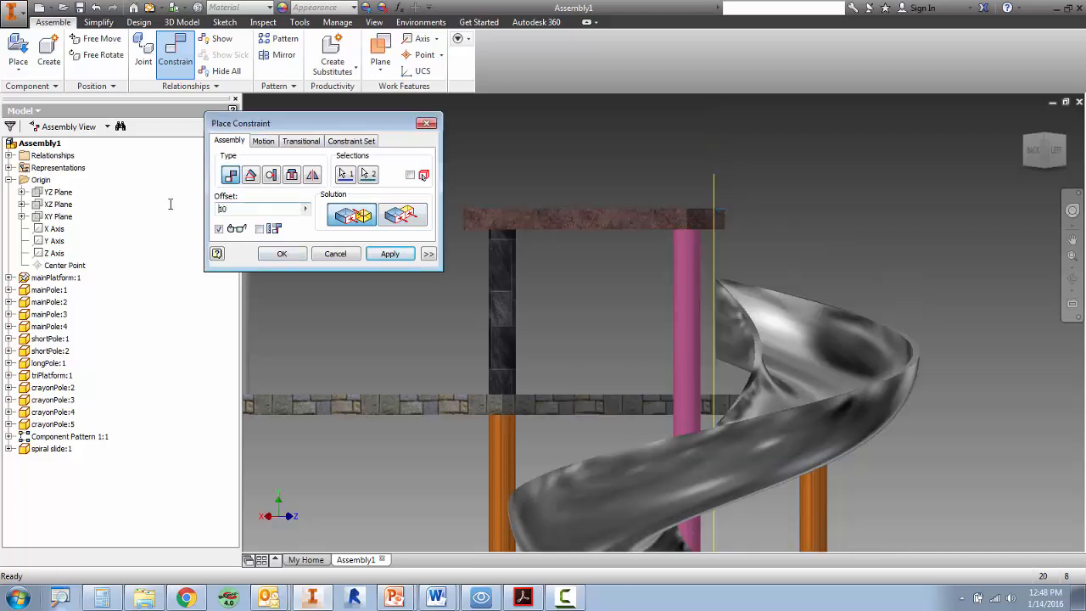
type("-10")
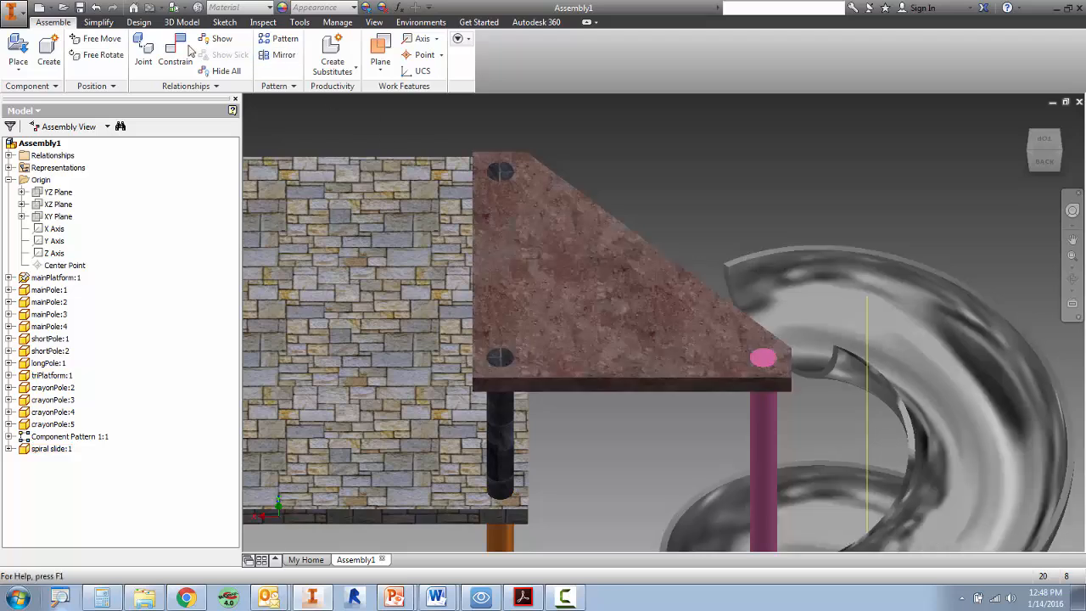
- Try another slide constraint with offsets -10 and 10, then cancel the dialog
left_click(175, 54)
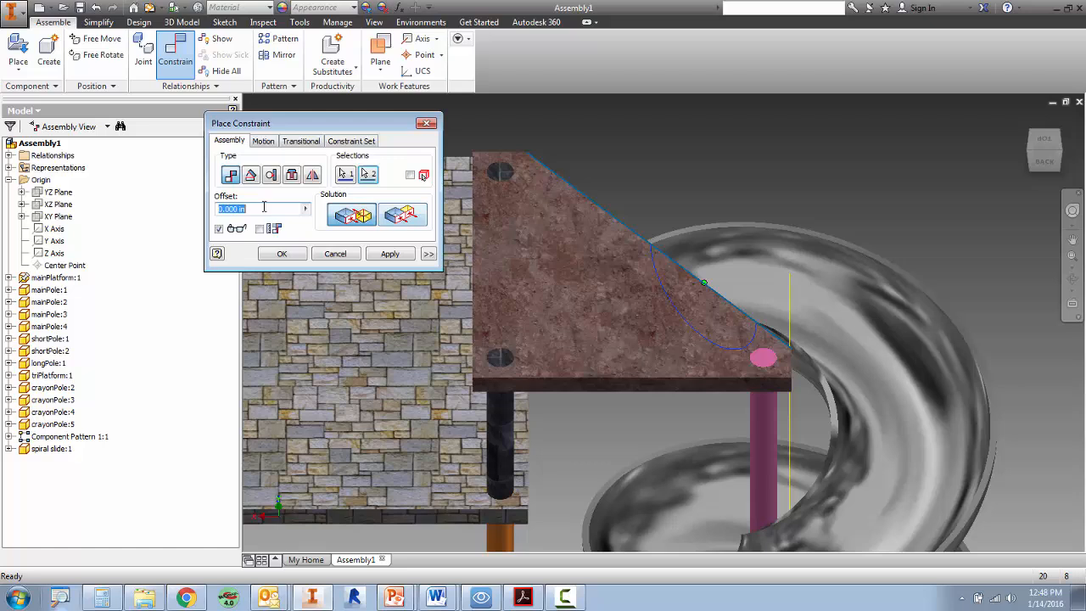
type("-10")
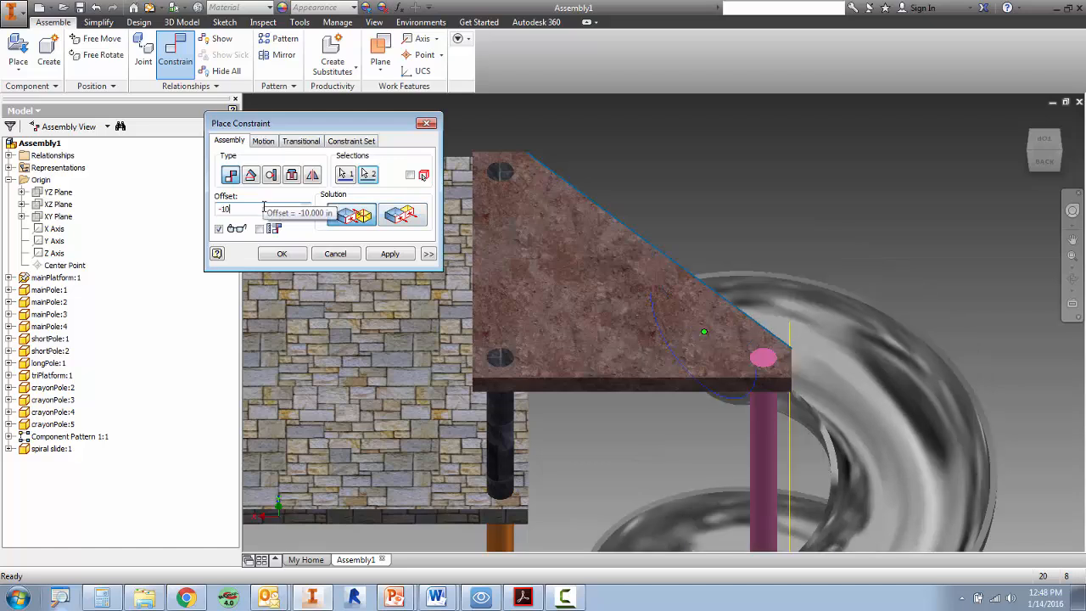
type("10")
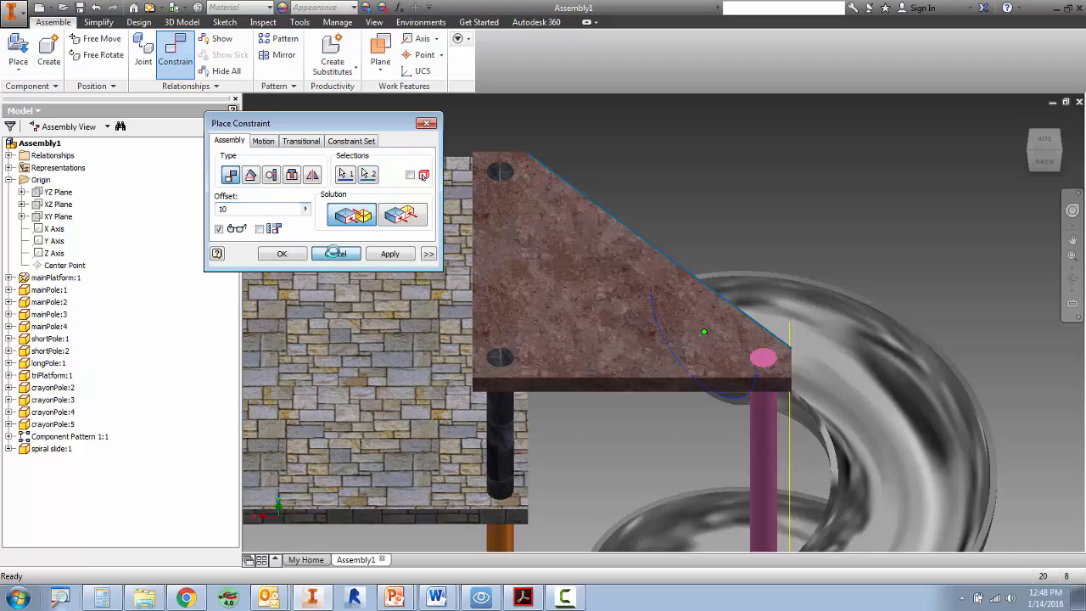
left_click(336, 253)
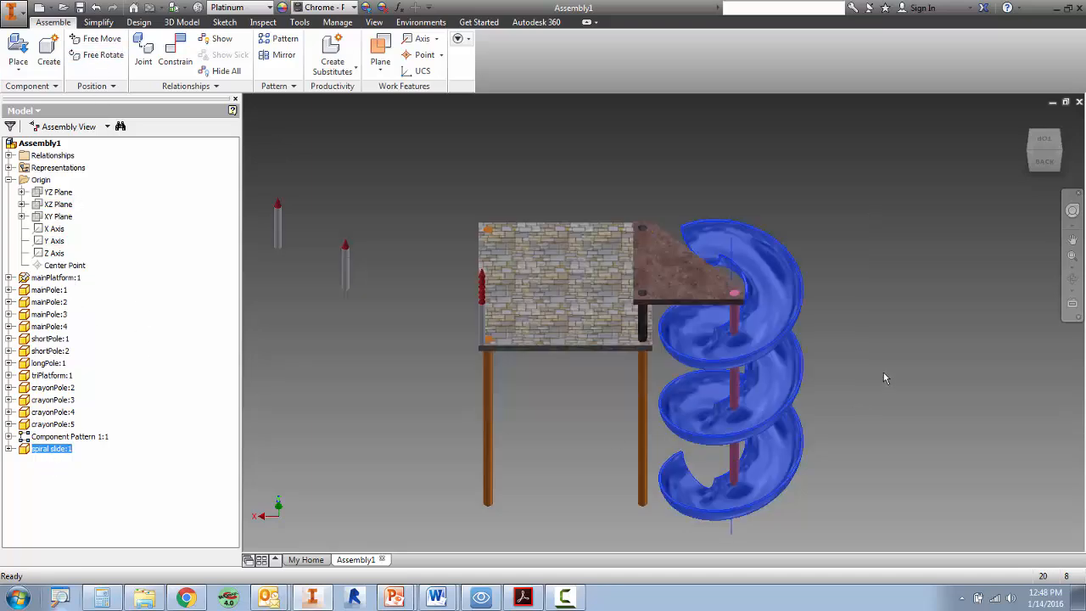
- Flush the spiral slide's XZ plane to the triangular platform at a 10 offset
left_click(25, 448)
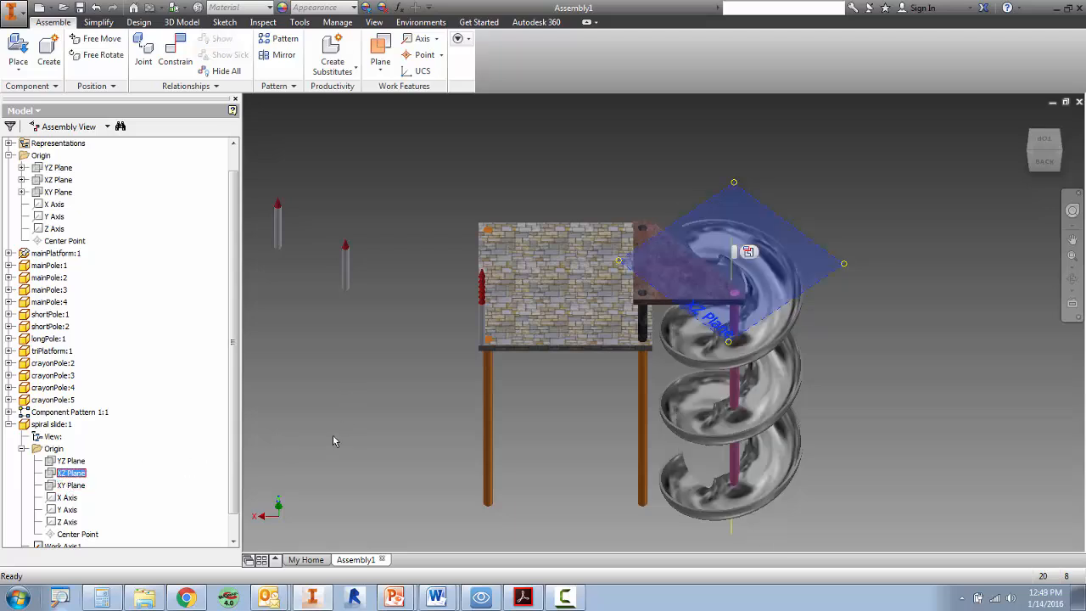
left_click(175, 55)
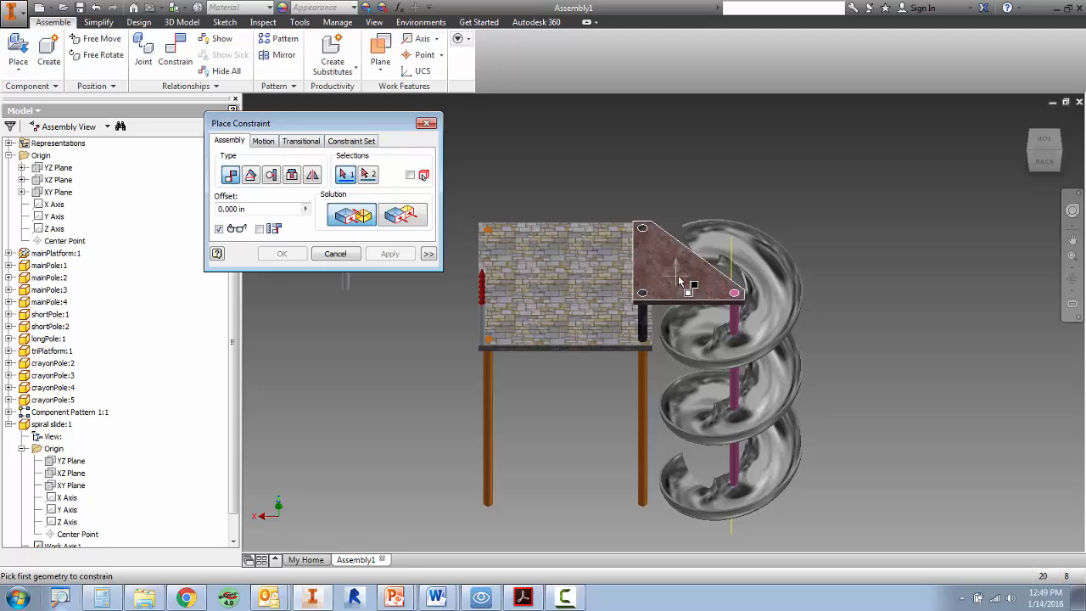
left_click(72, 474)
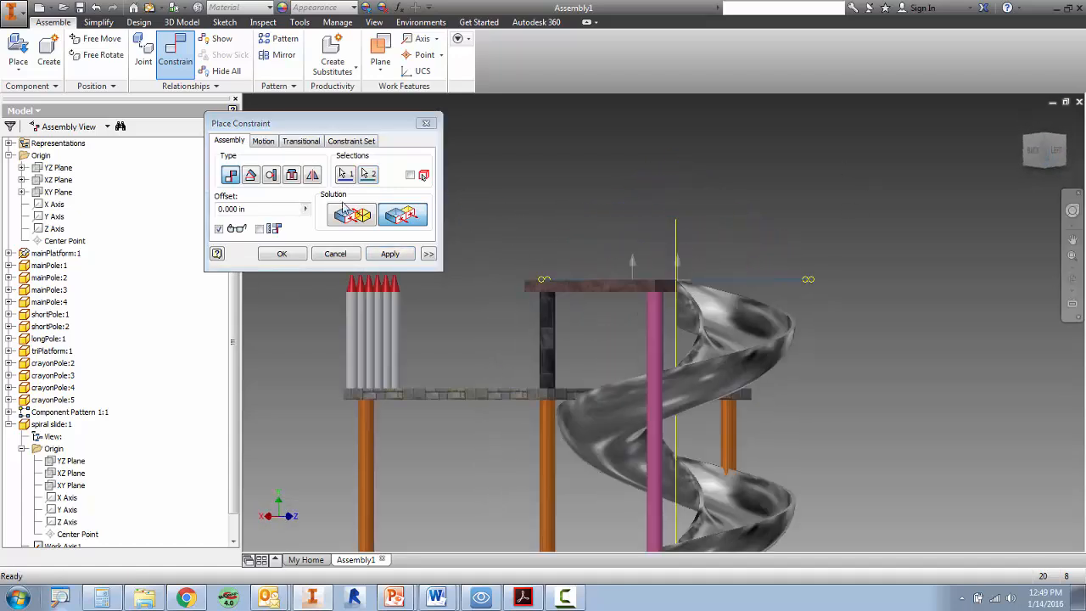
type("5")
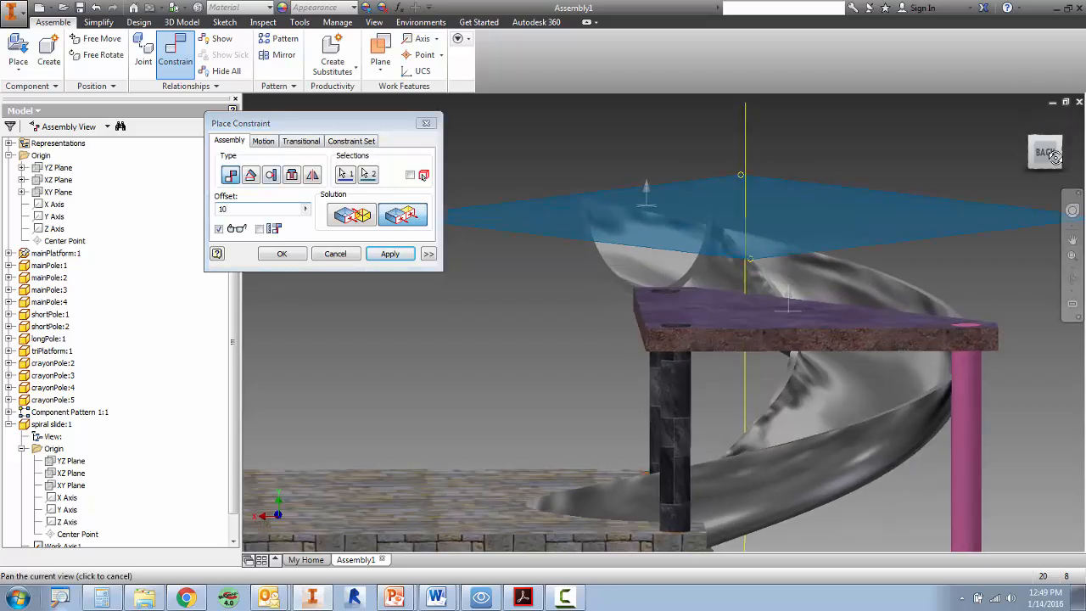
left_click(389, 254)
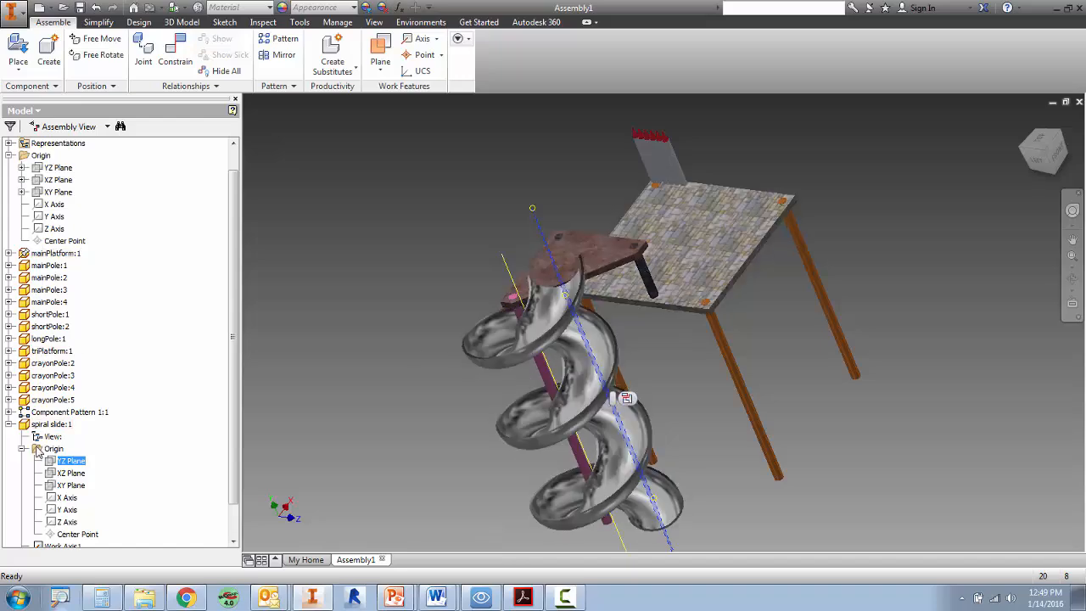
- Try a 10-offset constraint on the spiral slide's YZ plane, then cancel it
left_click(71, 460)
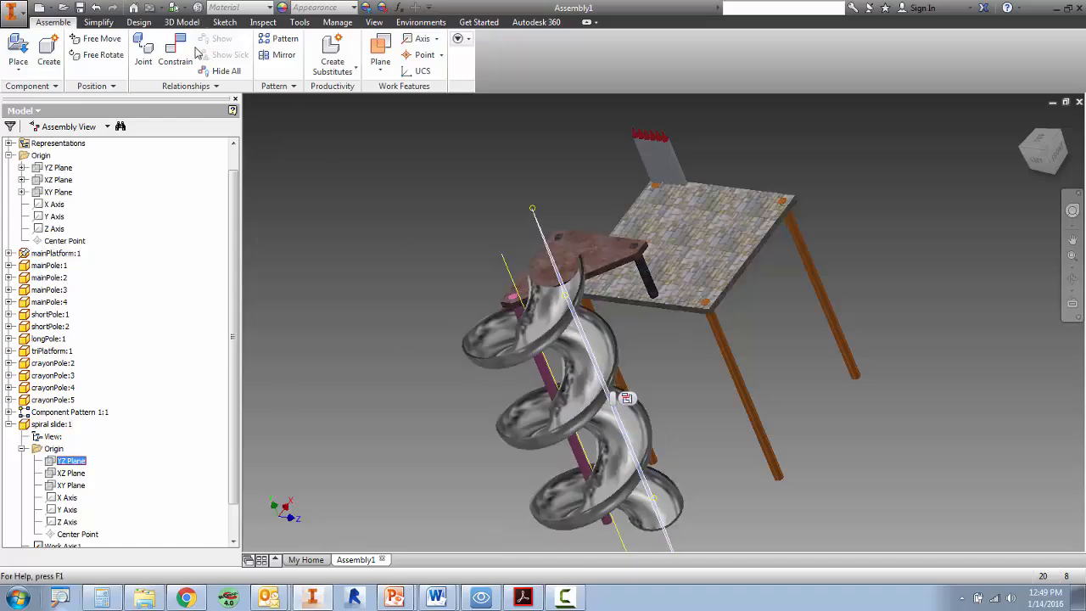
left_click(174, 54)
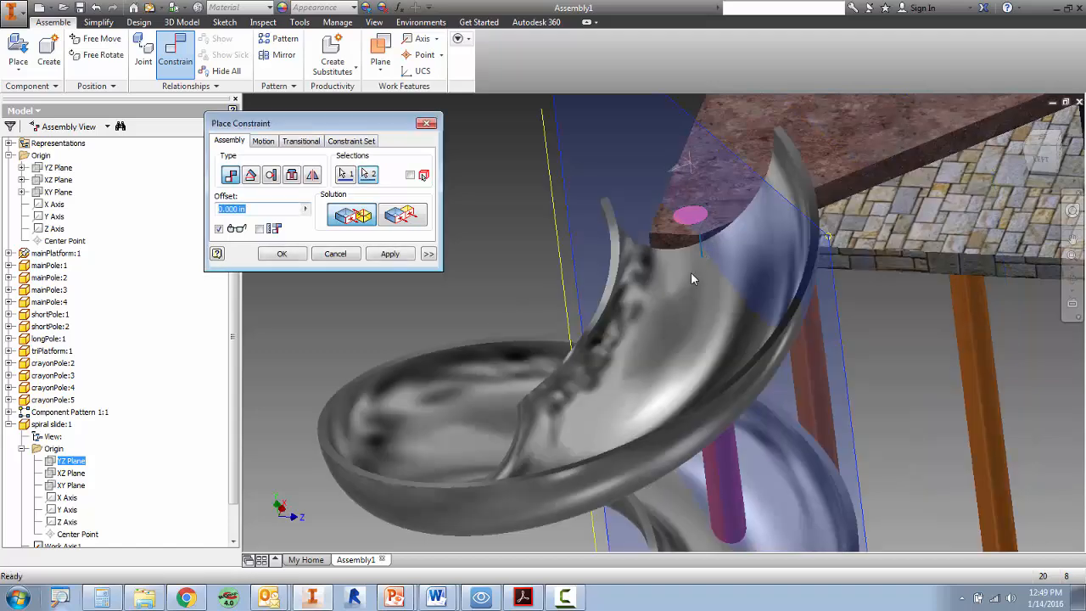
type("10")
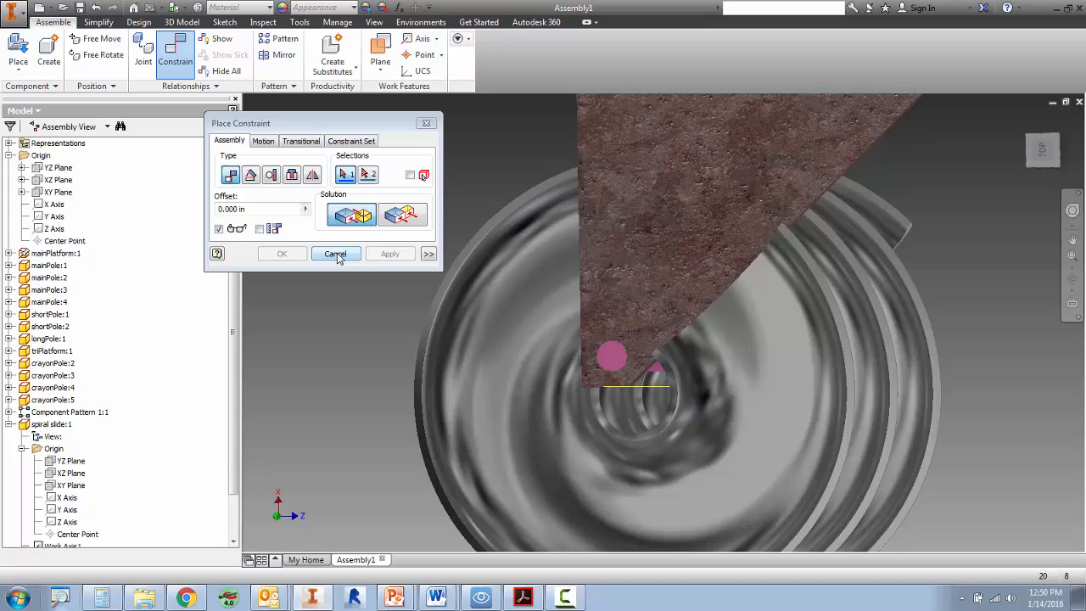
left_click(336, 254)
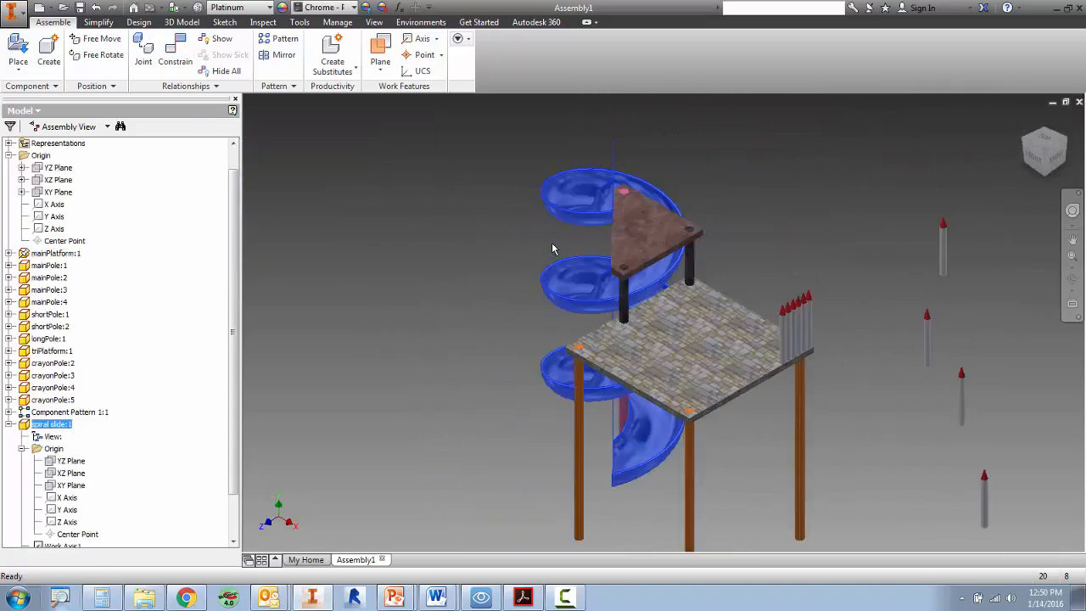
- Place one climbingWall component from the Playground folder into Assembly1
left_click(175, 47)
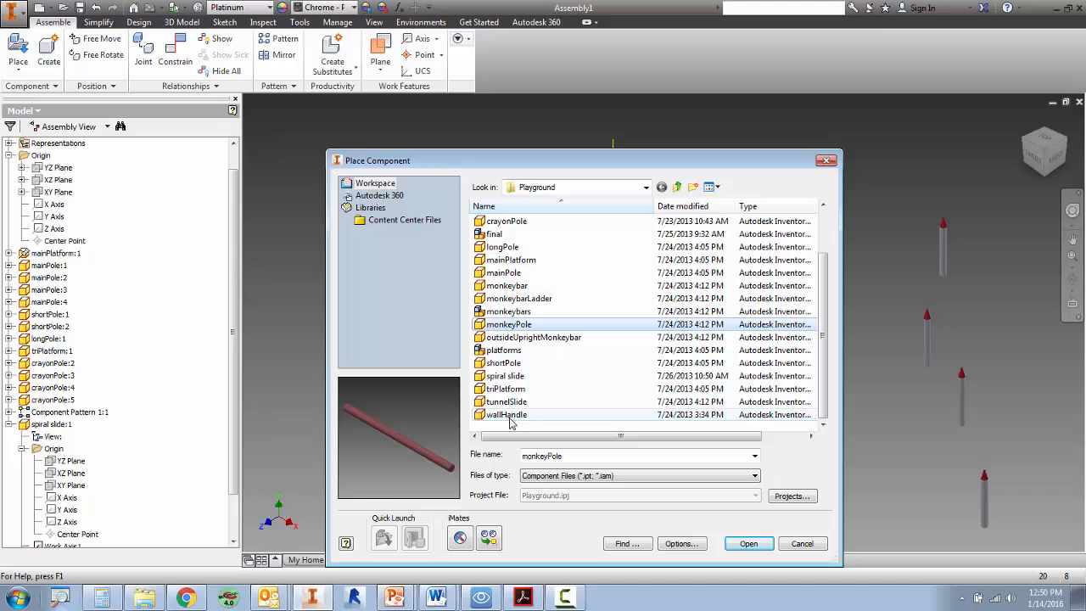
left_click(503, 350)
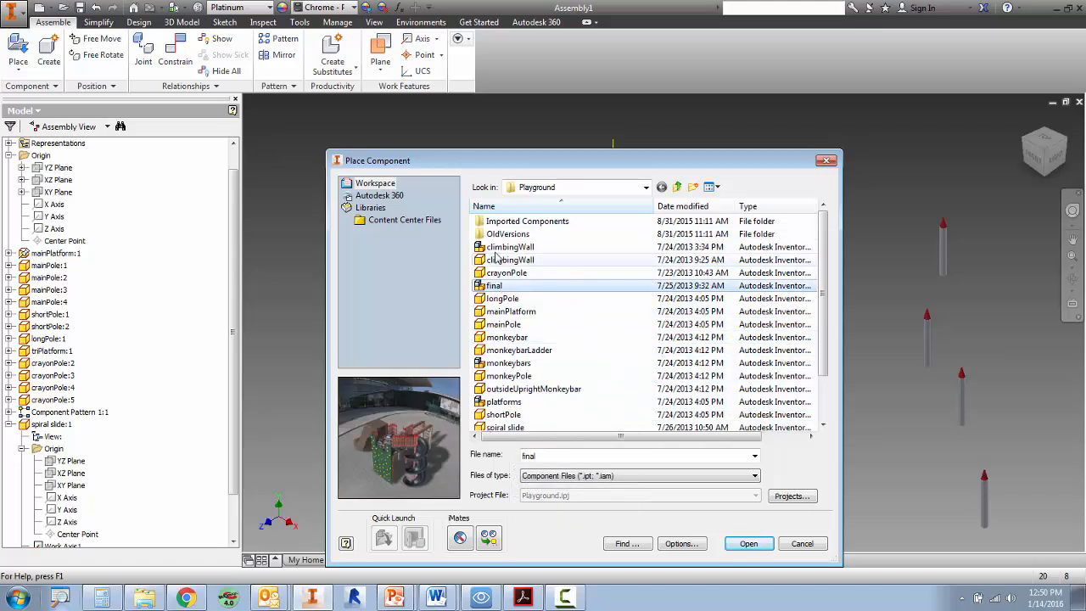
left_click(748, 543)
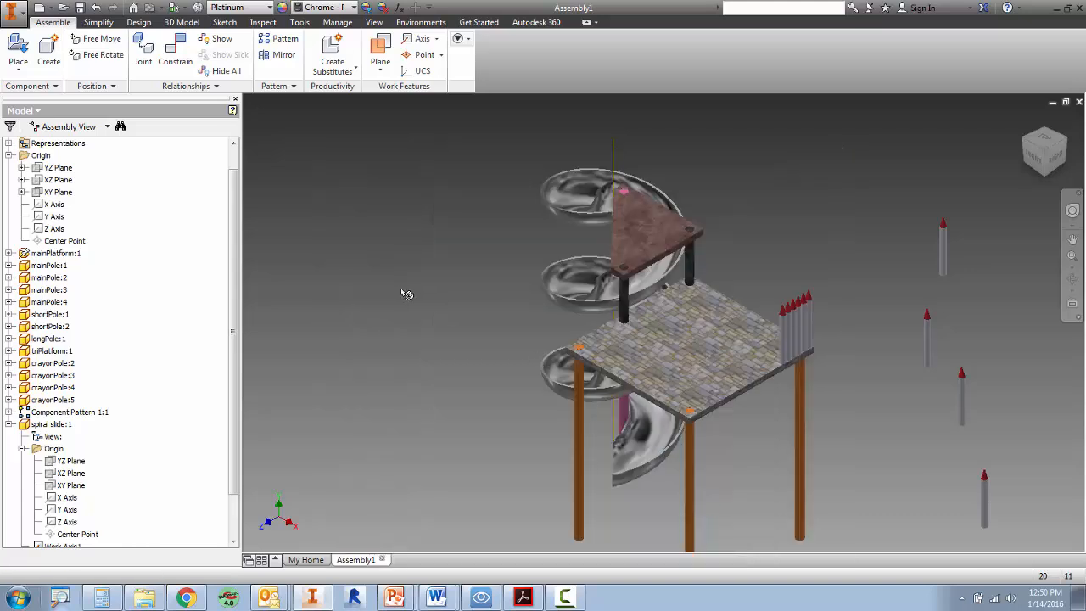
mouse_move(301, 186)
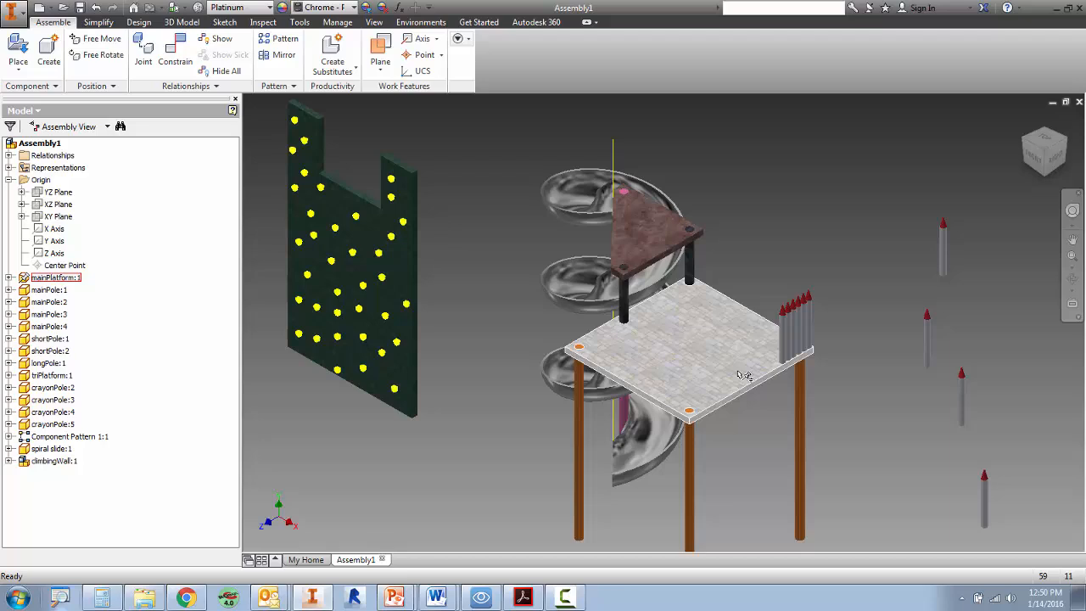
mouse_move(742, 376)
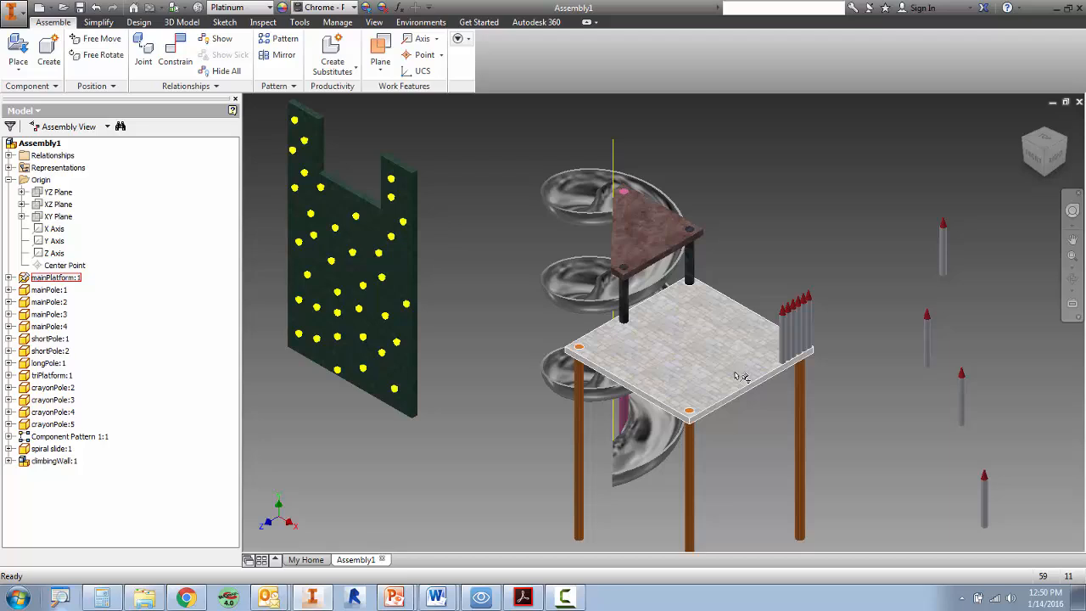
left_click(18, 47)
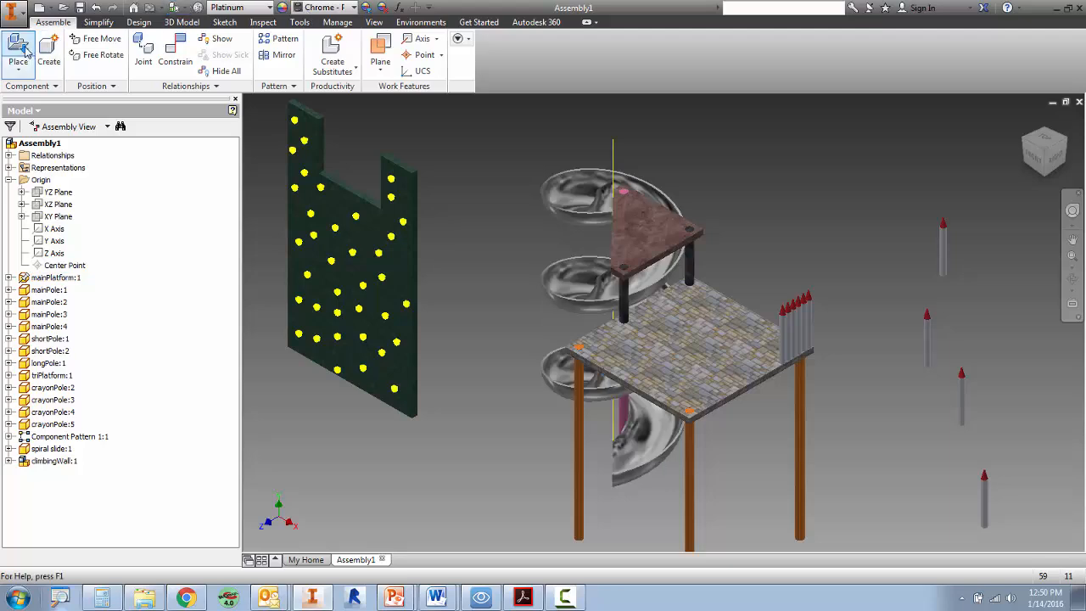
- Place the tunnelSlide part from the Playground folder into the viewport
left_click(19, 46)
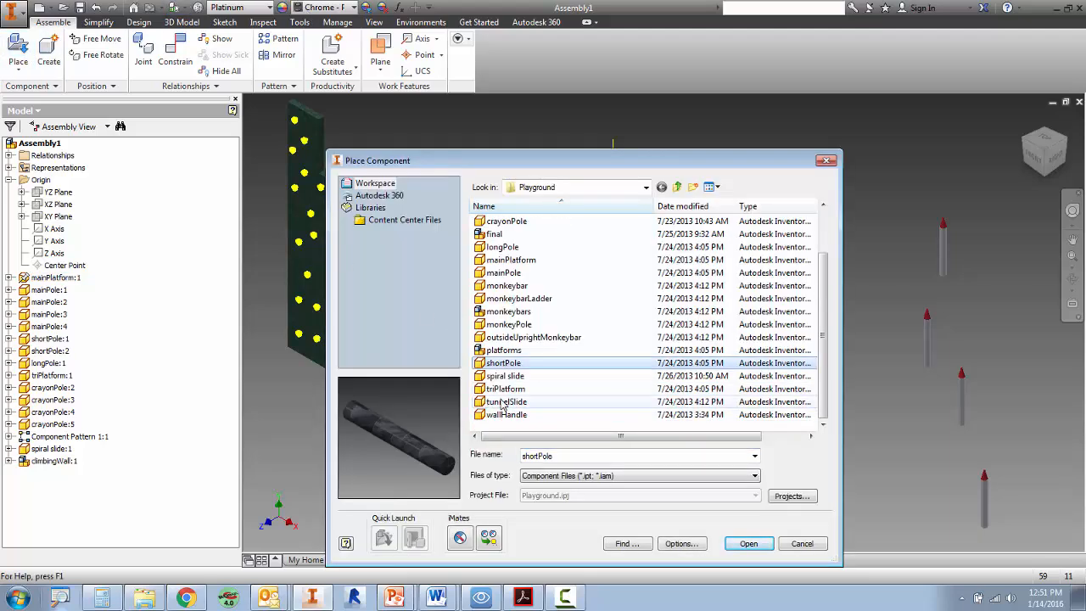
left_click(747, 543)
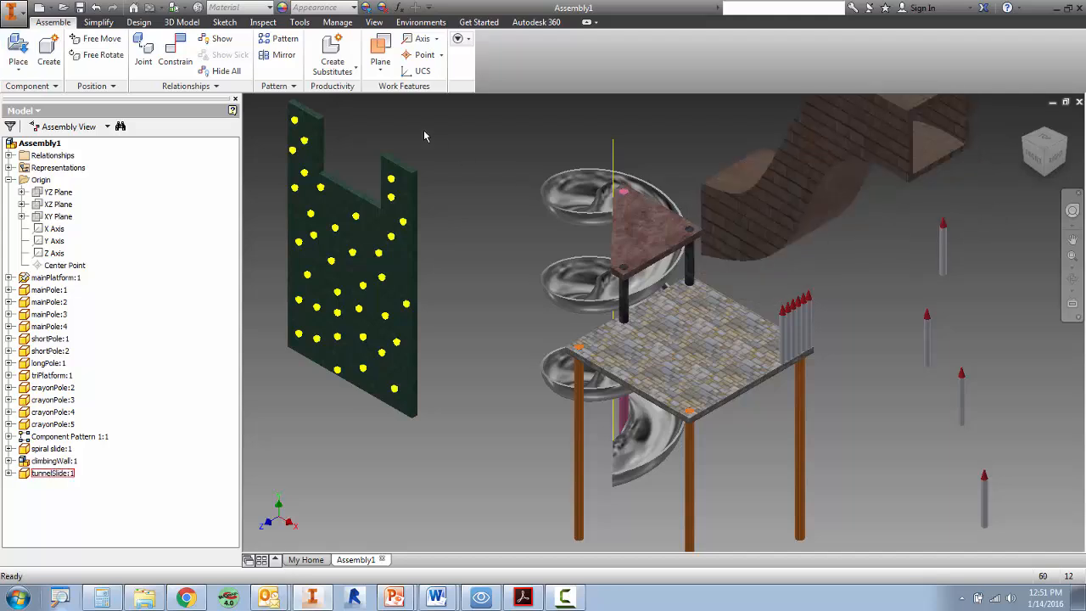
left_click(175, 47)
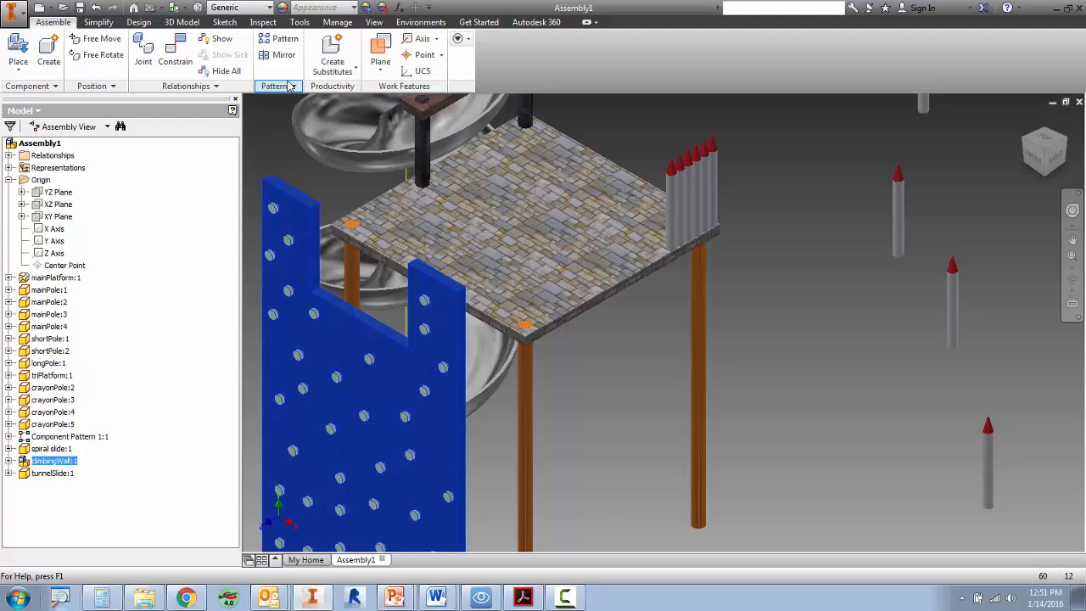
- Mate the climbing wall's face against the main platform's side face
left_click(175, 46)
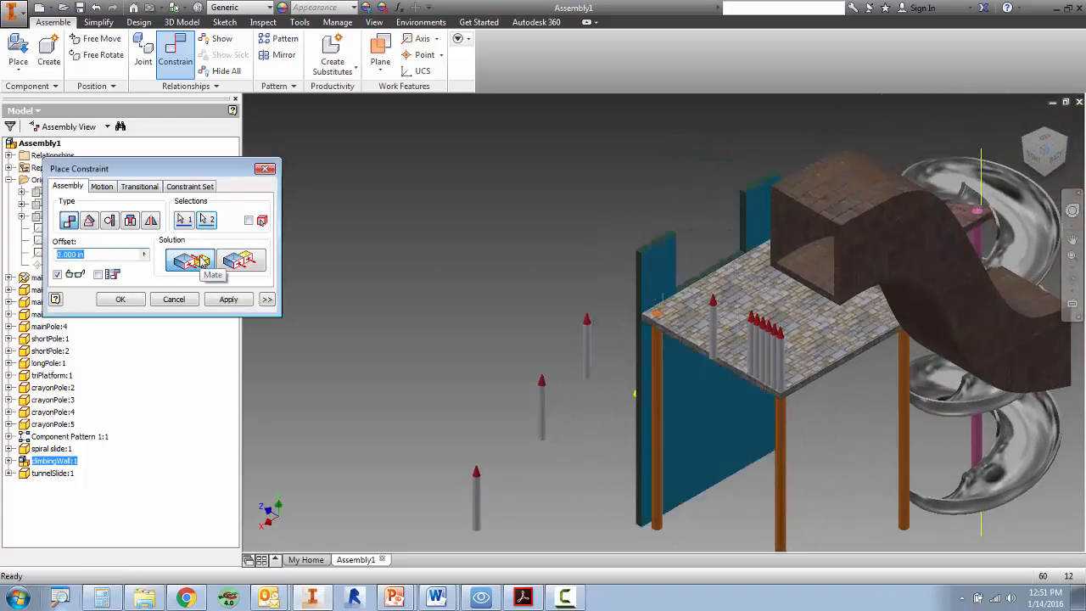
left_click(229, 299)
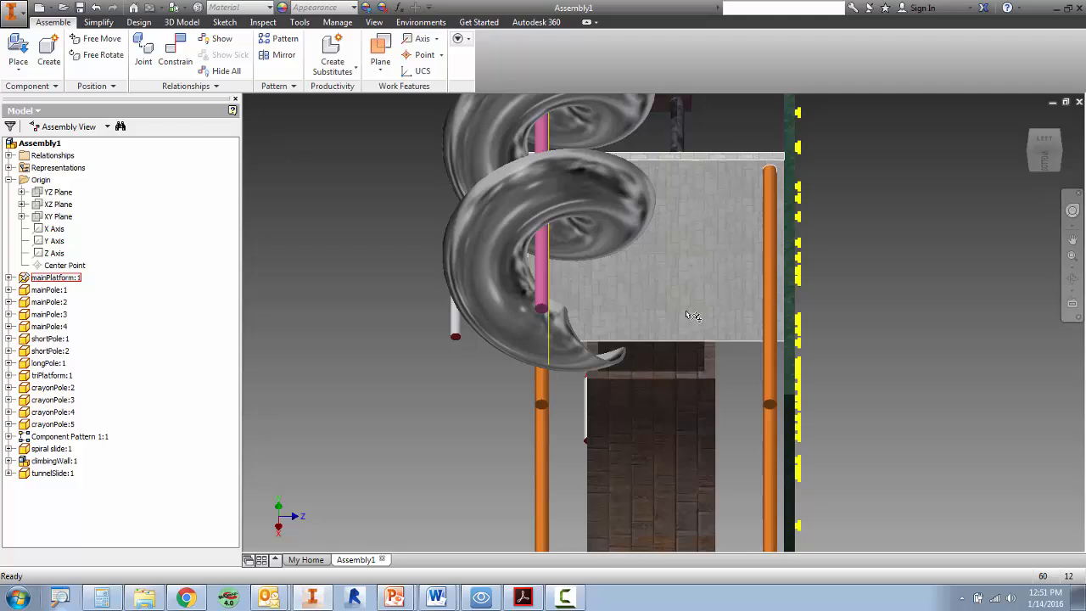
- Flush the tunnel slide face to the platform edge face with an 18 offset
left_click(175, 46)
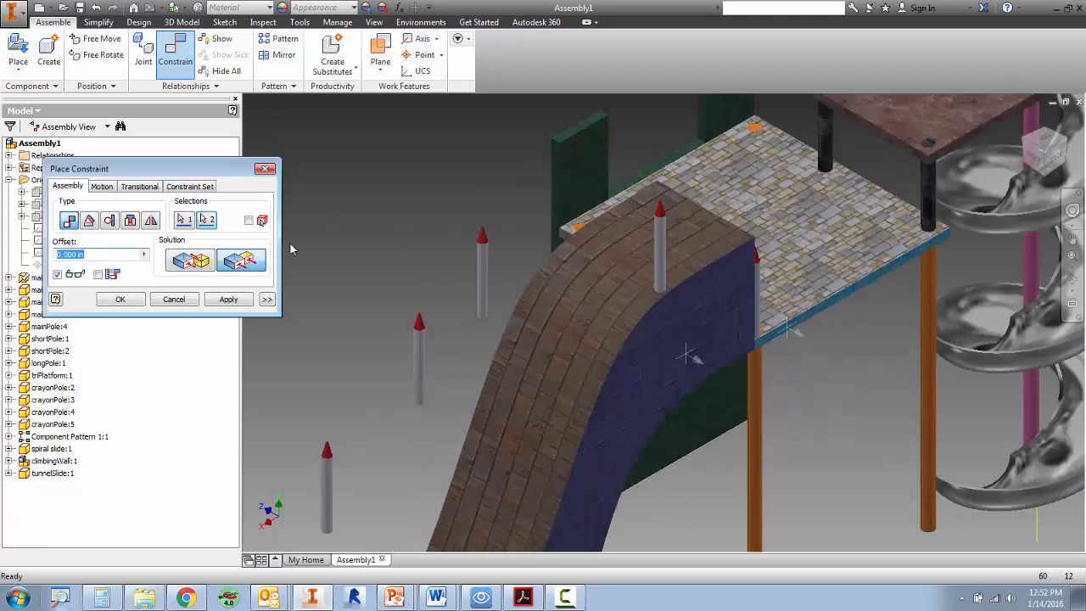
type("15")
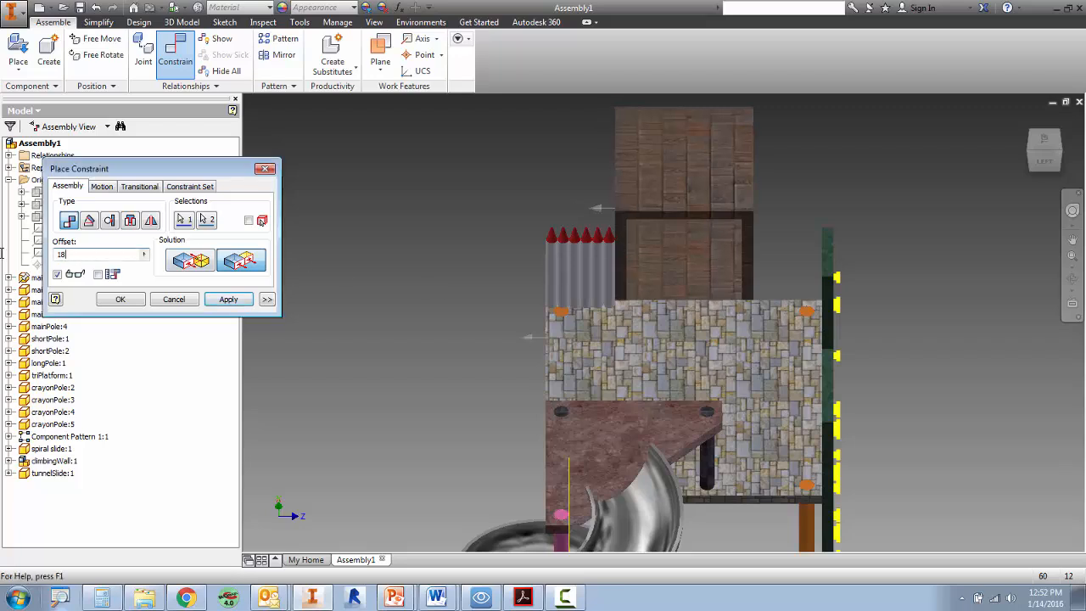
left_click(228, 299)
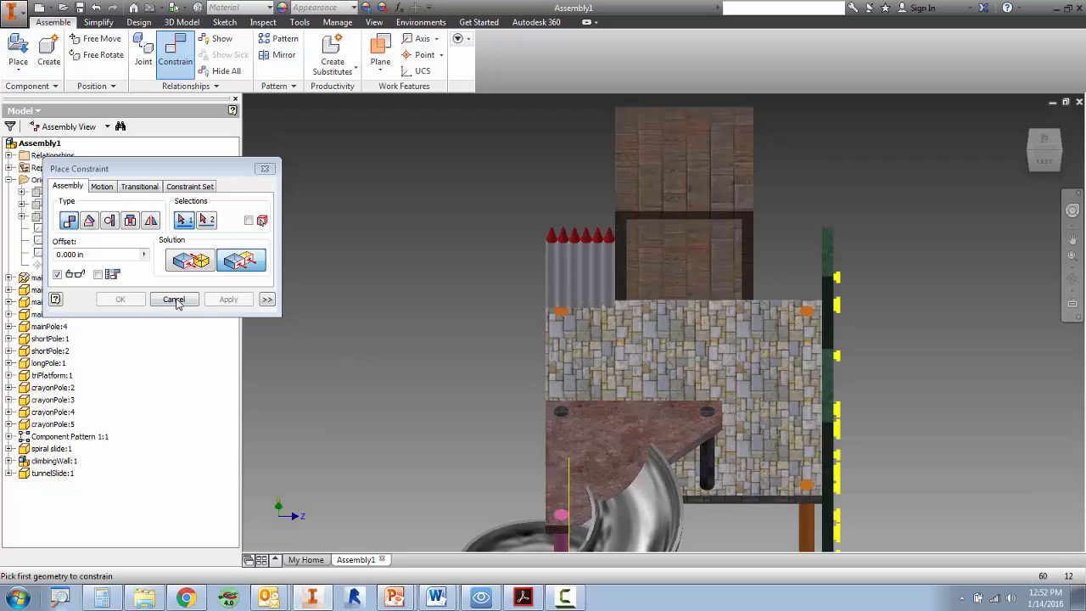
- Place the monkeybars component into the playground assembly
left_click(174, 299)
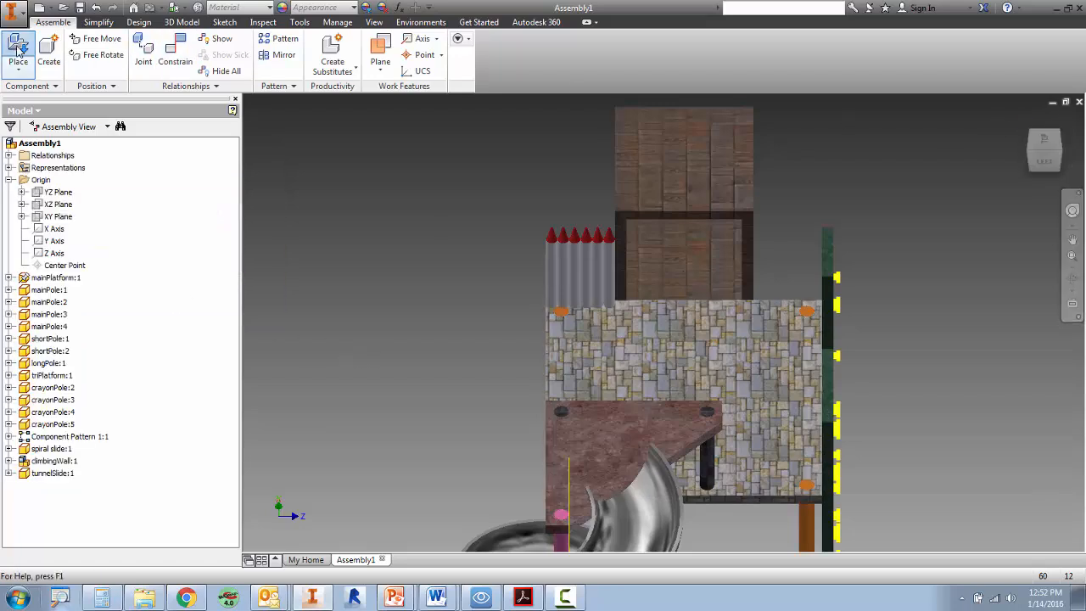
left_click(18, 51)
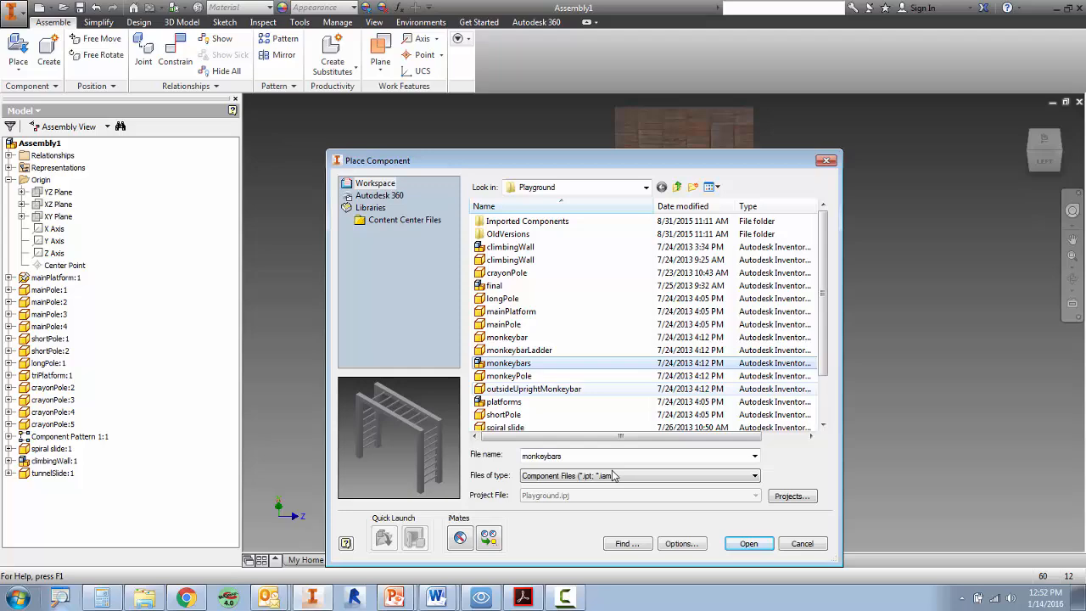
left_click(747, 543)
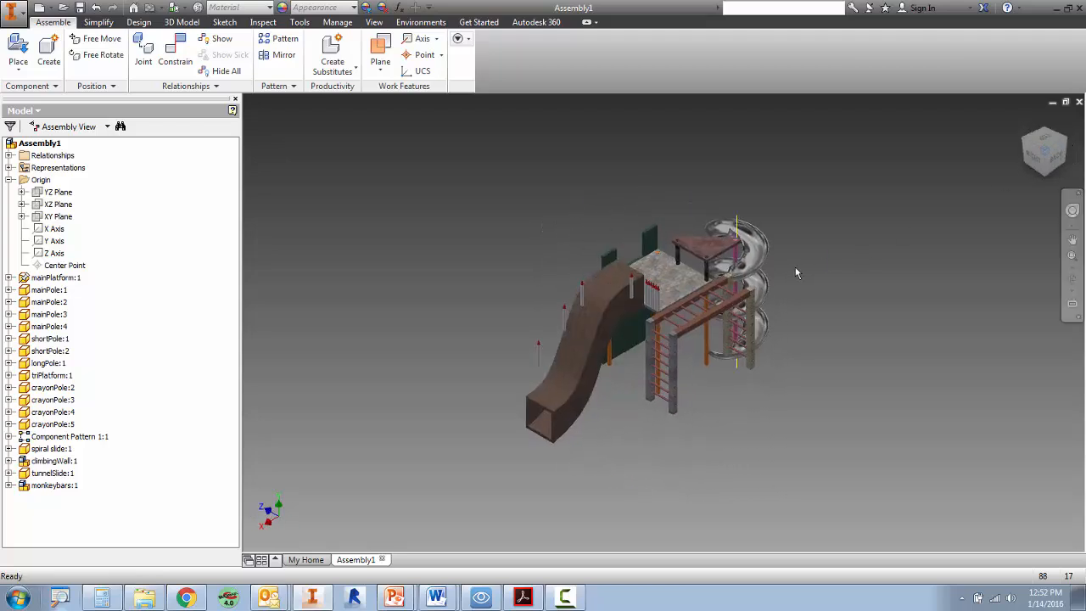
- Constrain two monkey bar and platform faces at a -15 offset, then drag to test
left_click(175, 54)
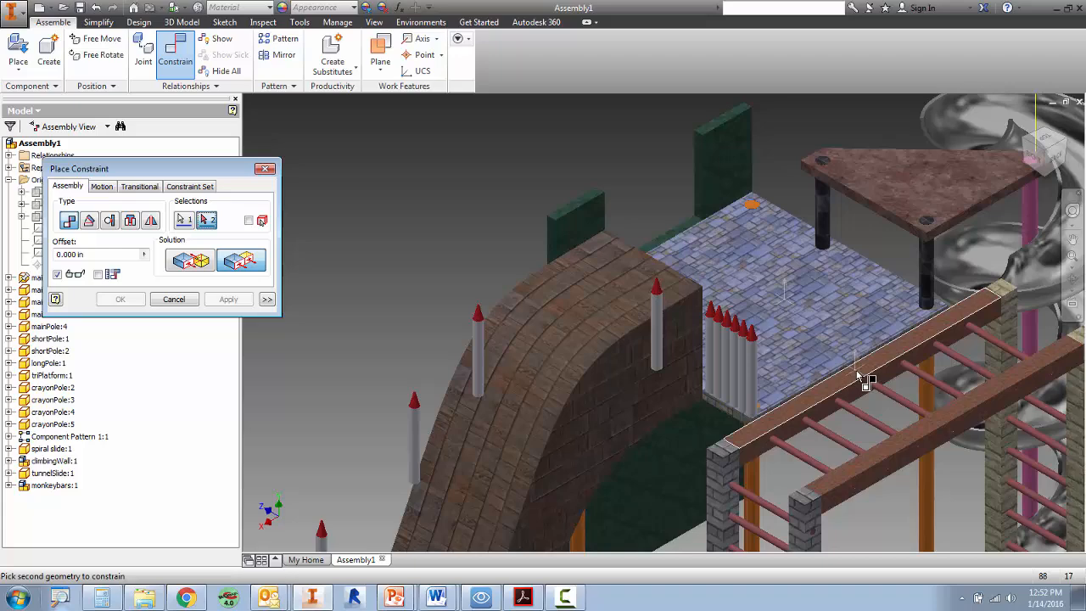
left_click(228, 299)
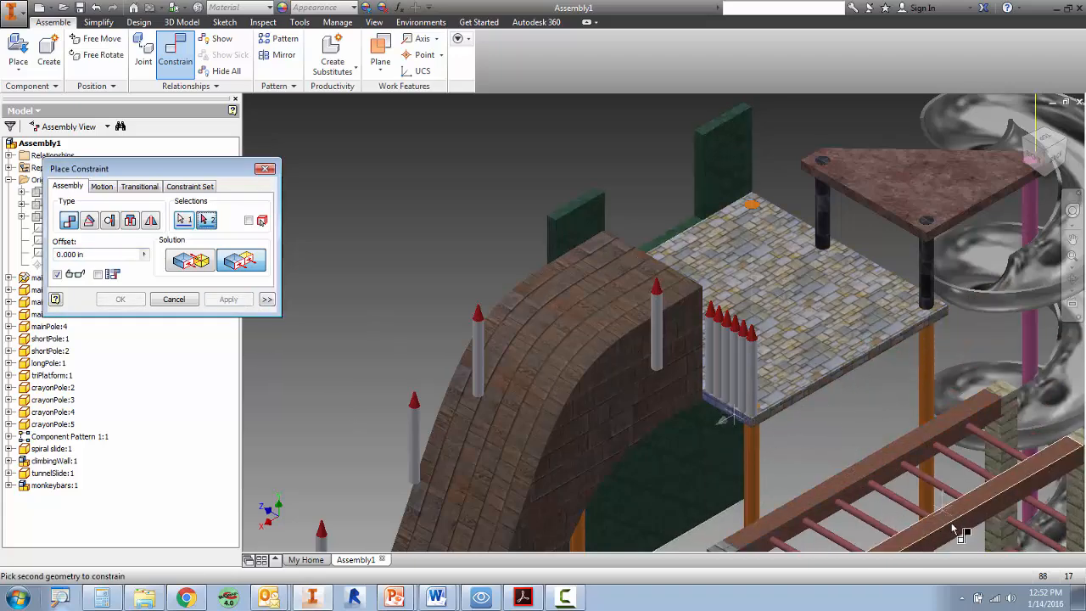
left_click(228, 299)
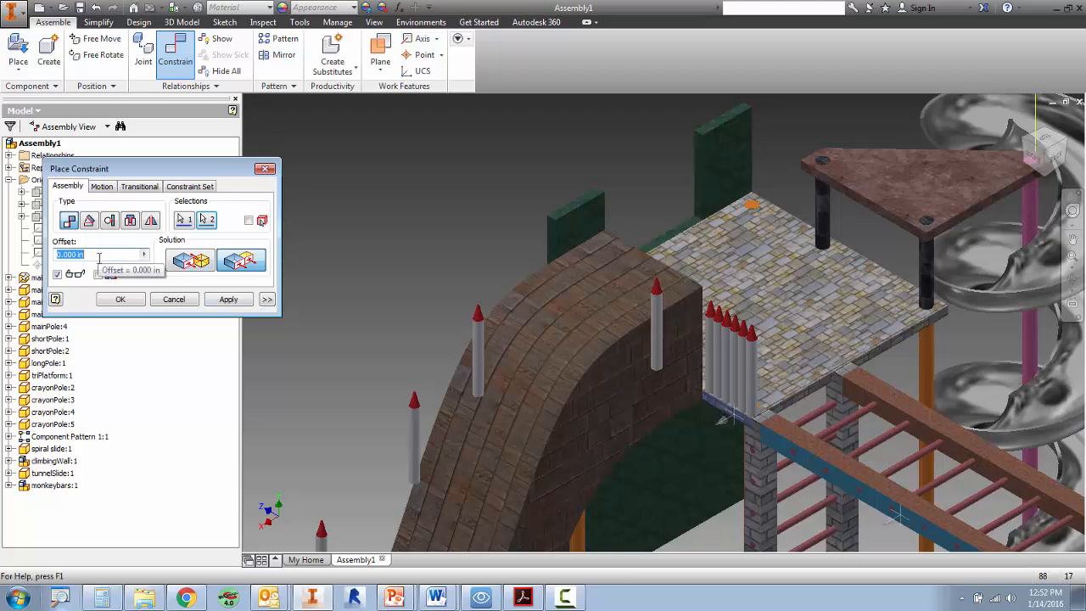
type("15")
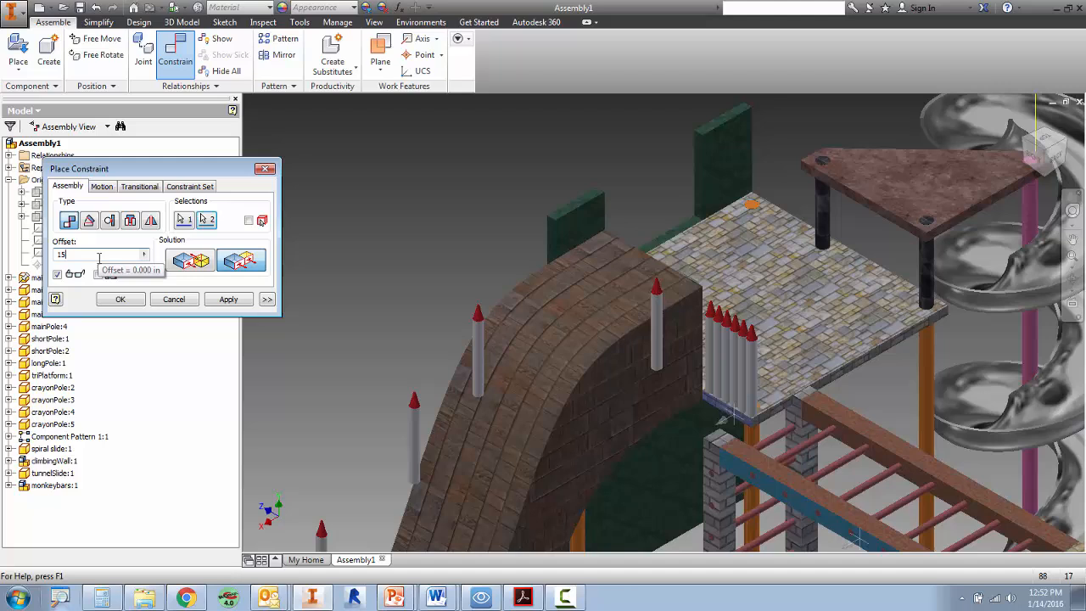
type("-15")
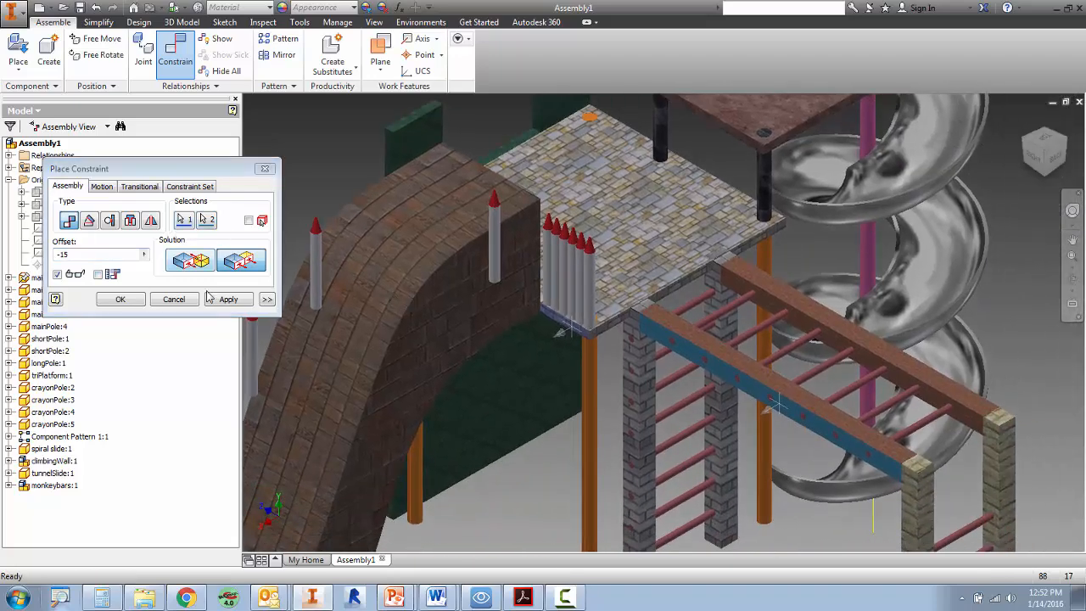
left_click(174, 298)
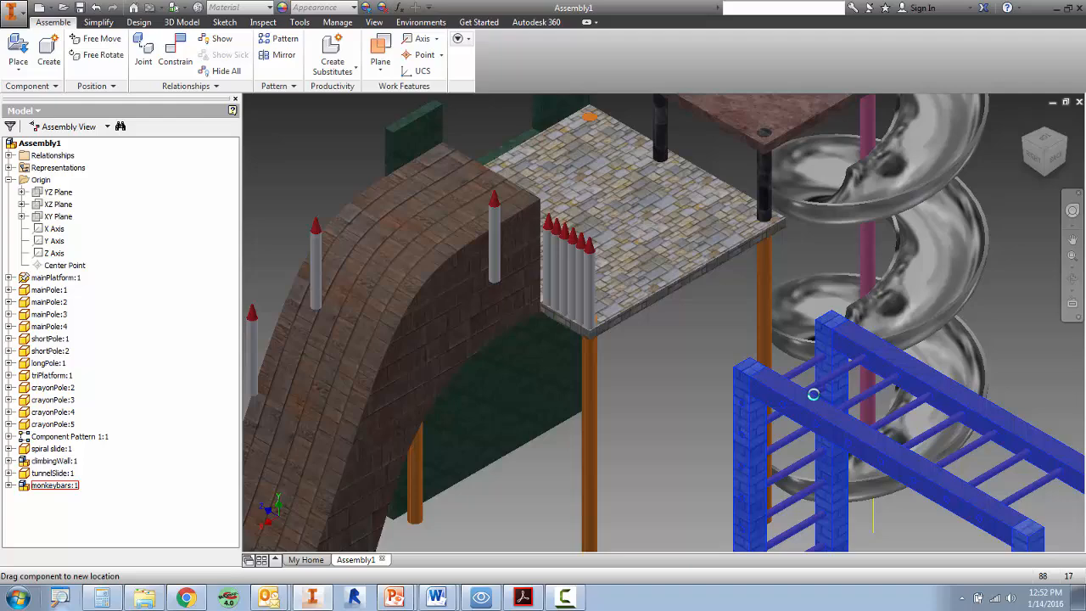
left_click_drag(813, 394, 632, 313)
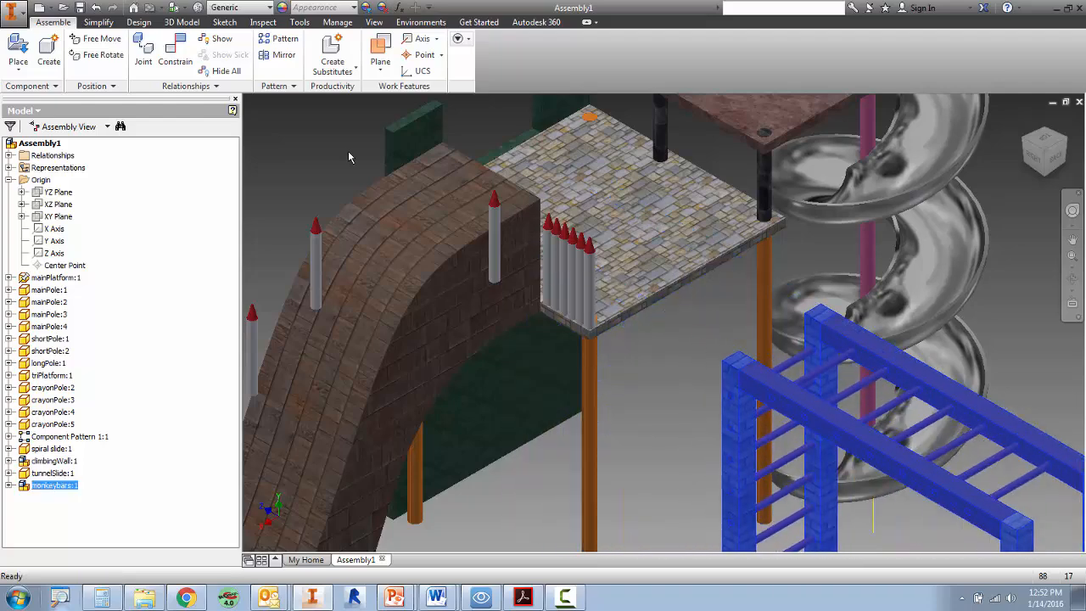
left_click(174, 45)
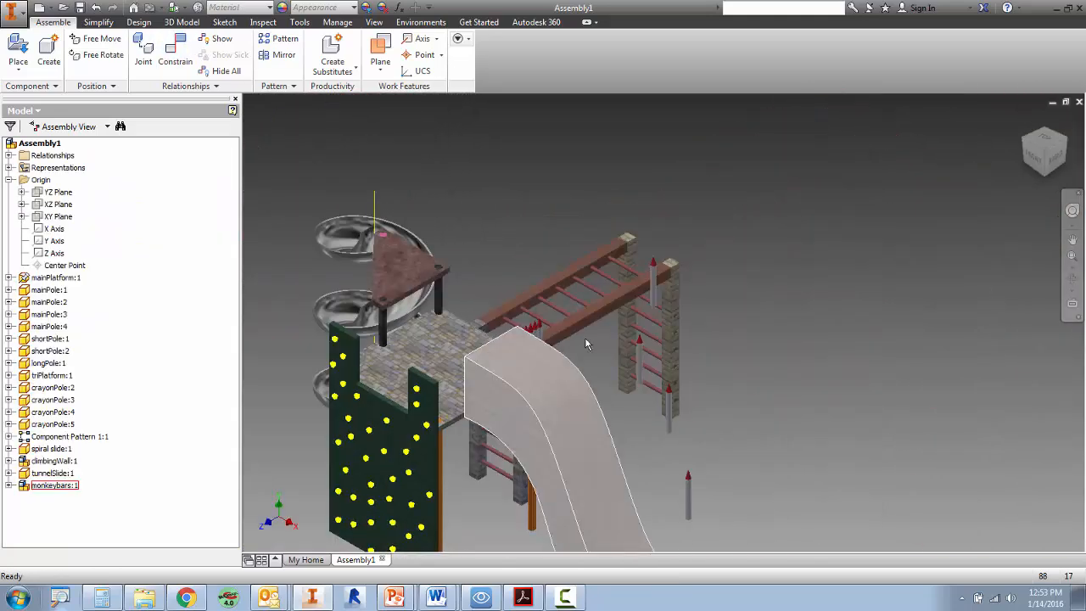
- Expand spiral slide:1 and its Origin folder to reveal its mate, flush and planes
left_click(52, 460)
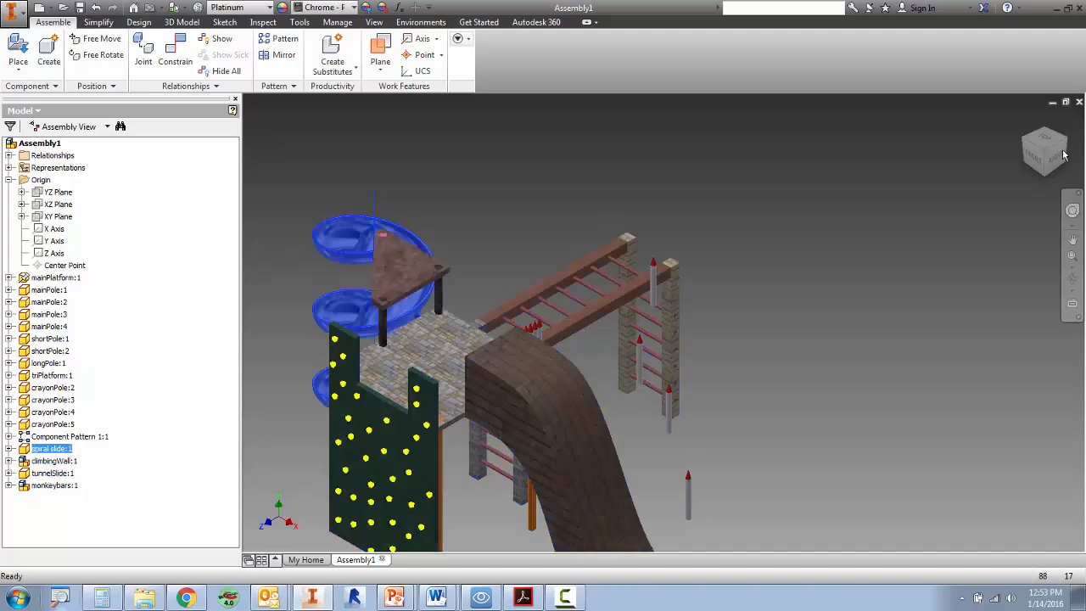
left_click(54, 485)
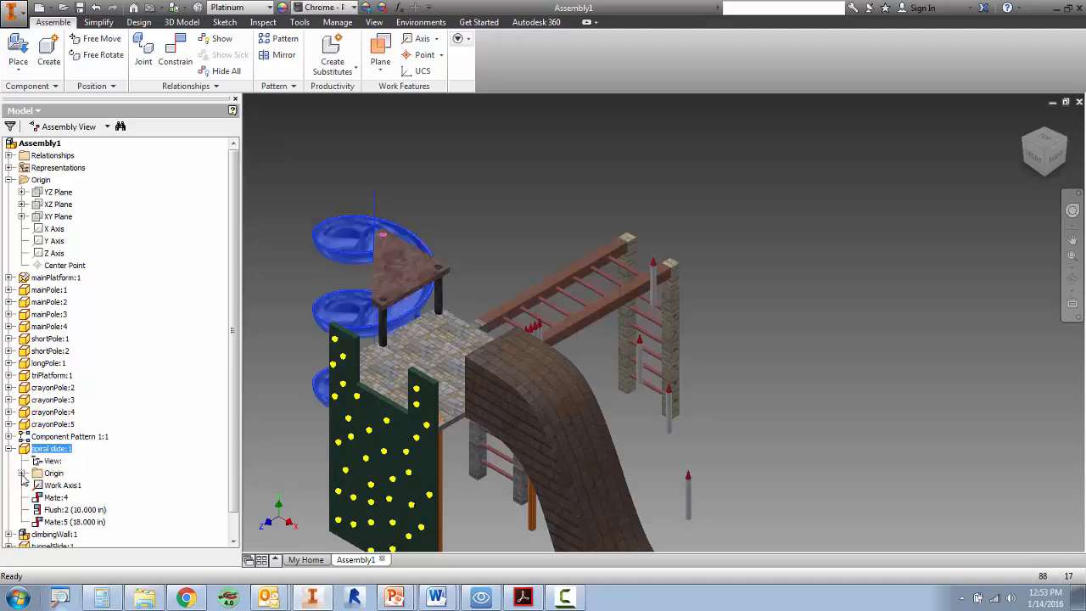
left_click(71, 484)
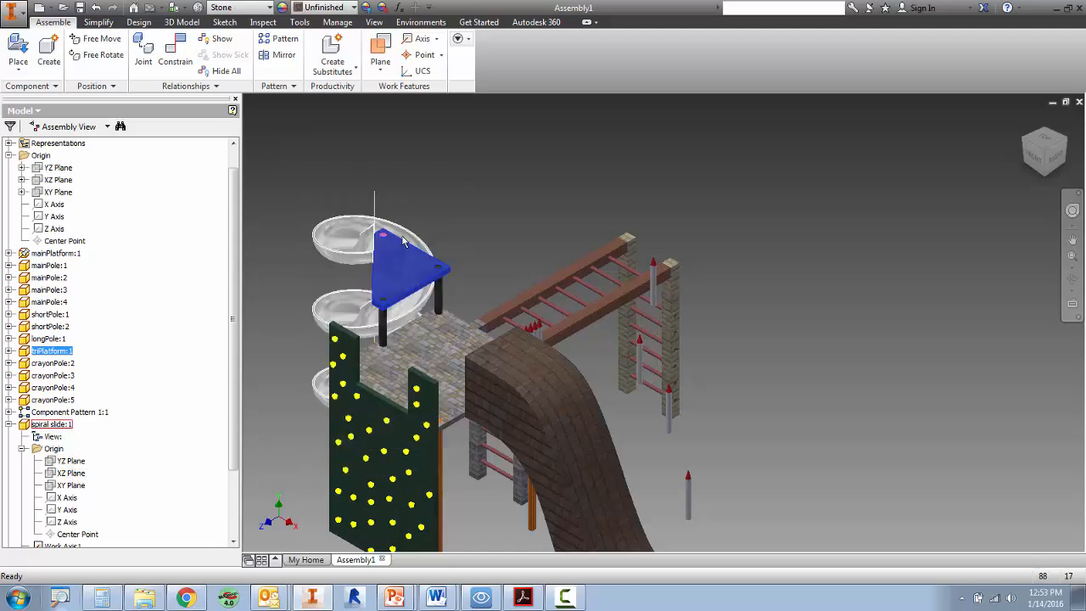
- Start a constraint on the triangular platform edge and switch to the flush solution
left_click(174, 55)
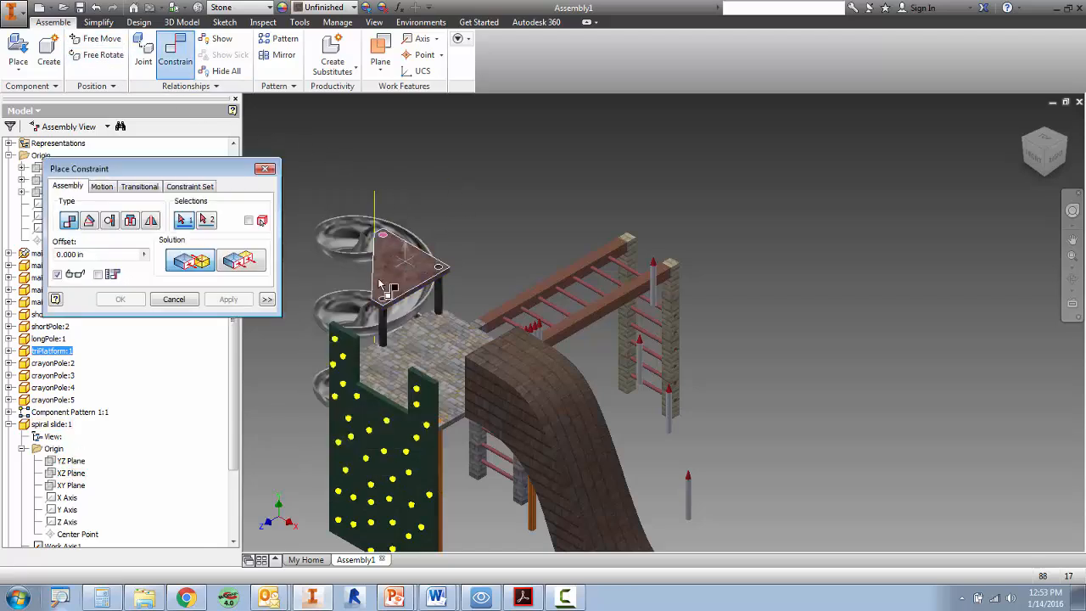
left_click(241, 261)
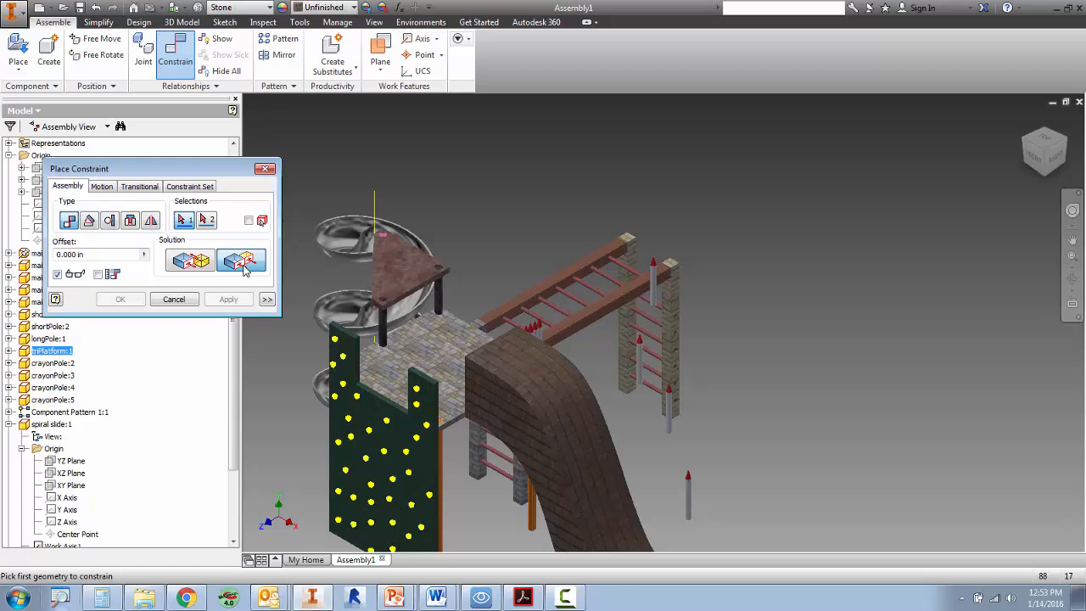
left_click(191, 260)
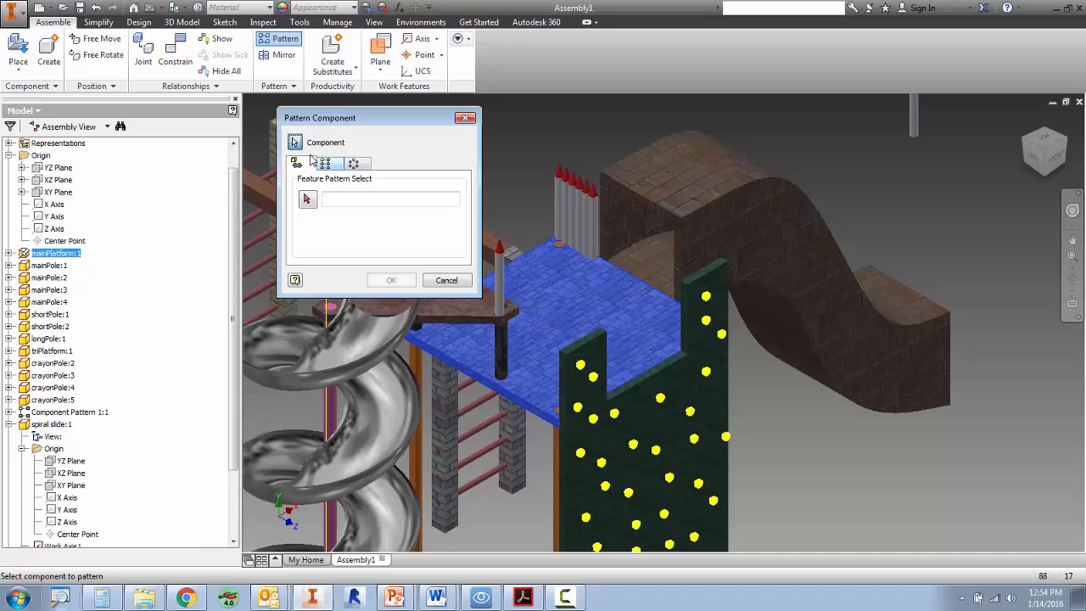
- Pattern crayonPole:3 along the edge into six columns spaced 4 apart
left_click(446, 280)
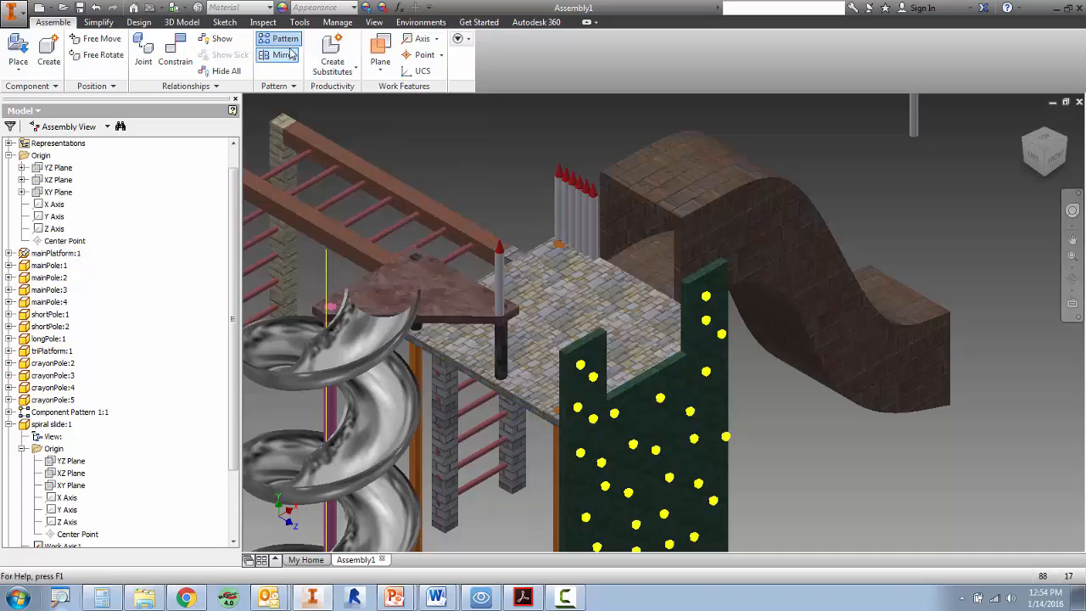
left_click(285, 39)
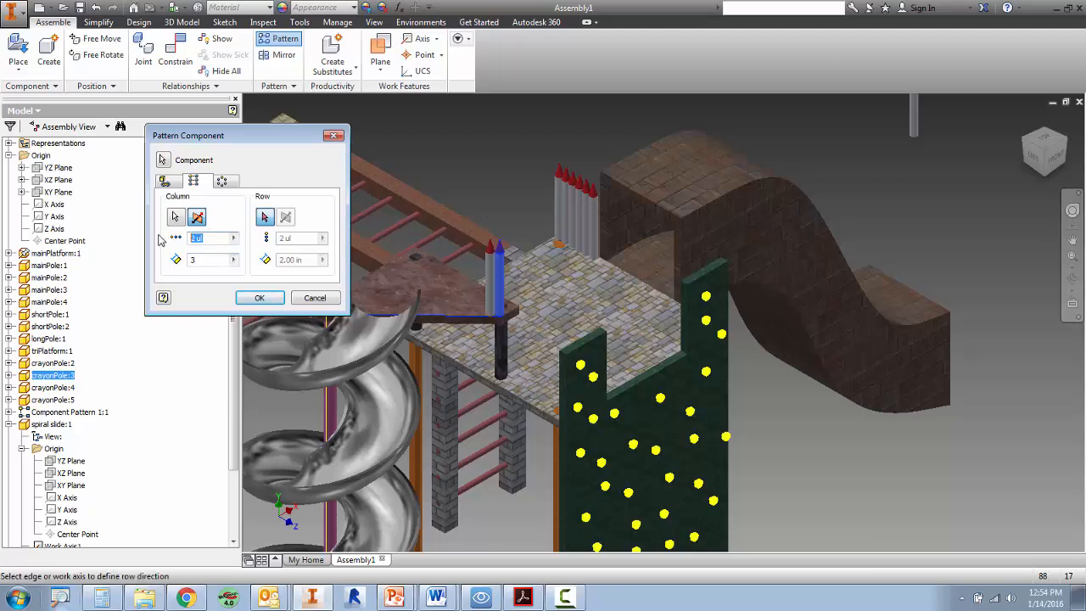
type("5")
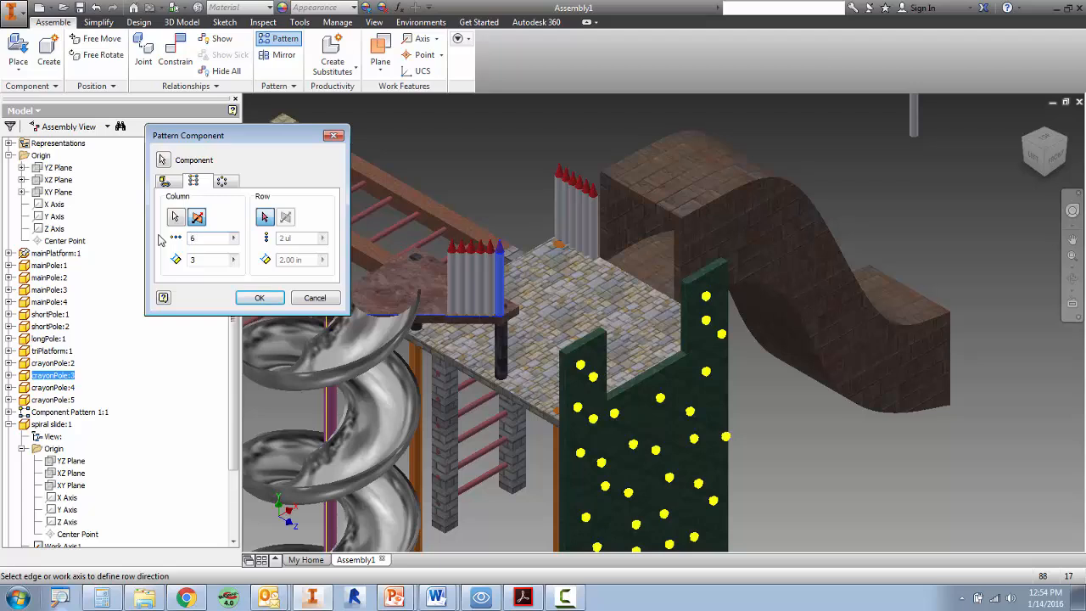
type("3.3")
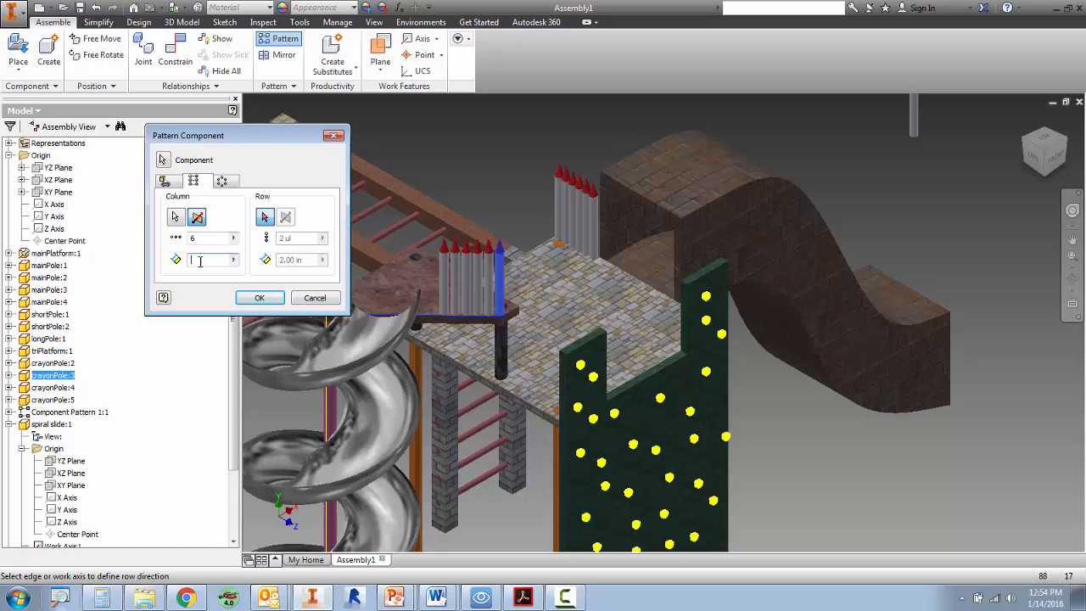
type("4")
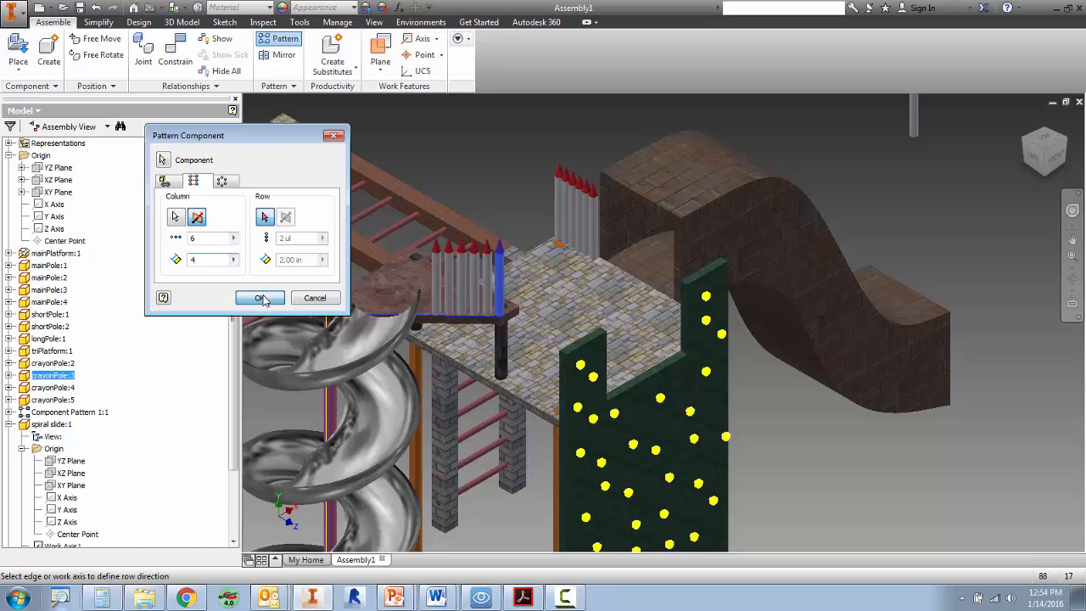
left_click(261, 297)
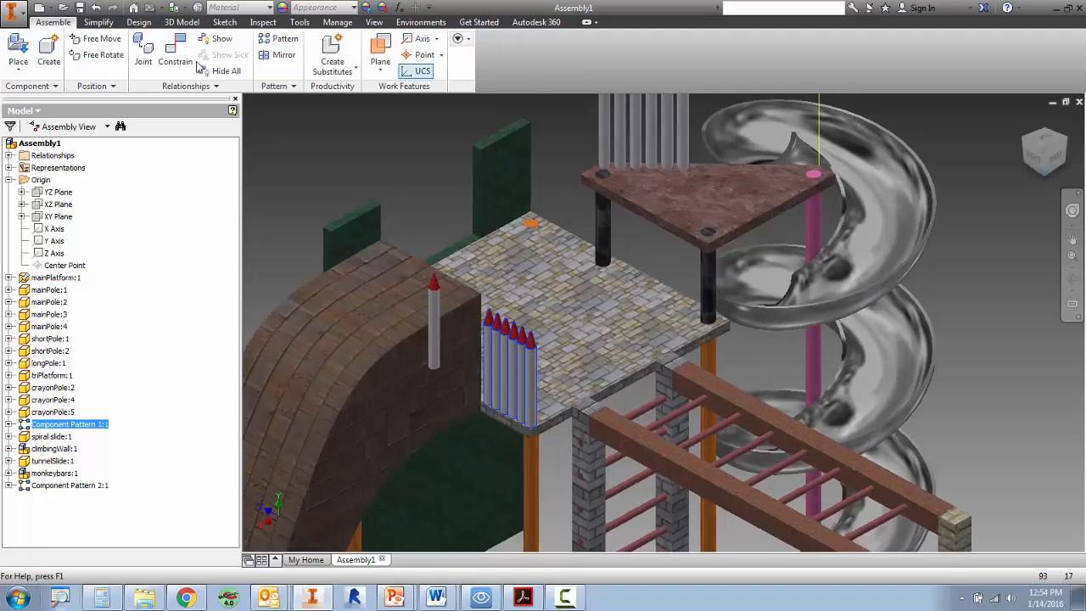
- Start a component pattern, cancel it, then restart a fresh Pattern Component setup
left_click(174, 51)
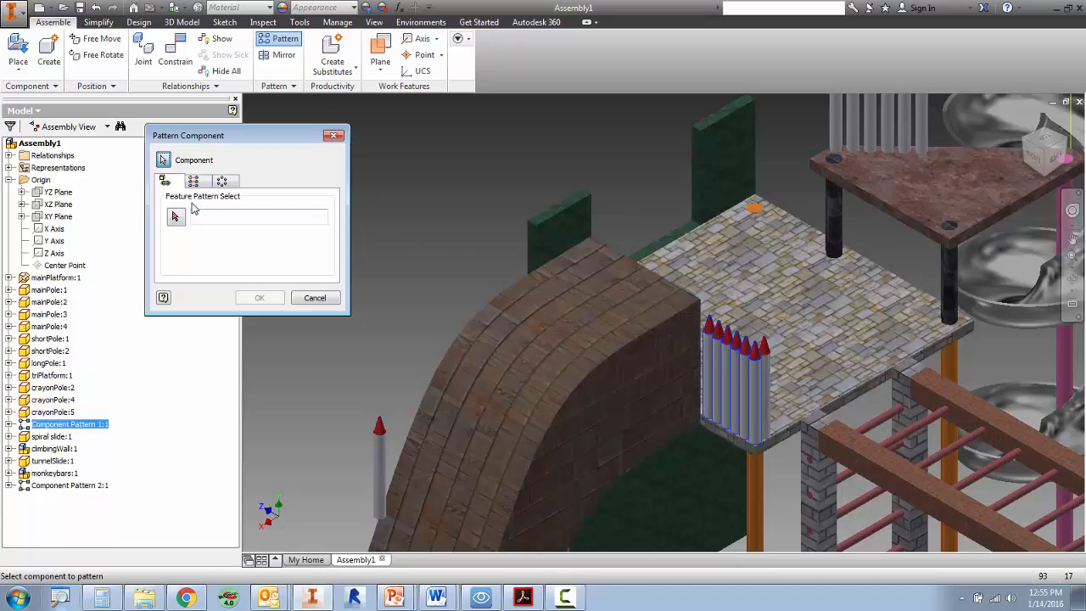
left_click(197, 180)
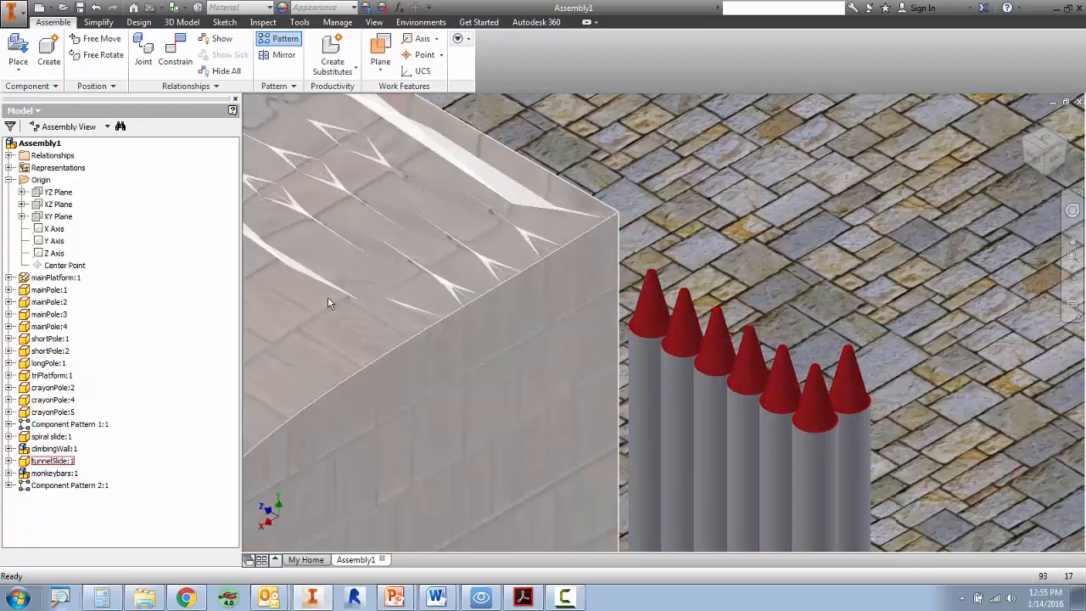
left_click(285, 39)
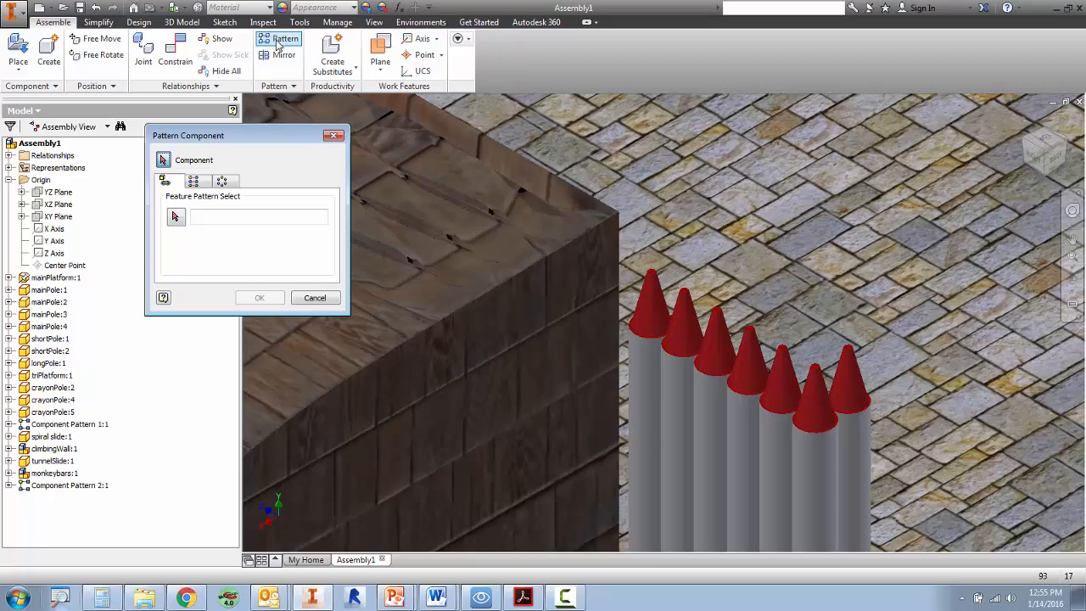